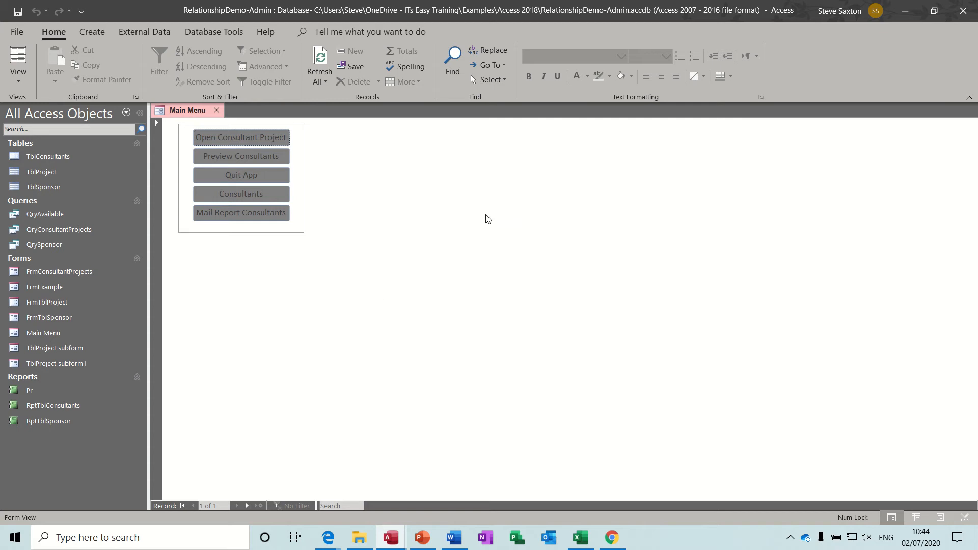
mouse_move(377, 225)
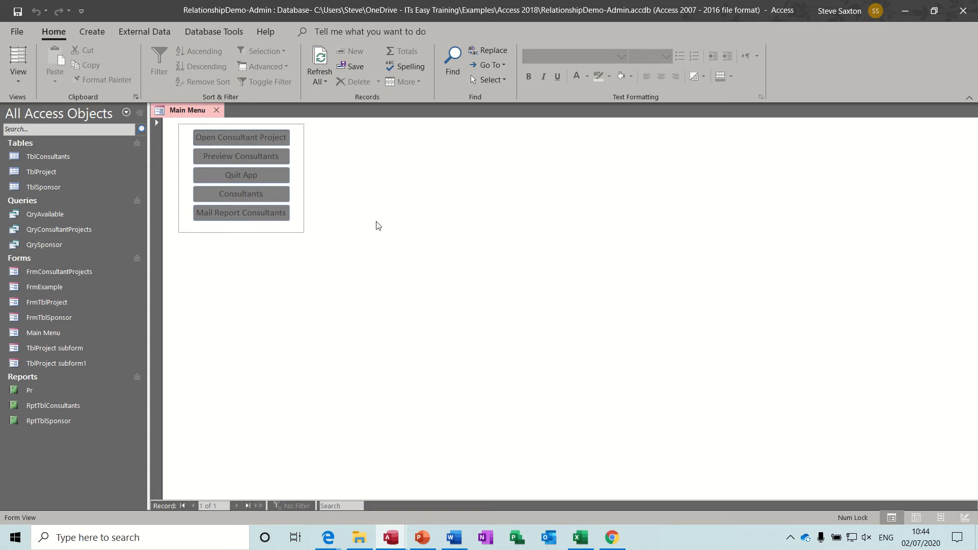
mouse_move(246, 143)
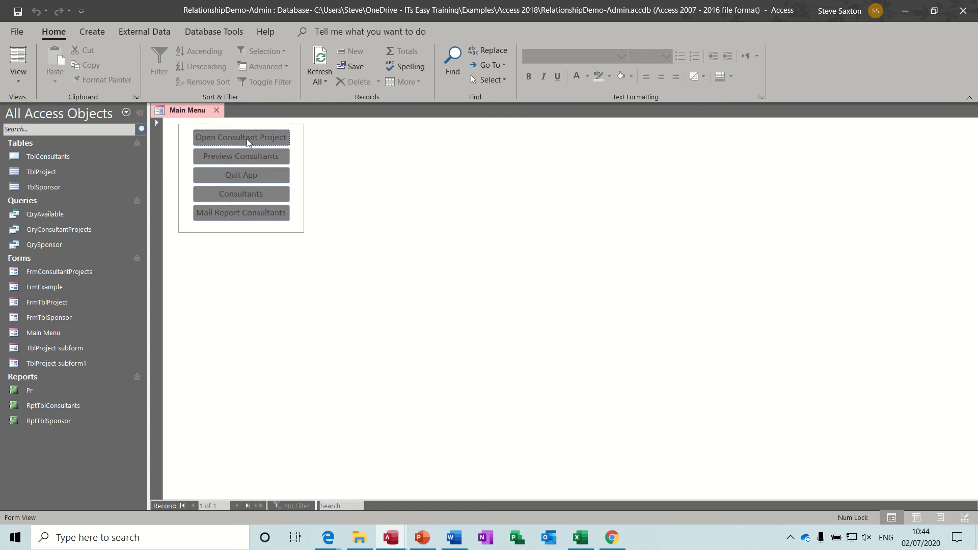
- Open the consultant projects form, then preview the consultants report and close the preview
left_click(241, 137)
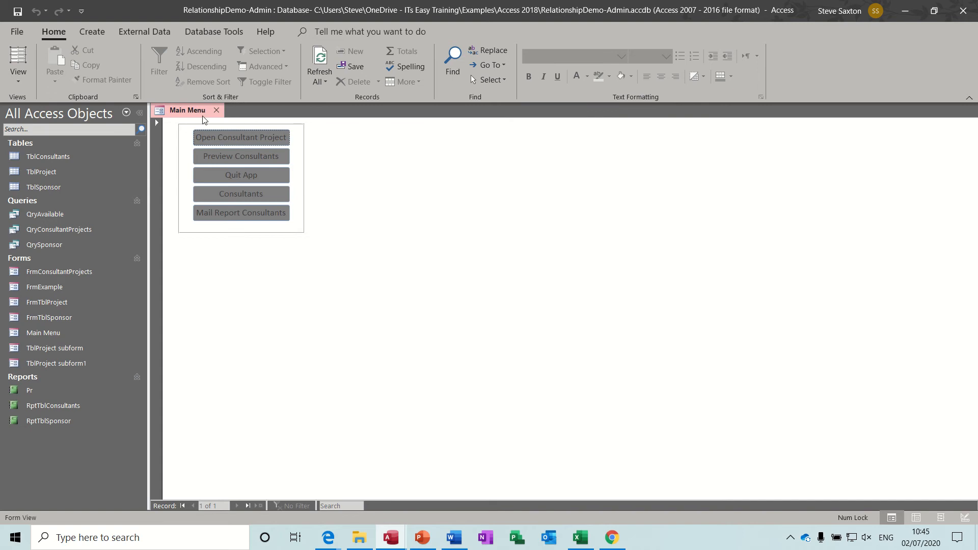
left_click(240, 156)
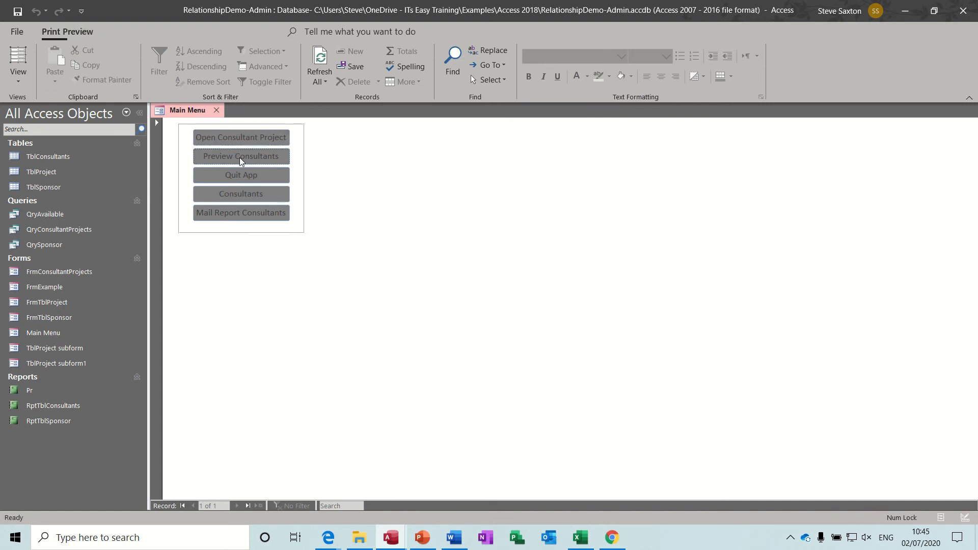
left_click(240, 156)
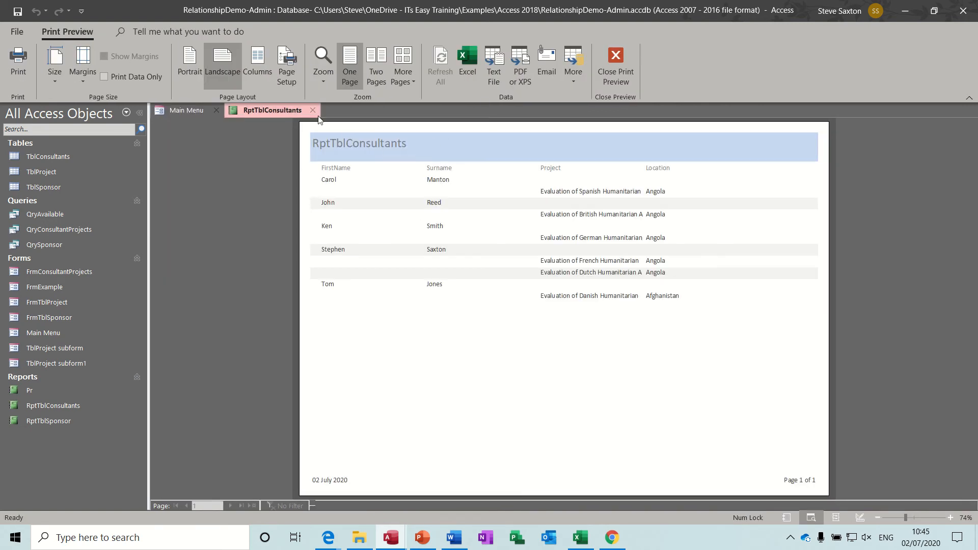
left_click(614, 62)
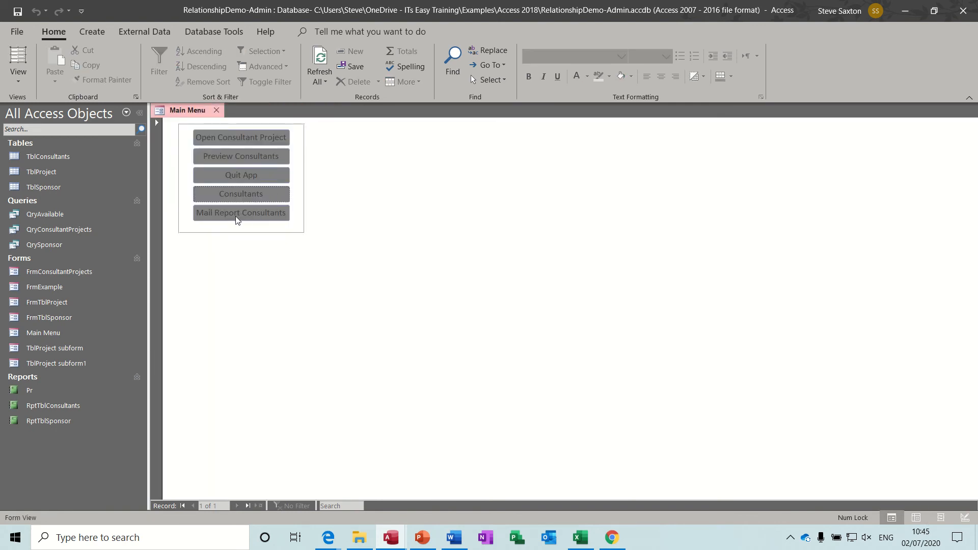
- Start e-mailing the consultants report and cancel the Send Object As dialog
left_click(241, 212)
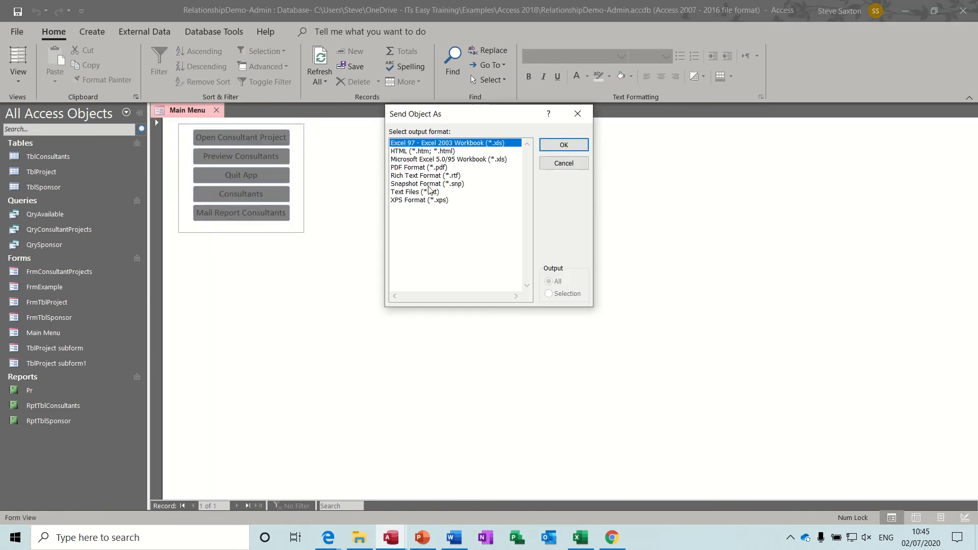
left_click(562, 163)
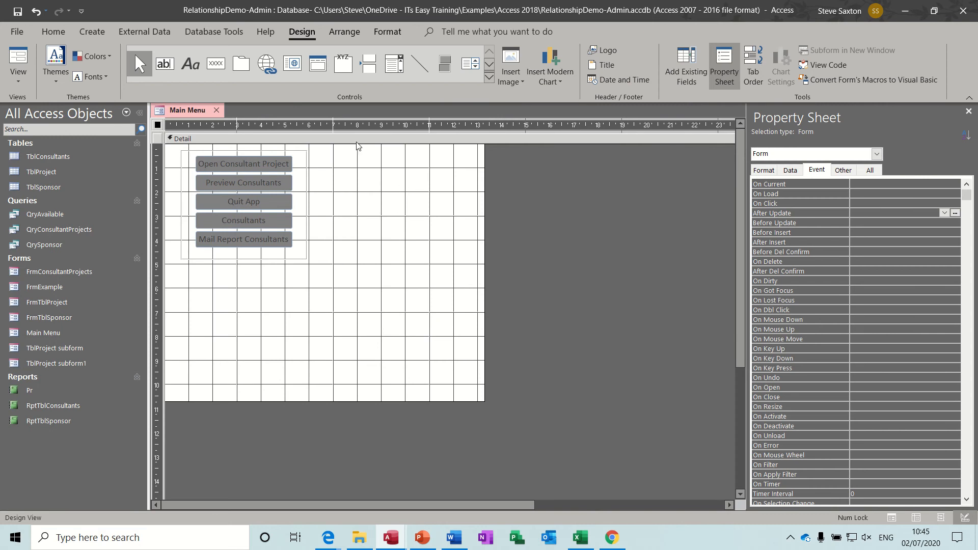
mouse_move(373, 102)
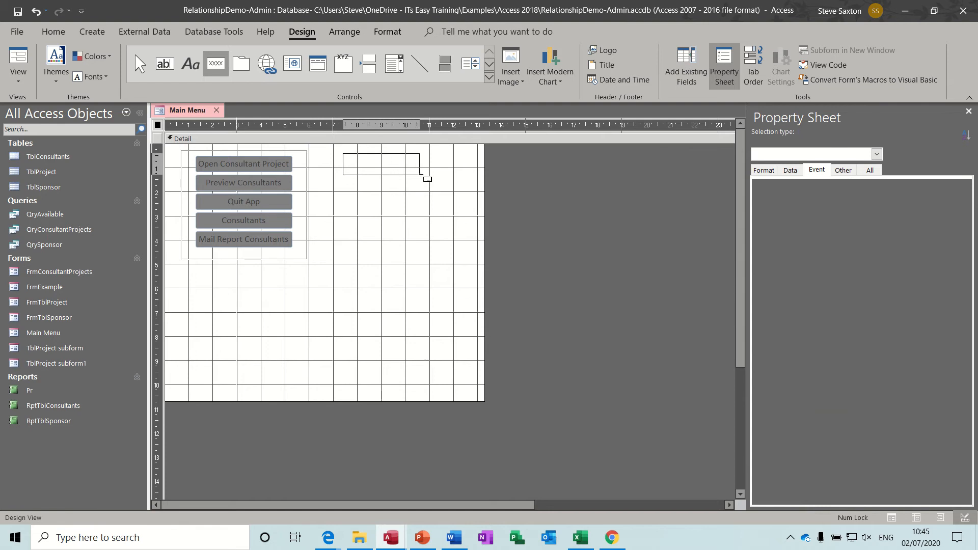
- Draw a button whose wizard action opens FrmConsultantProjects showing all records
left_click_drag(343, 153, 419, 177)
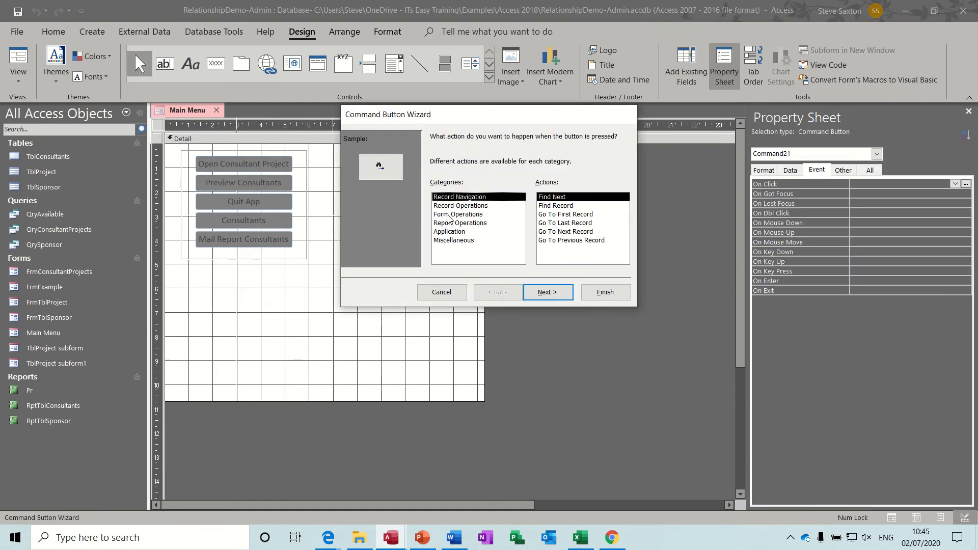
left_click(457, 213)
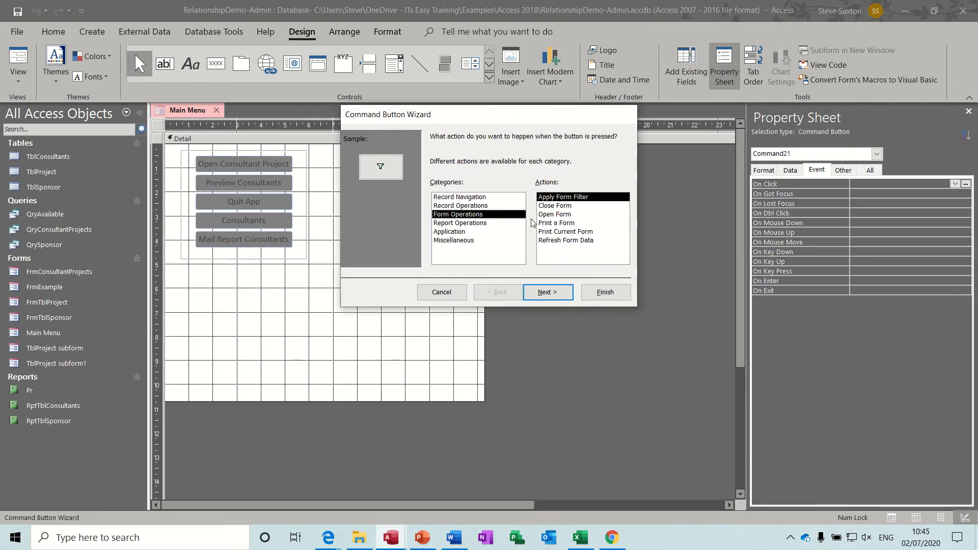
left_click(554, 214)
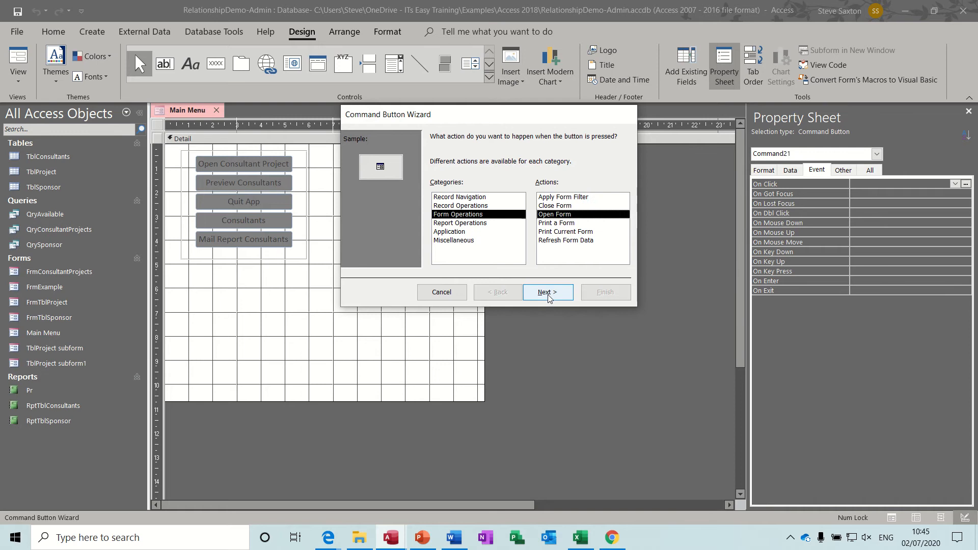
left_click(547, 292)
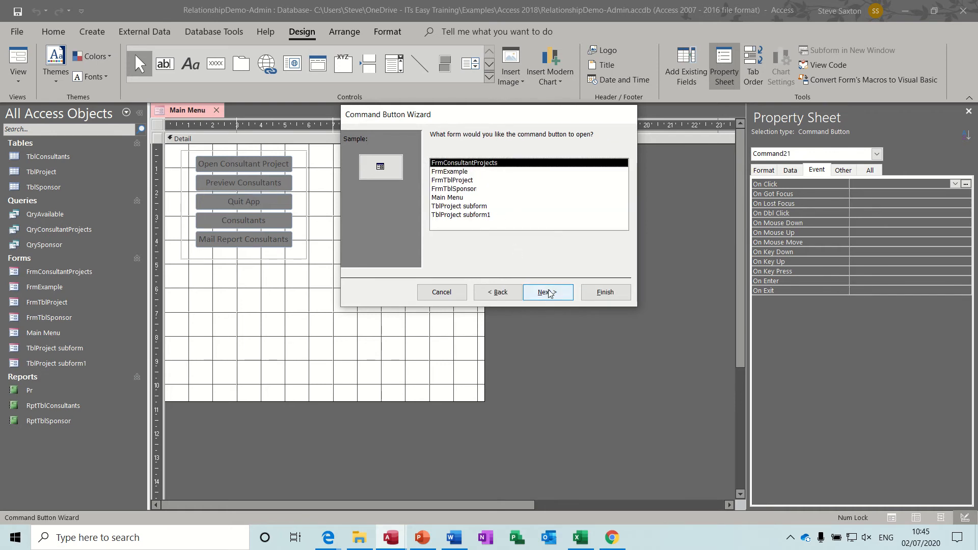
left_click(547, 293)
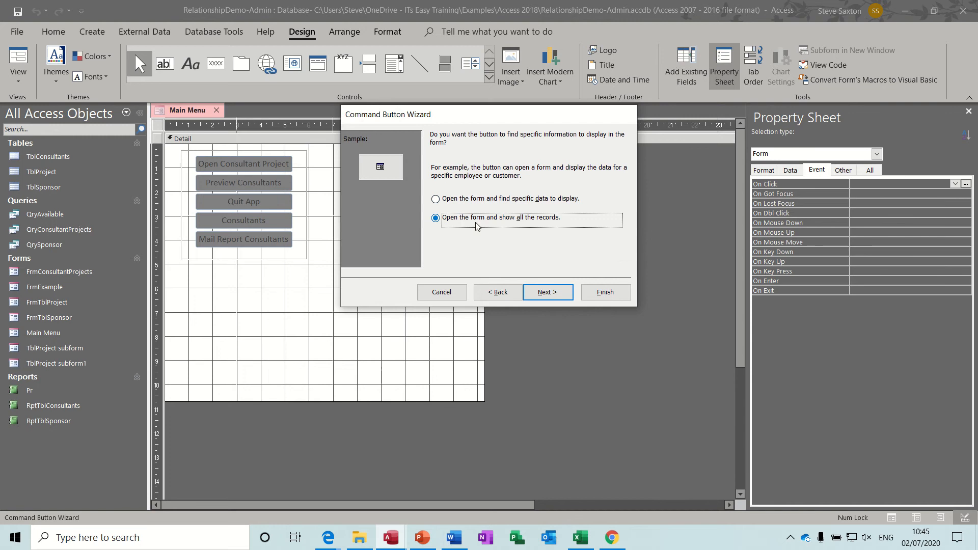
left_click(547, 293)
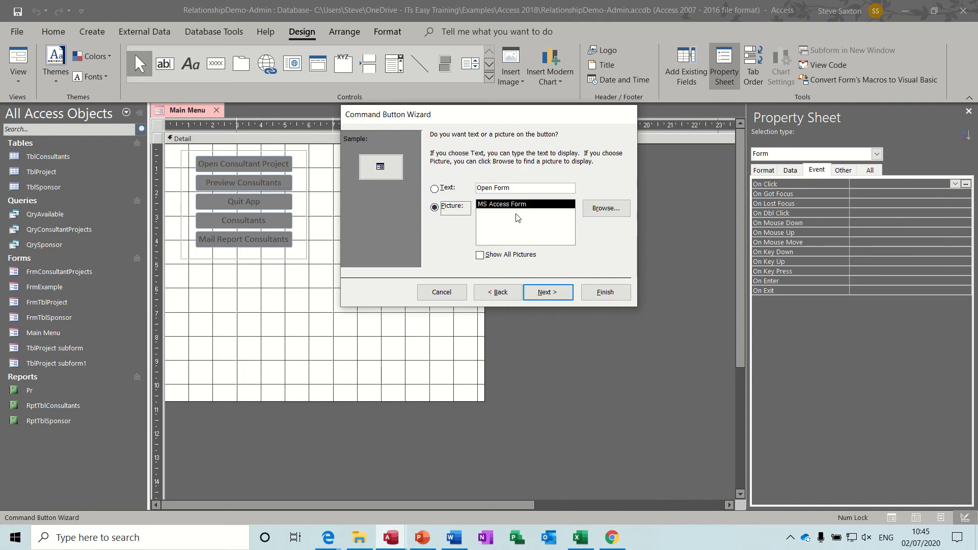
- Caption the button 'Open Consultants' as text and finish the wizard
left_click(435, 187)
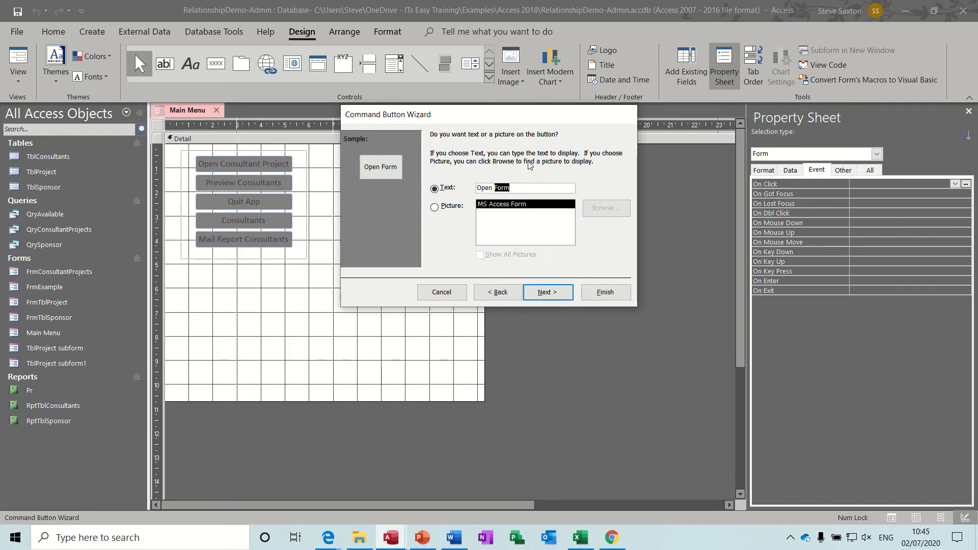
type("Open Consu")
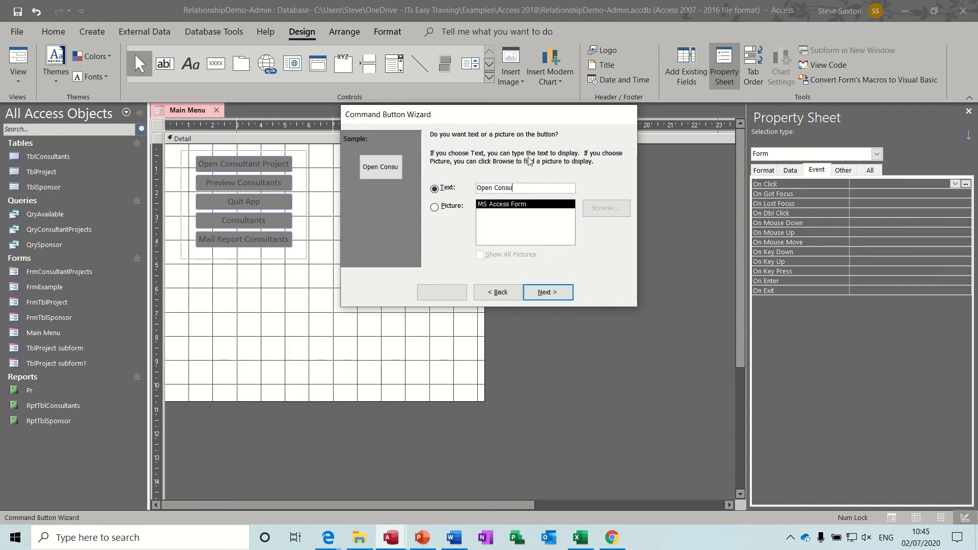
type("tants")
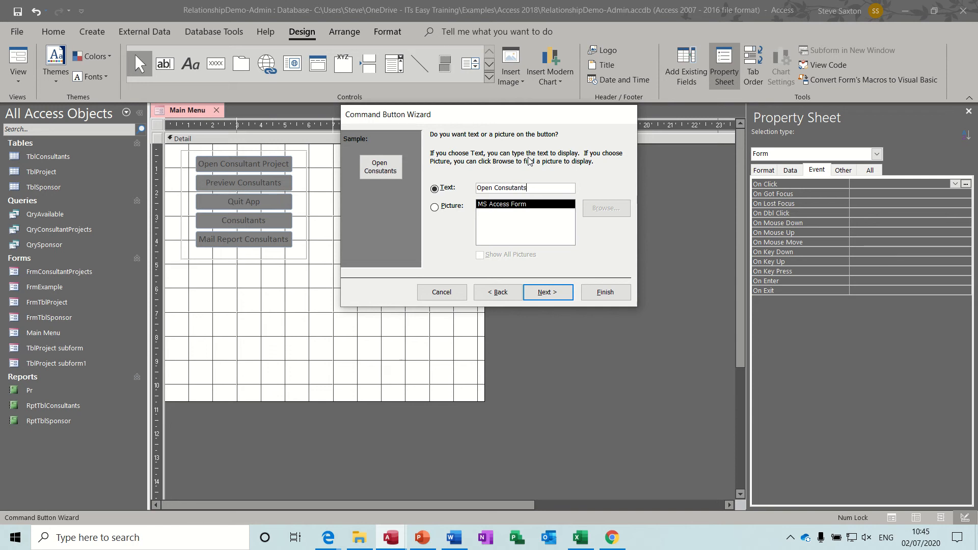
mouse_move(470, 230)
type("l")
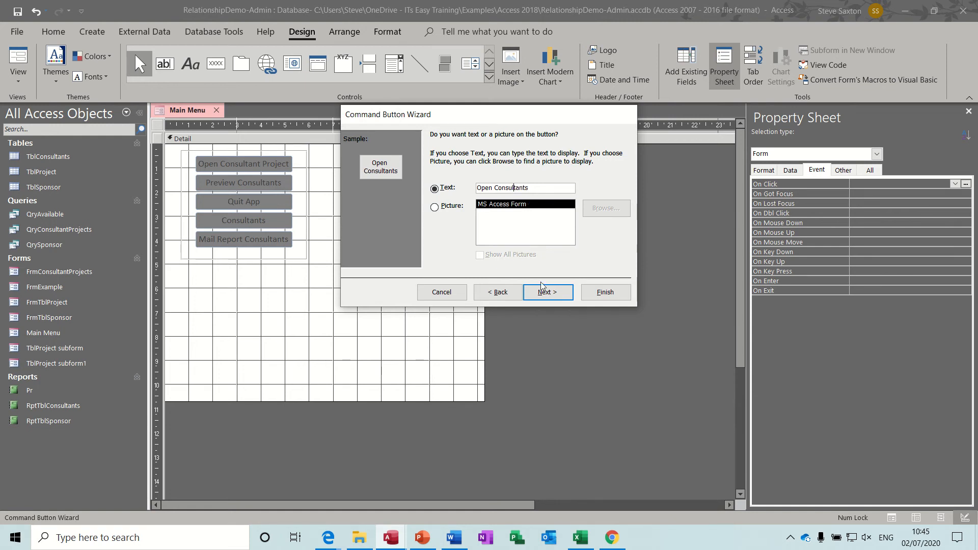
left_click(547, 292)
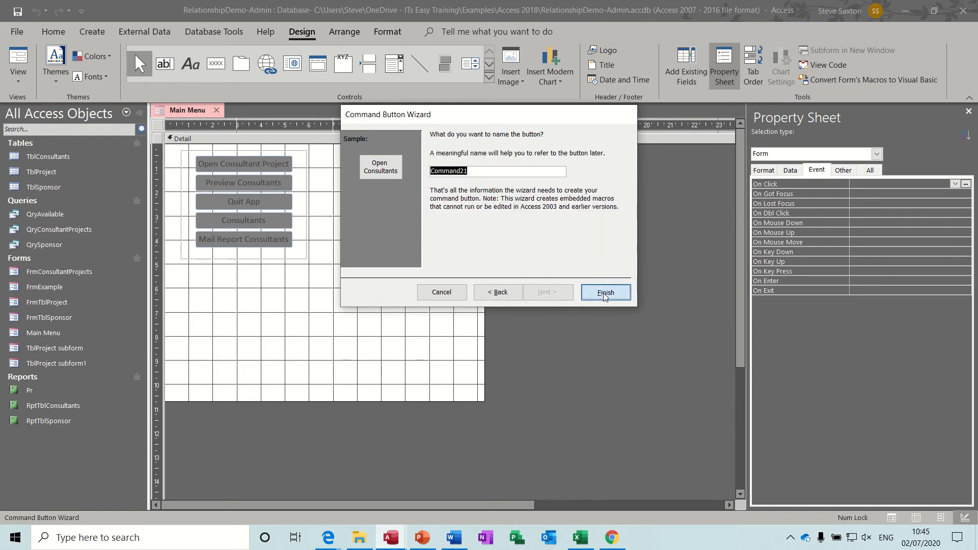
left_click(604, 292)
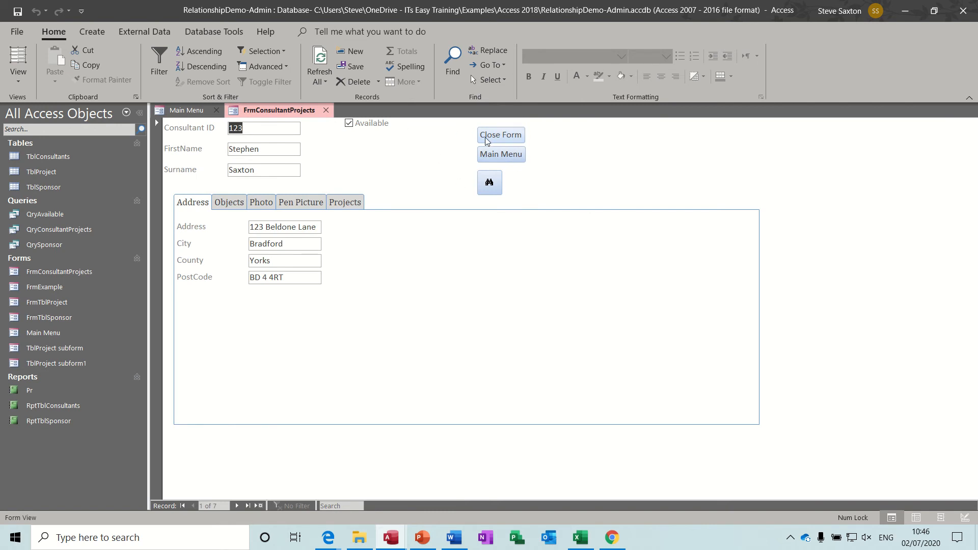
mouse_move(186, 110)
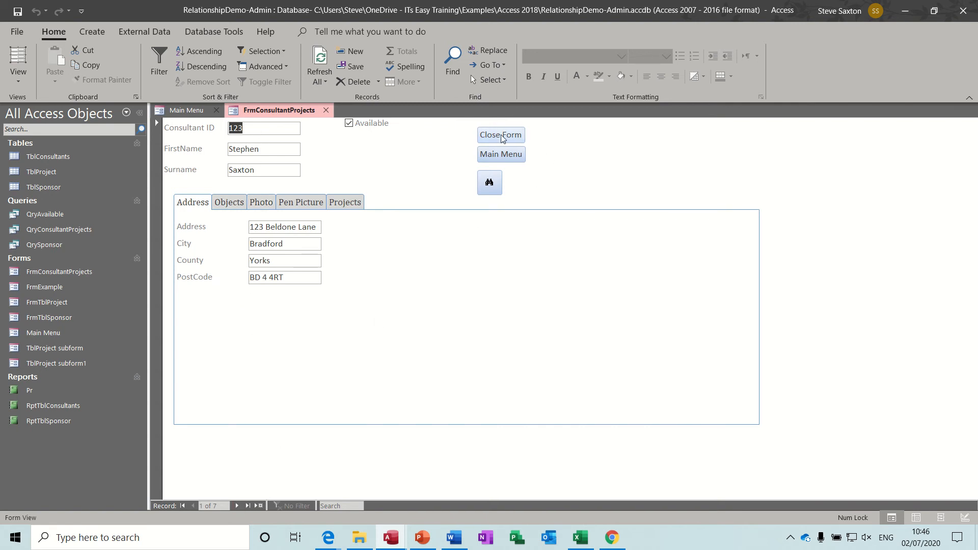
- Close the consultant projects form, reopen it with the Open Consultants button, and close it again
left_click(499, 134)
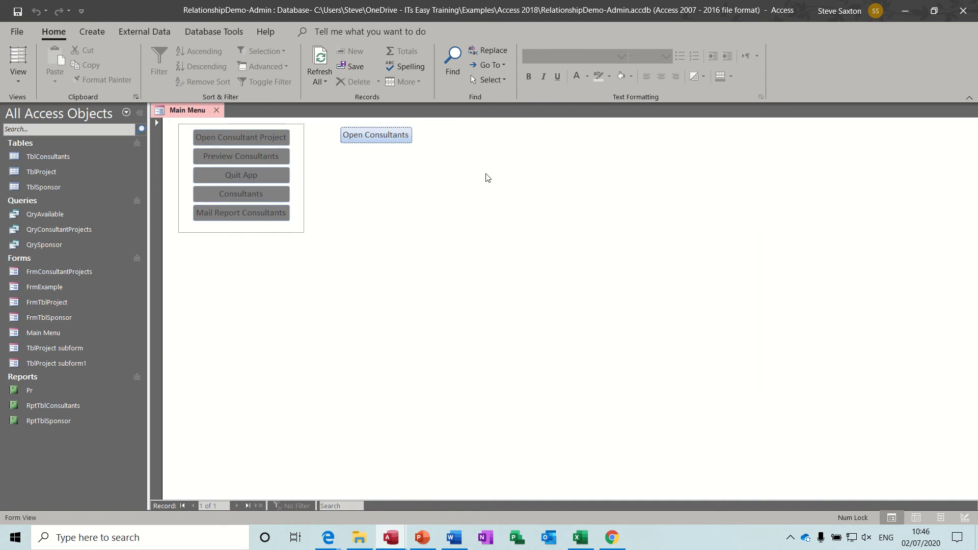
left_click(376, 134)
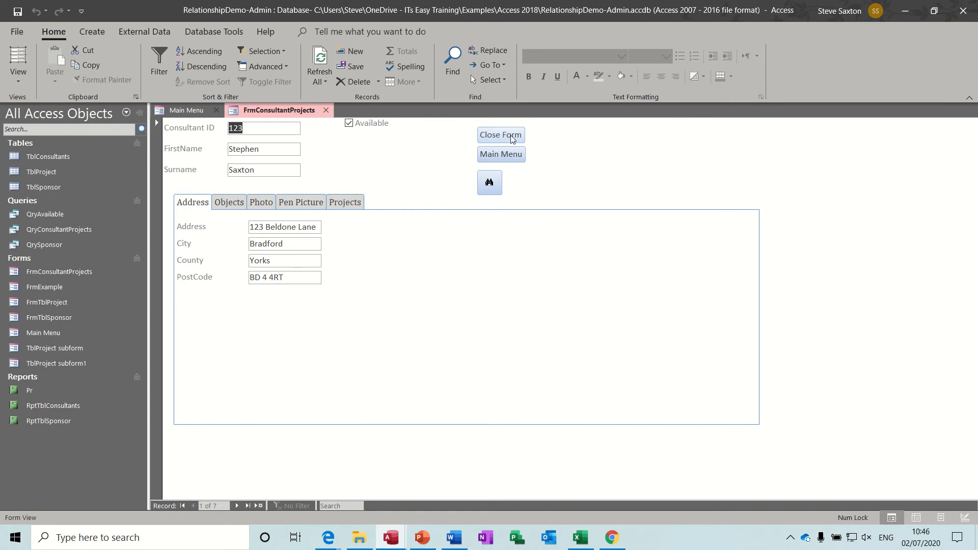
mouse_move(504, 154)
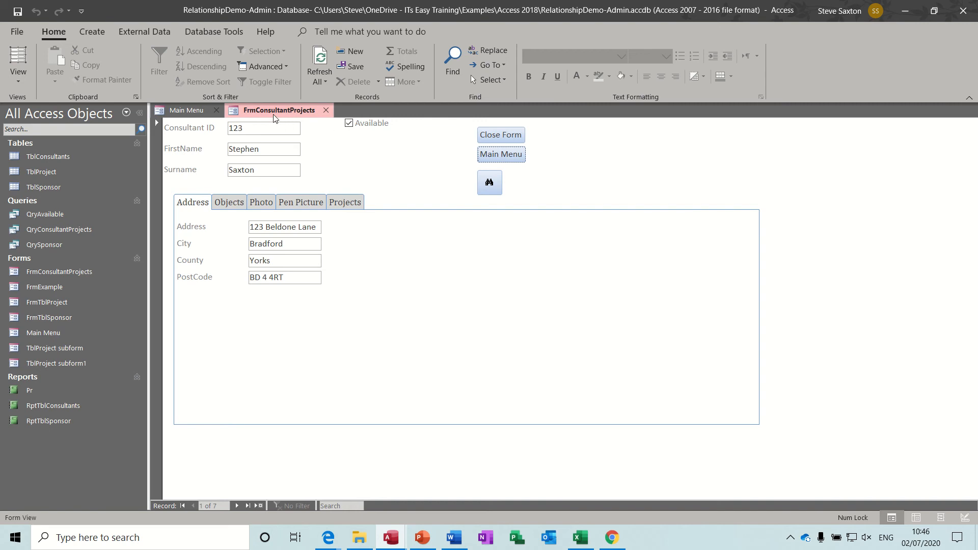
mouse_move(278, 226)
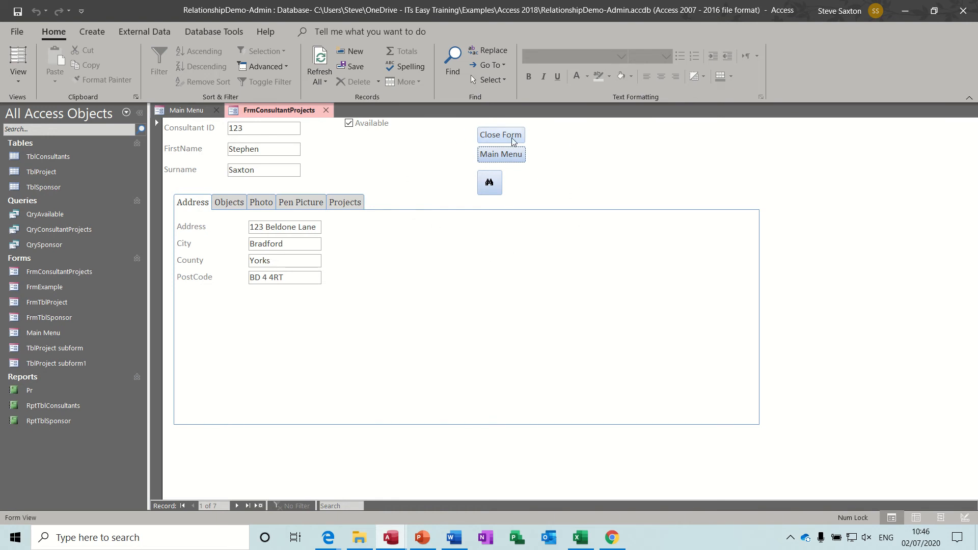
mouse_move(498, 136)
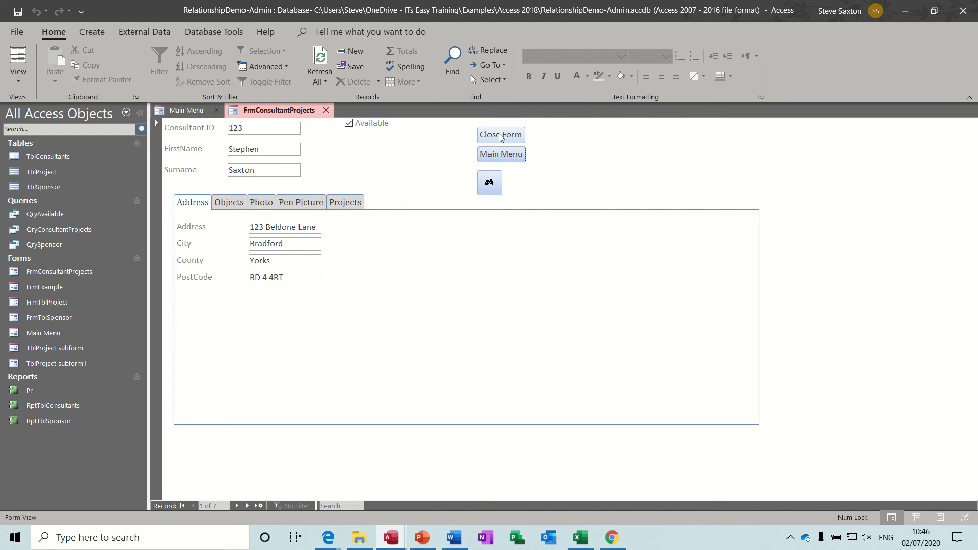
left_click(499, 135)
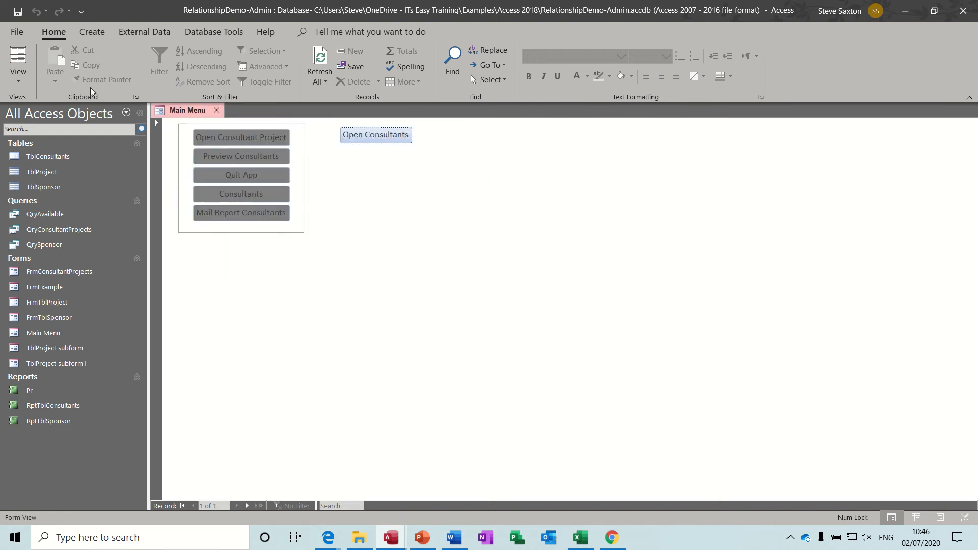
- Create a new blank macro from the Create tab
left_click(90, 31)
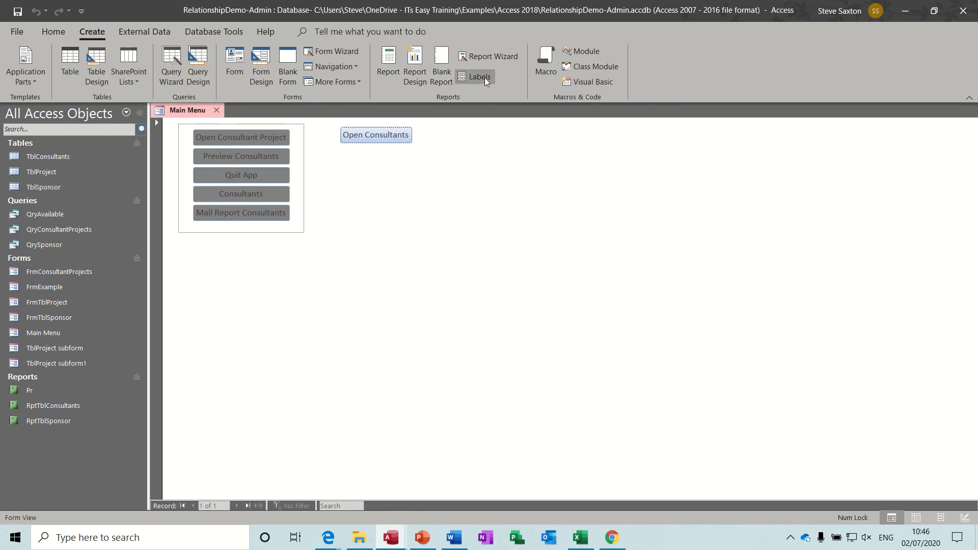
left_click(544, 62)
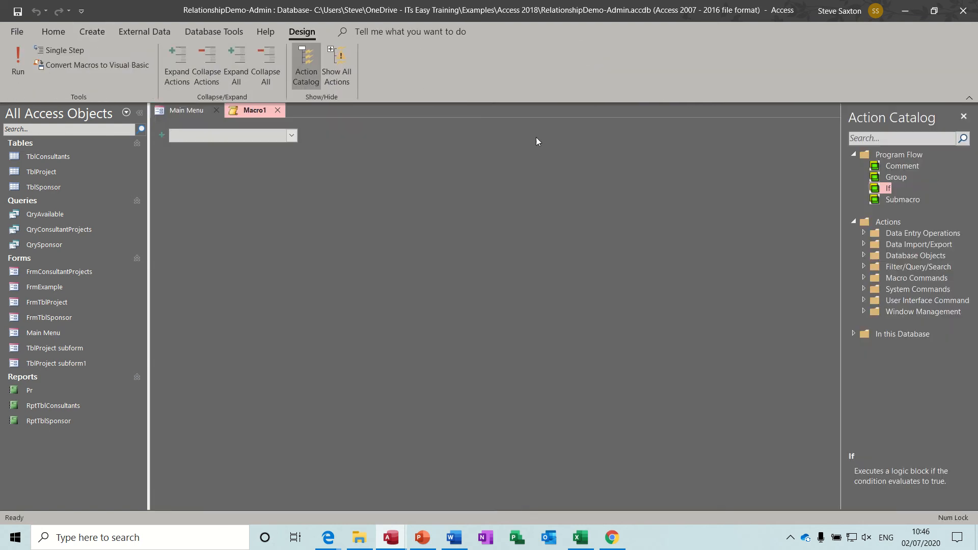
mouse_move(481, 310)
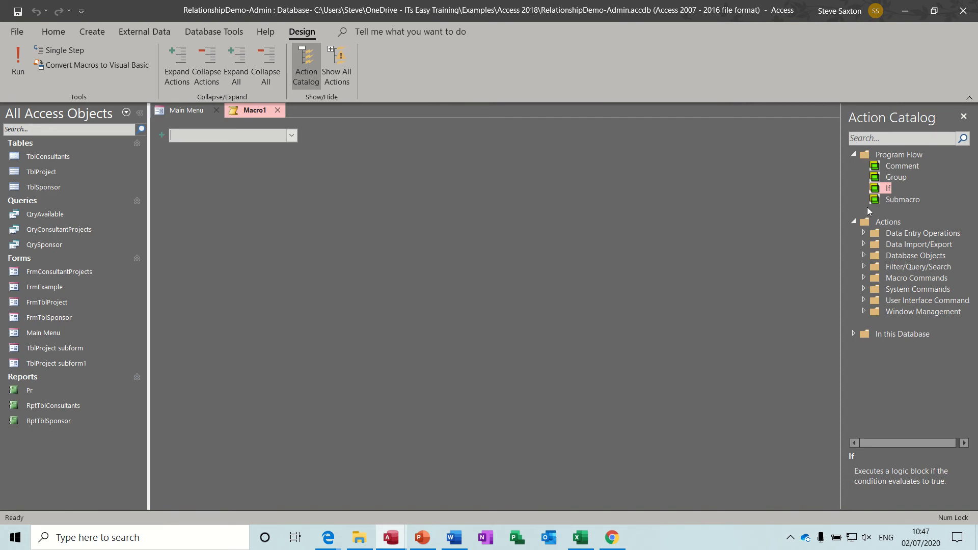
mouse_move(864, 238)
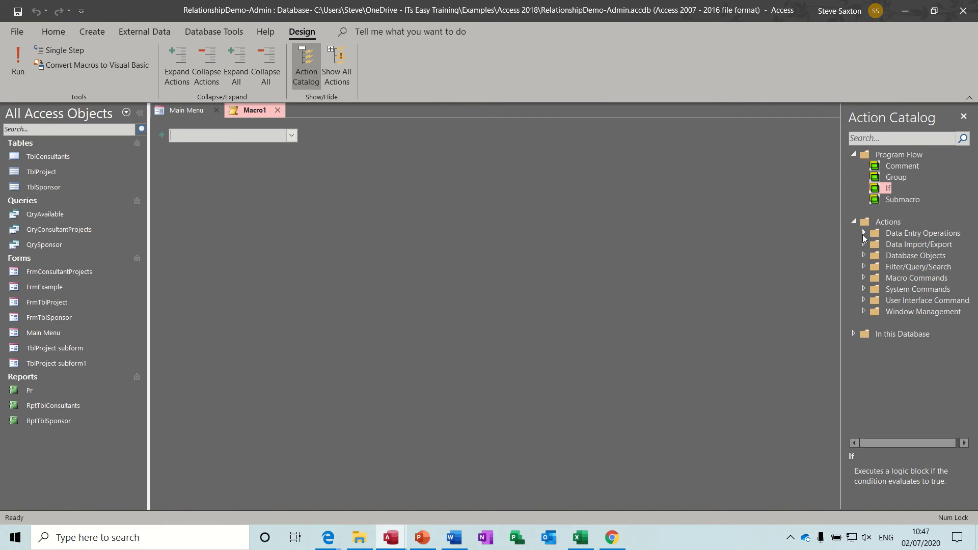
- Expand Data Entry Operations and Data Import/Export in the Action Catalog and start the first action
left_click(864, 233)
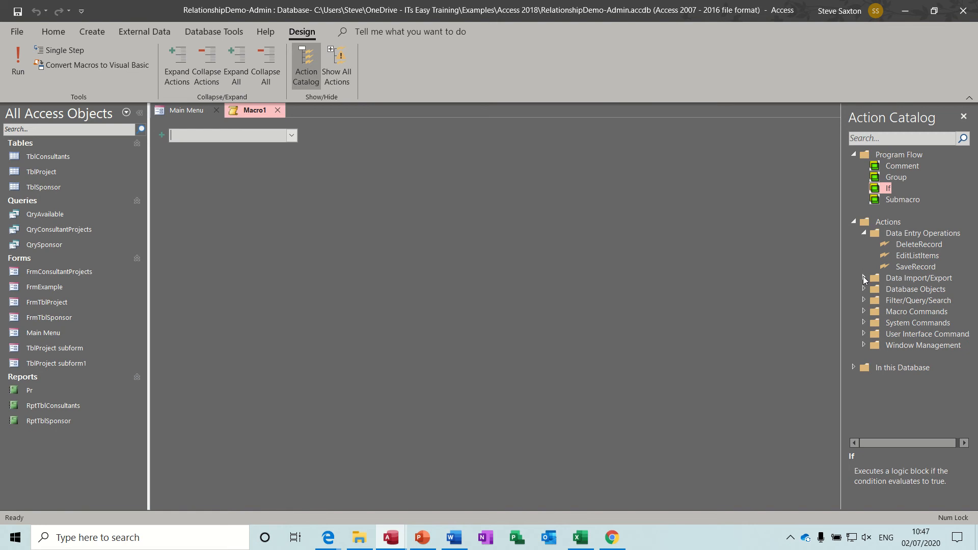
left_click(864, 278)
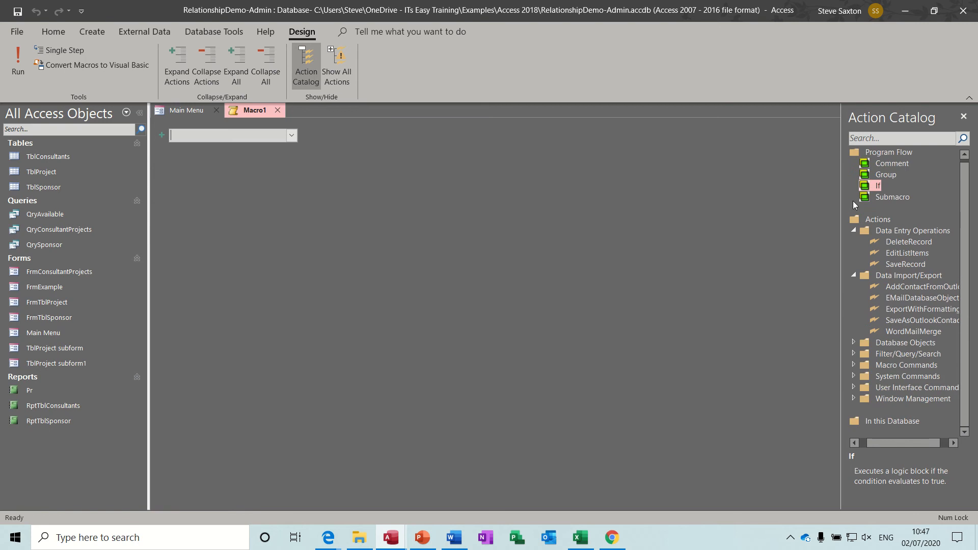
mouse_move(922, 158)
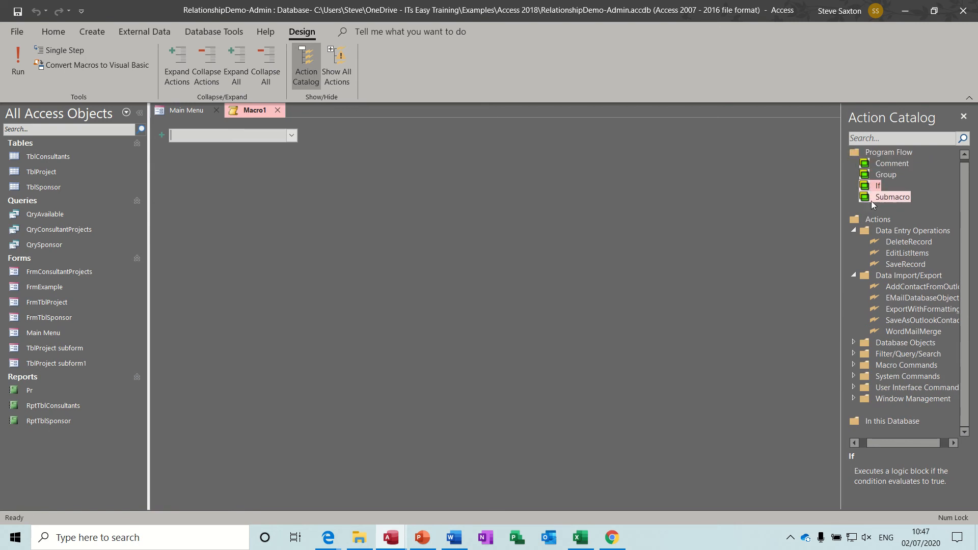
left_click(224, 136)
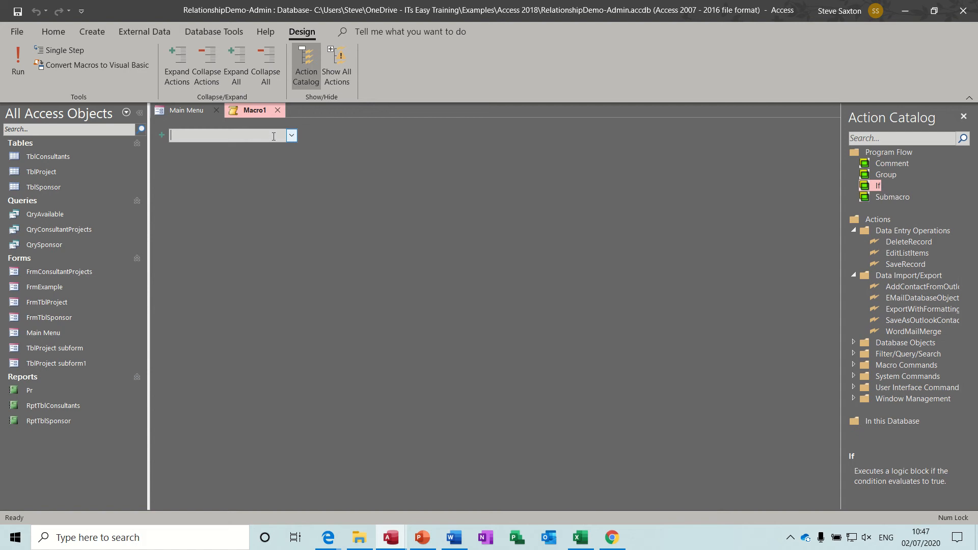
- Add an OpenForm action set to open FrmConsultantProjects
left_click(291, 136)
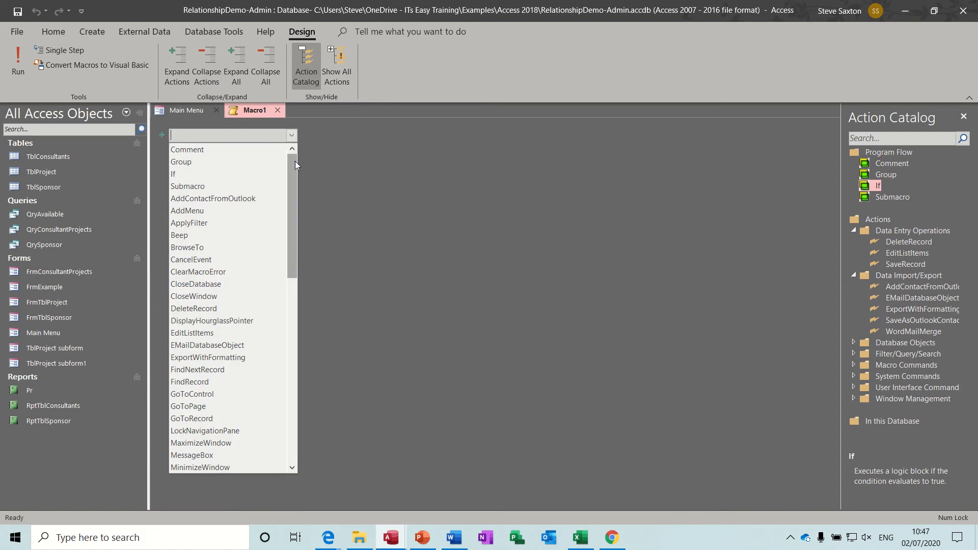
scroll("down", 3)
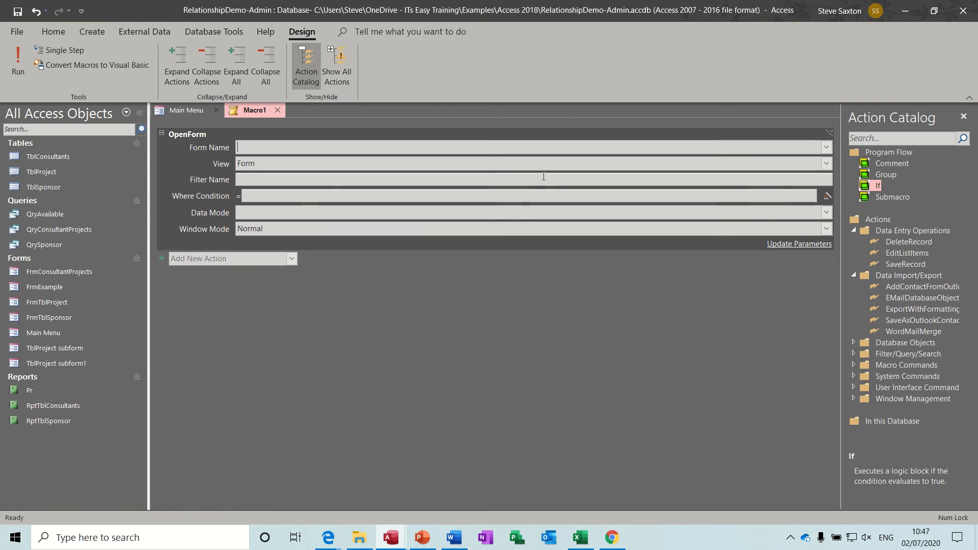
left_click(826, 147)
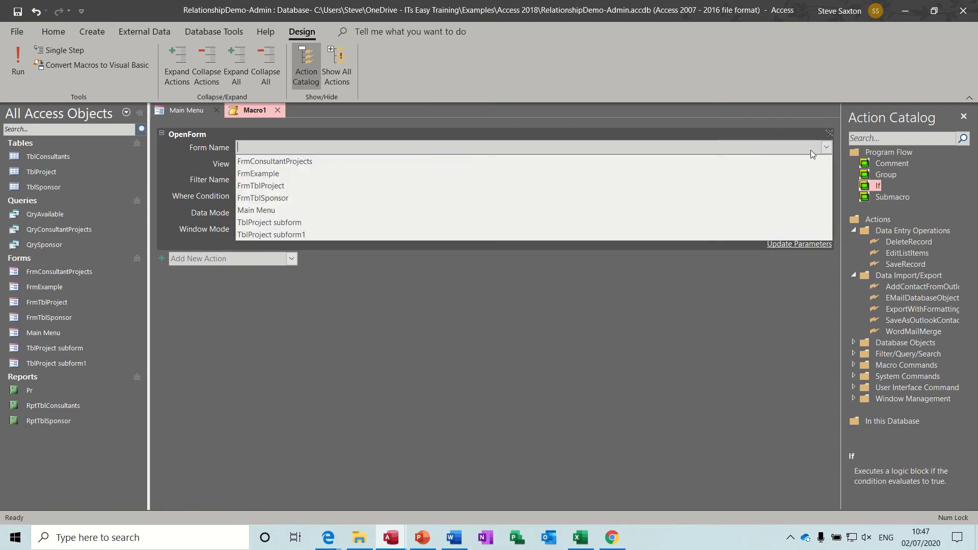
left_click(274, 161)
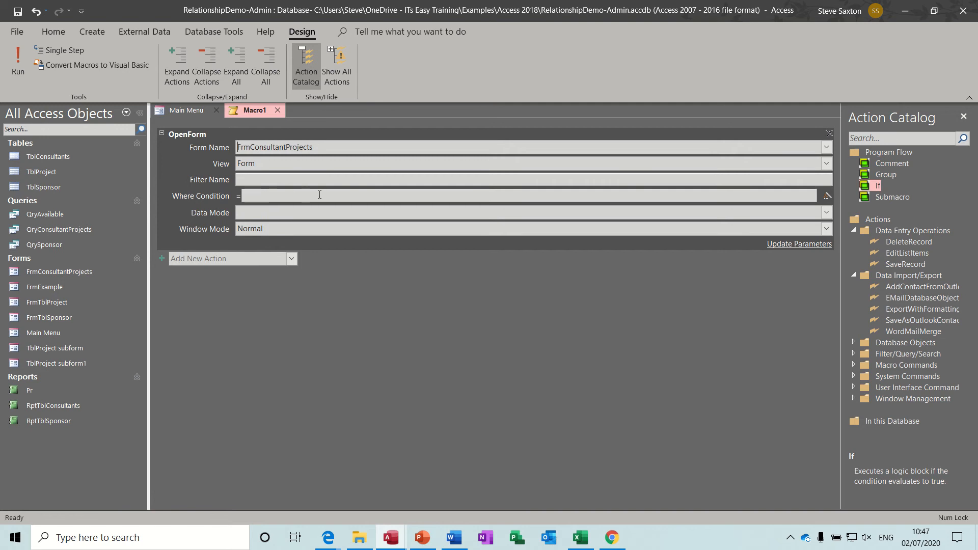
mouse_move(345, 195)
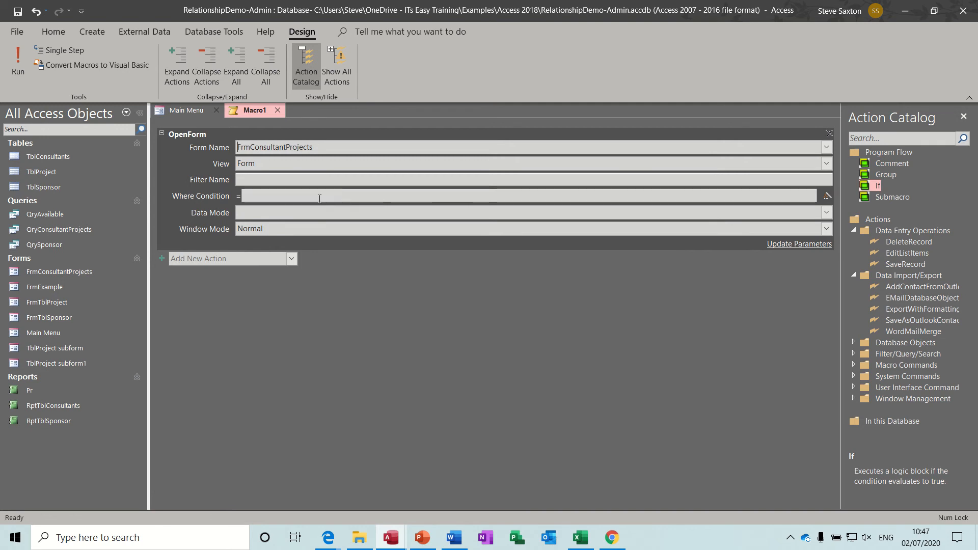
mouse_move(318, 196)
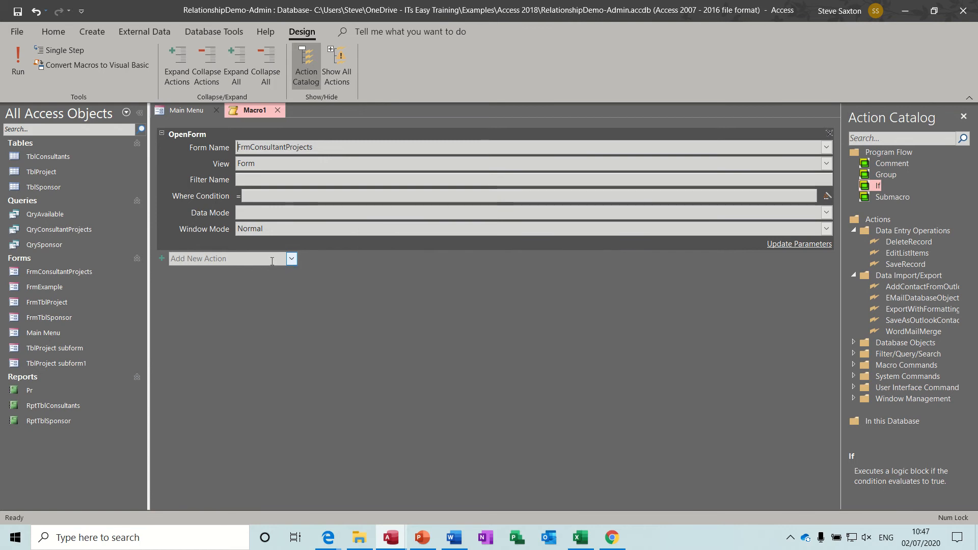
- Add a CloseWindow action with Object Type Form and Object Name Main Menu
left_click(290, 258)
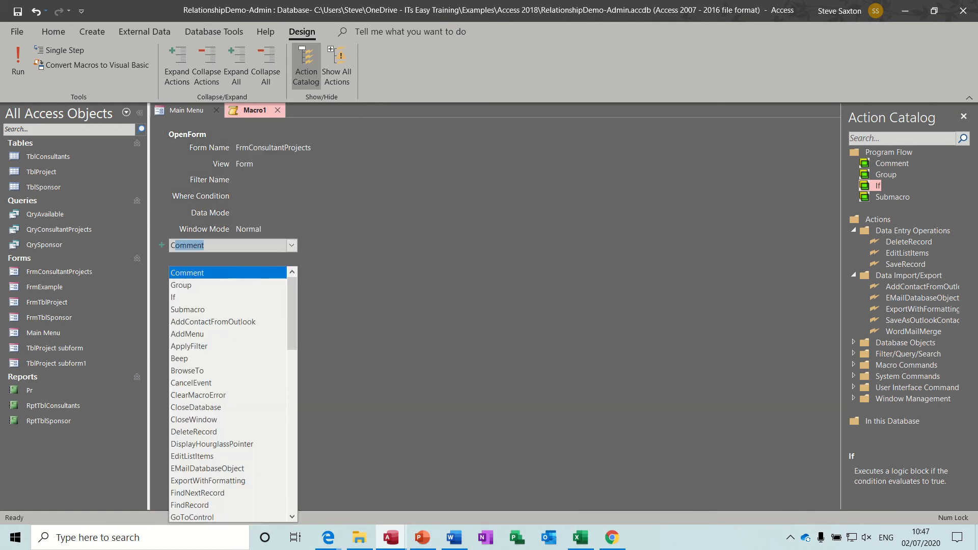
left_click(195, 408)
type("Clo")
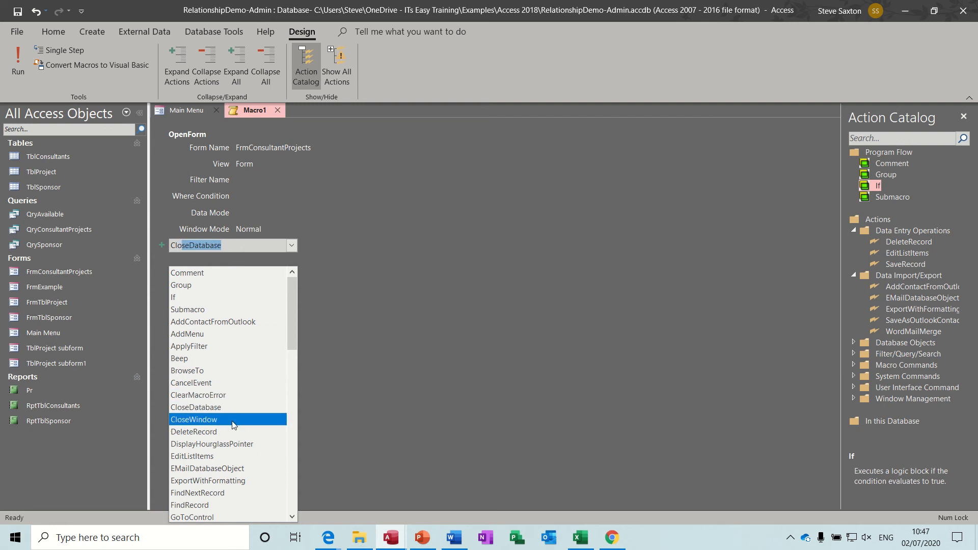
left_click(193, 419)
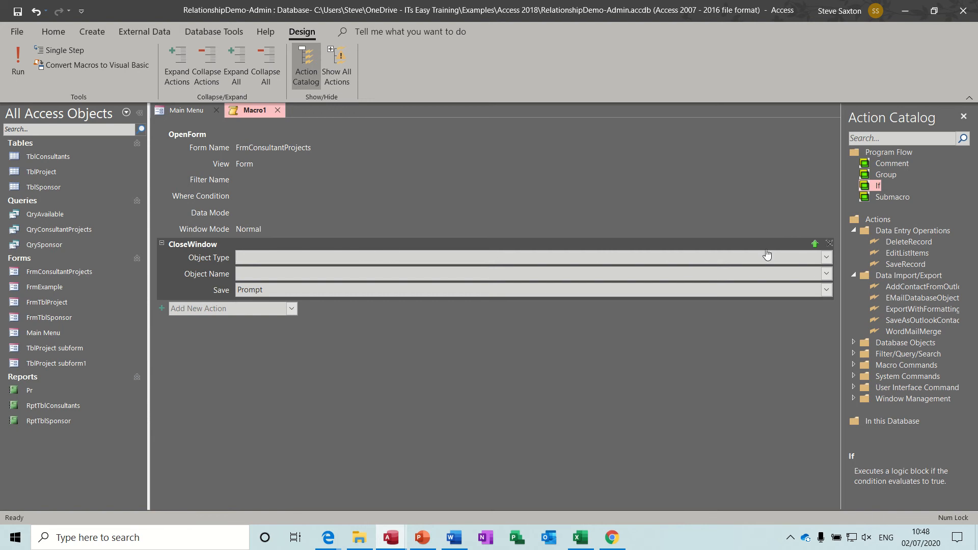
left_click(826, 257)
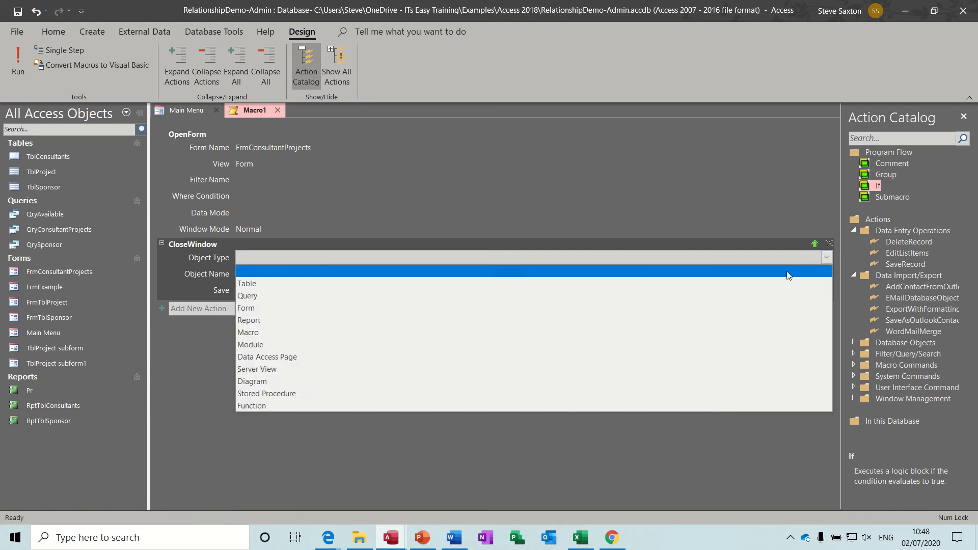
left_click(245, 308)
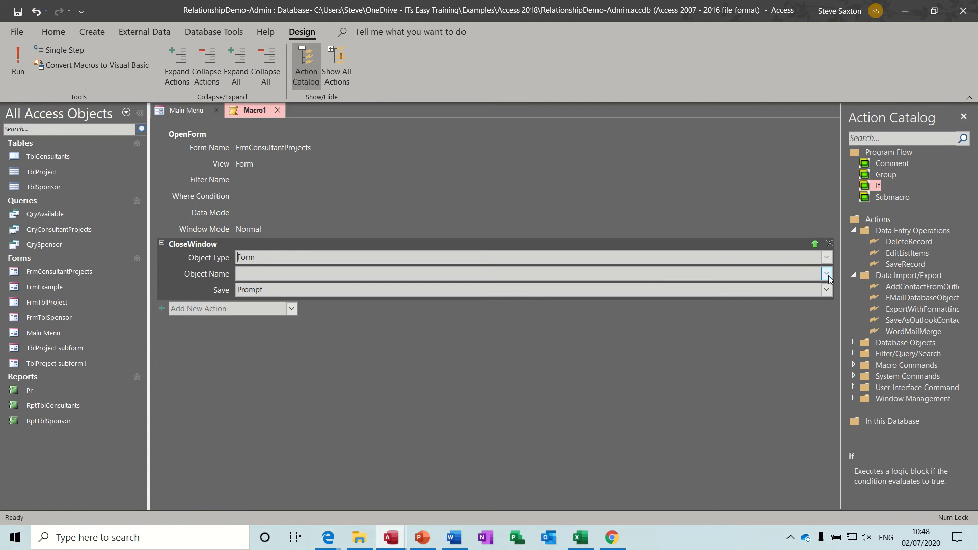
left_click(826, 274)
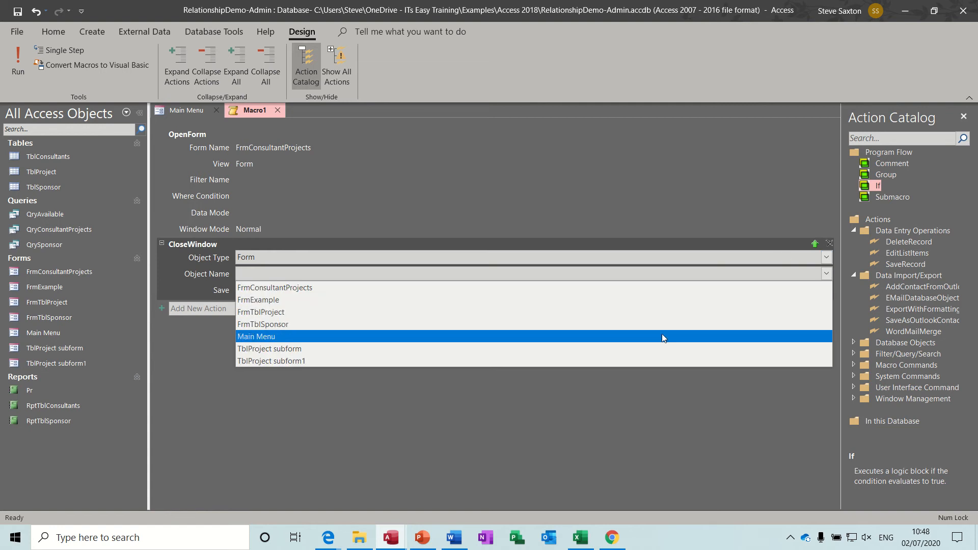
left_click(256, 336)
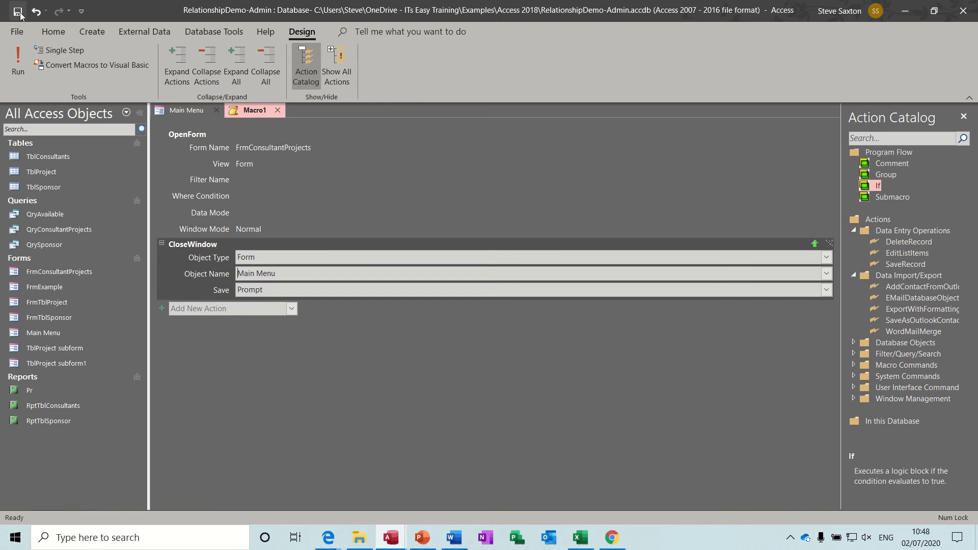
- Save the macro under the name McrOpenConsultantsCloseMain
left_click(17, 11)
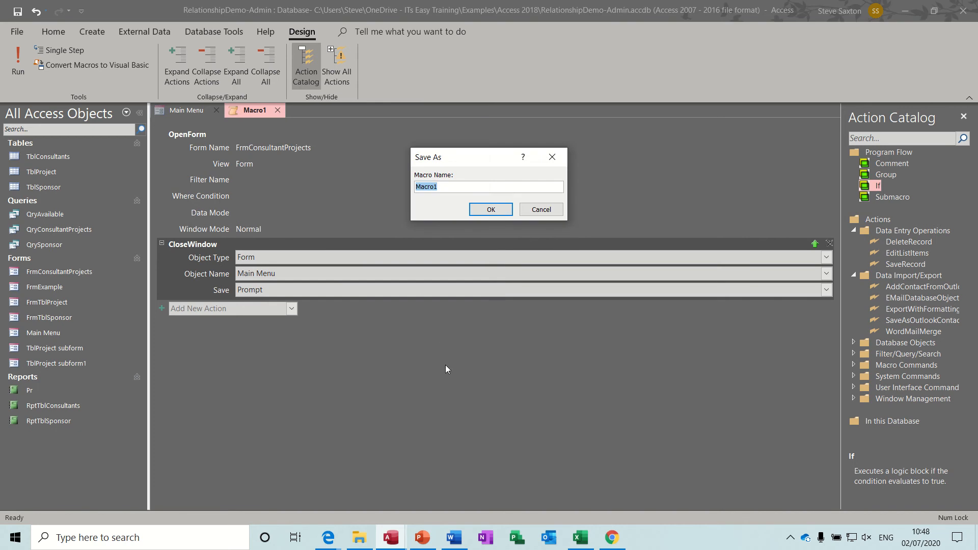
type("Mcr")
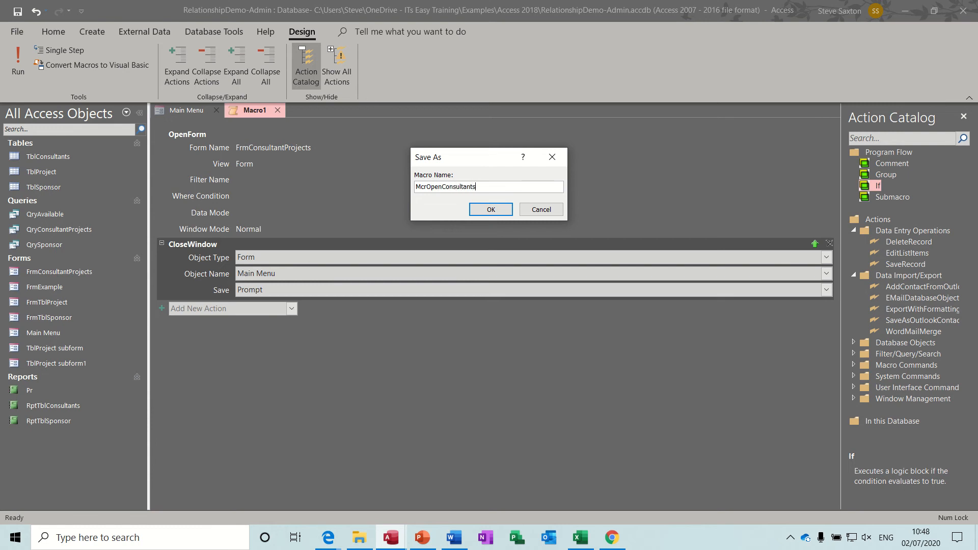
type("CloseMa")
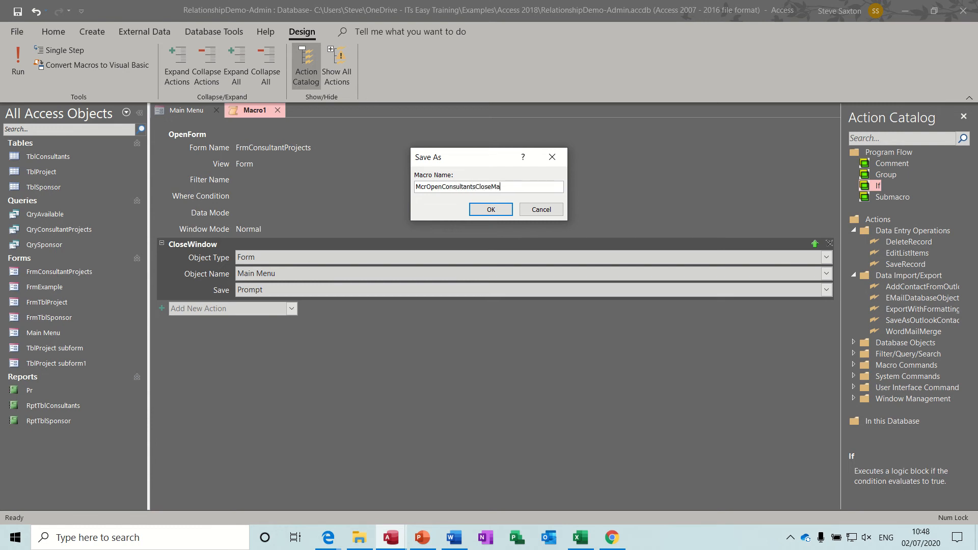
type("in")
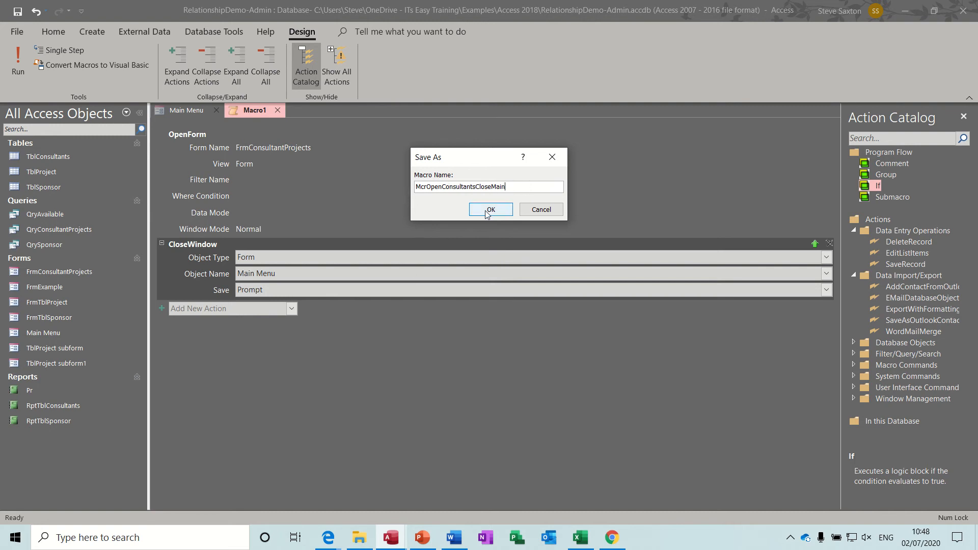
left_click(490, 209)
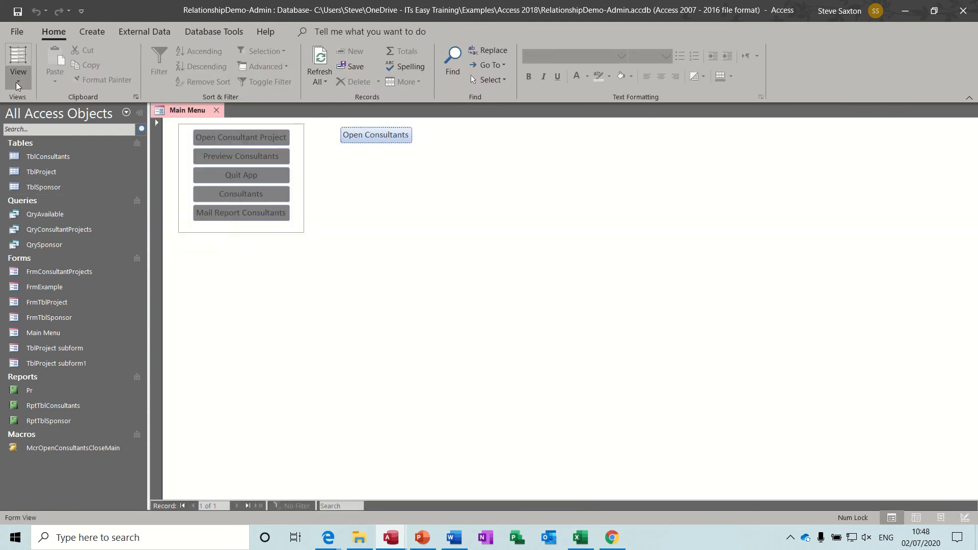
- In Design View, place a new button whose wizard action runs the McrOpenConsultantsCloseMain macro
left_click(17, 62)
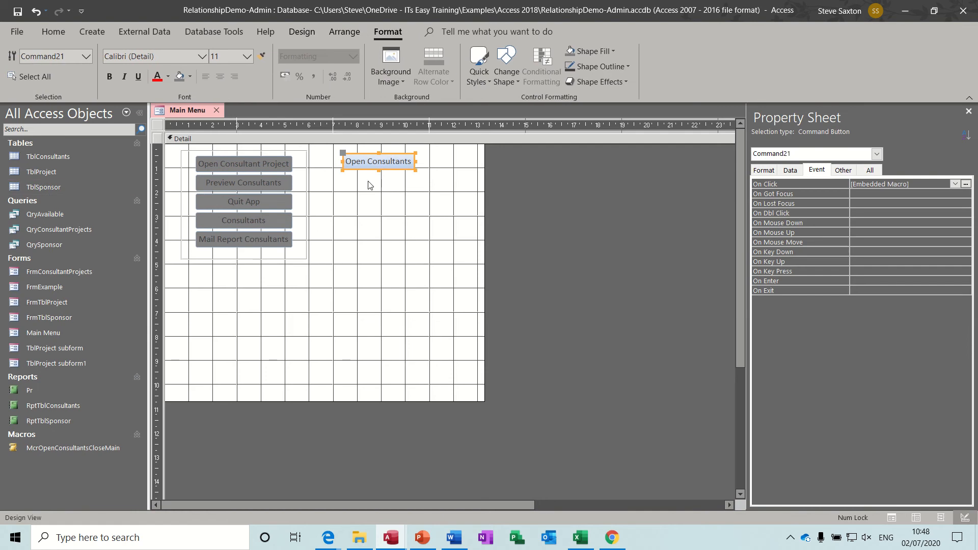
left_click(302, 32)
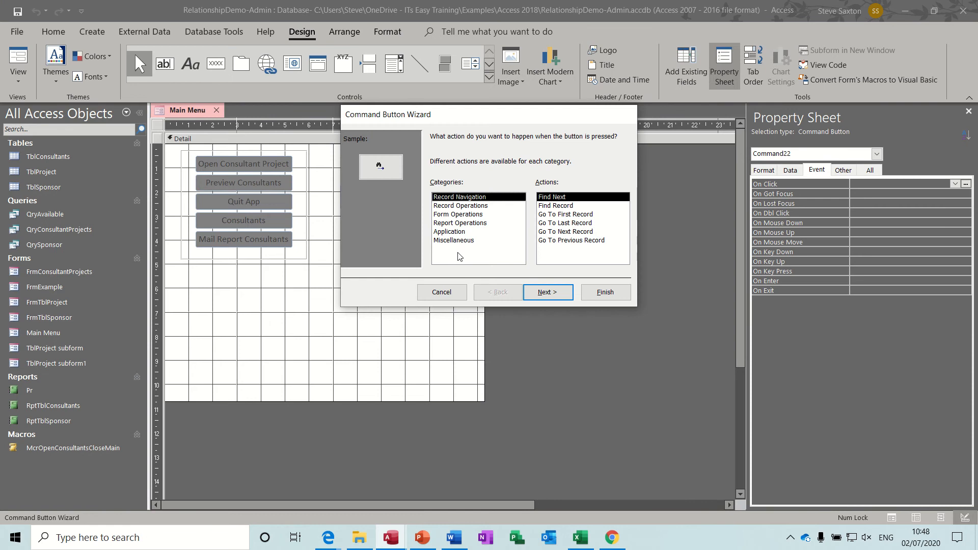
mouse_move(453, 244)
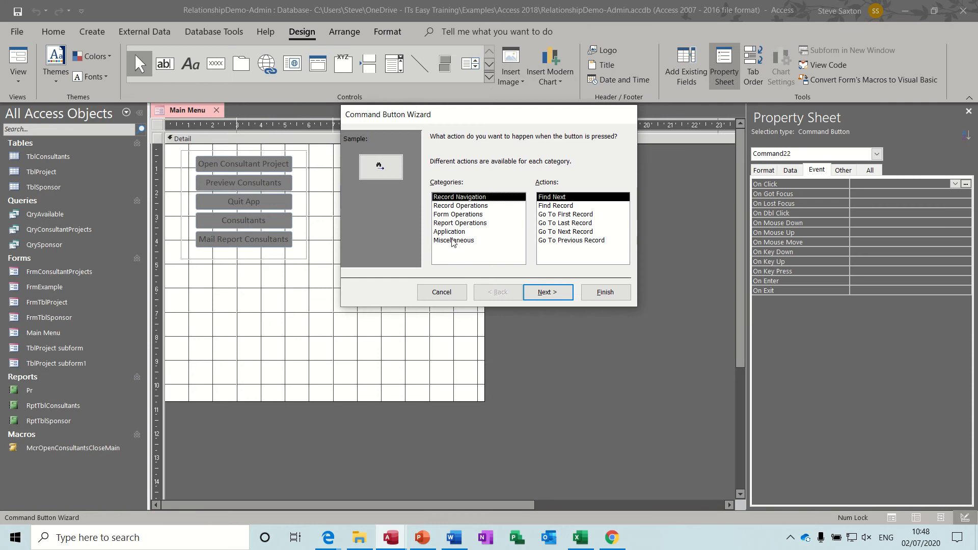
left_click(454, 240)
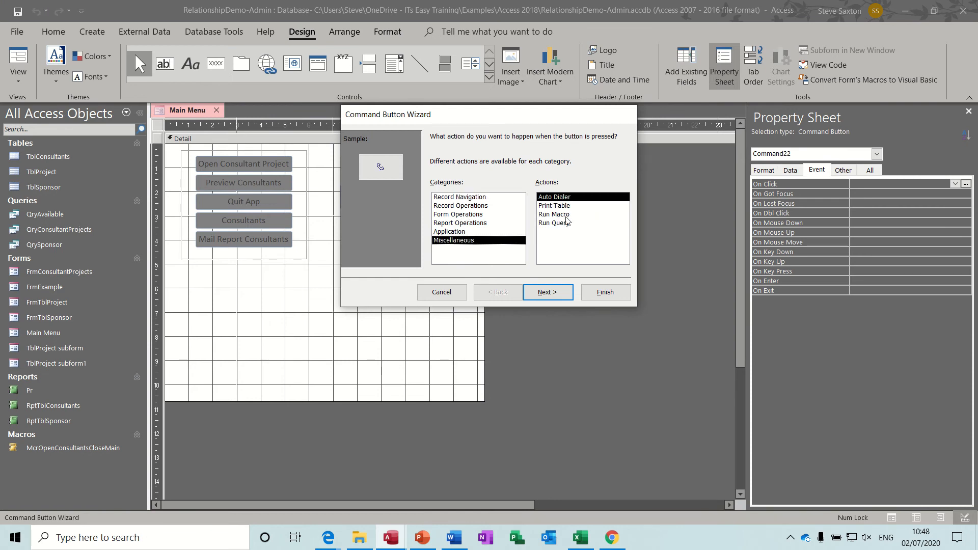
left_click(547, 292)
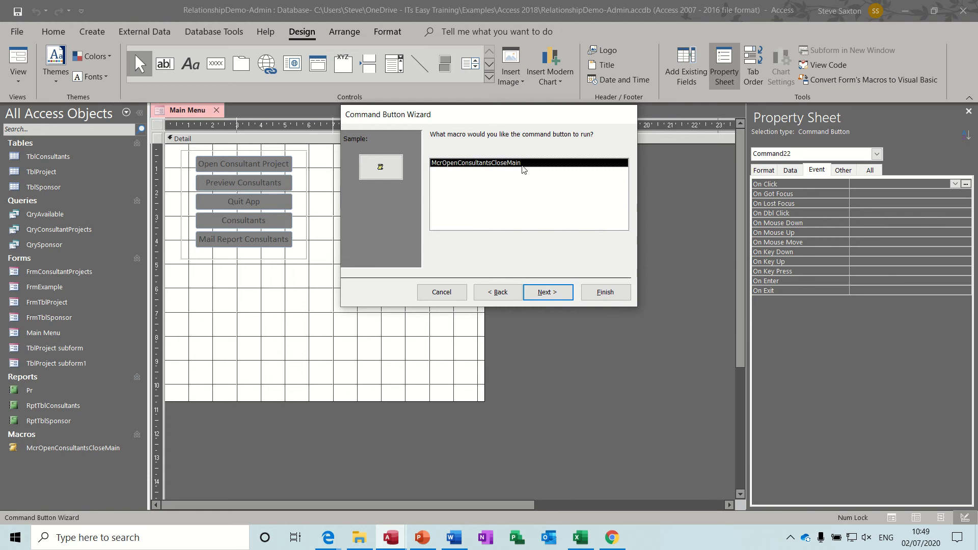
mouse_move(494, 171)
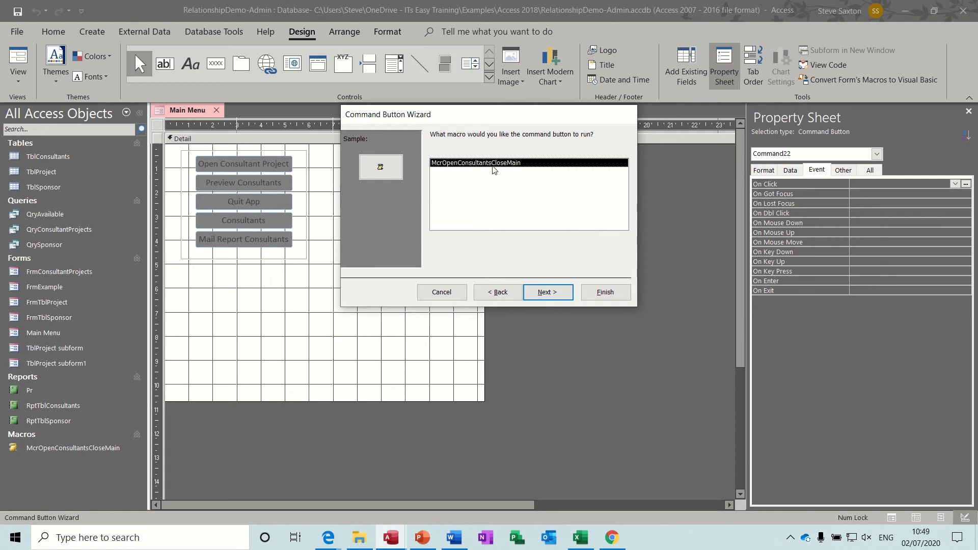
left_click(547, 293)
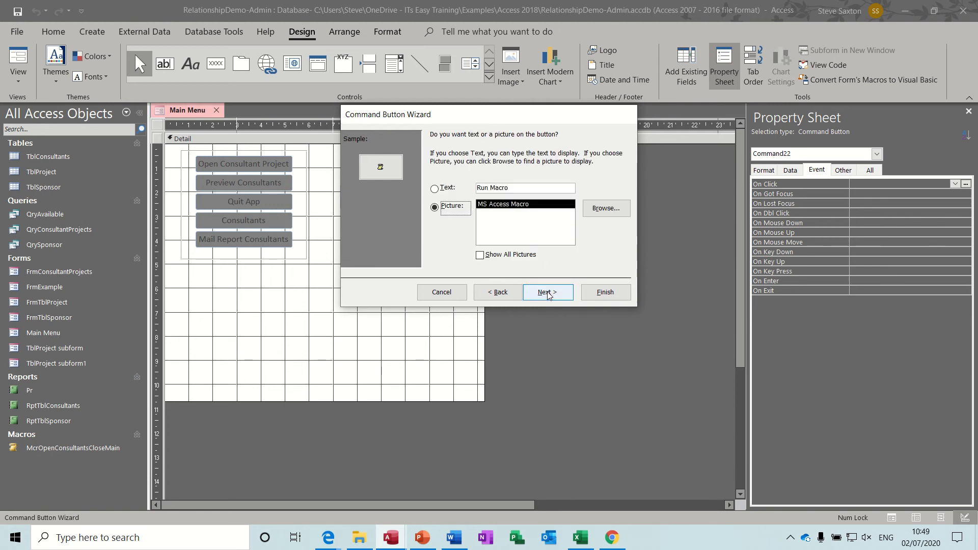
- Caption the button 'Open Consultants' as text and finish the wizard
left_click(435, 188)
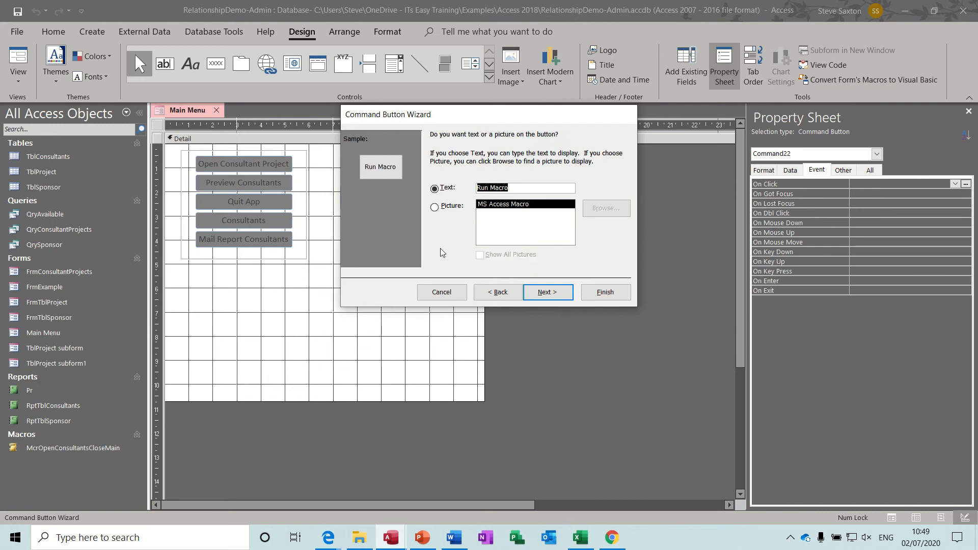
type("Open Consult")
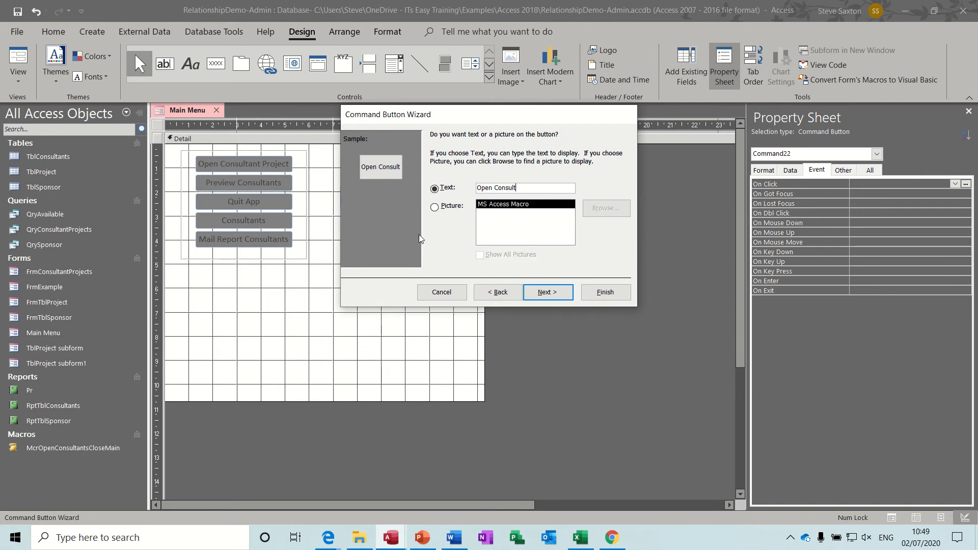
type("ants")
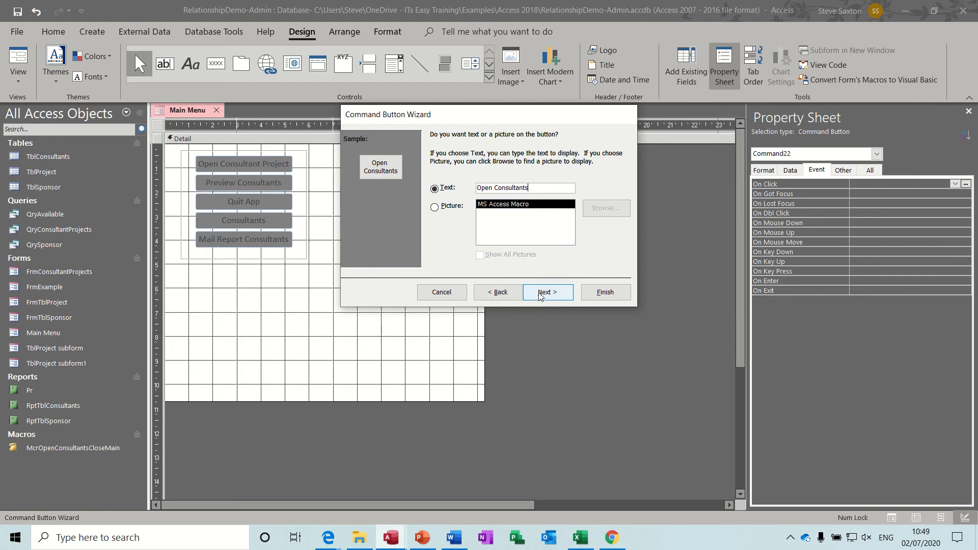
left_click(547, 292)
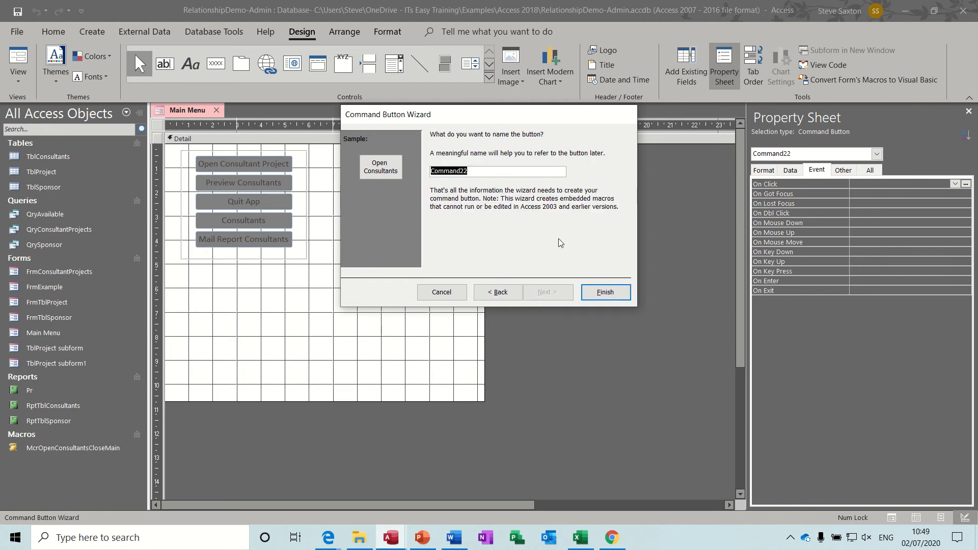
left_click(604, 292)
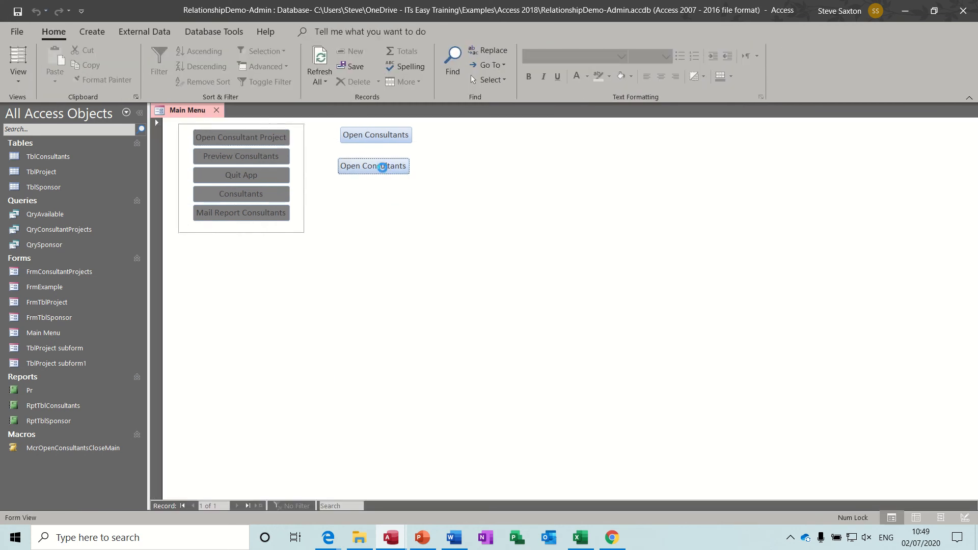
- Switch repeatedly between Main Menu and consultant projects using the new buttons, then close the forms
left_click(373, 166)
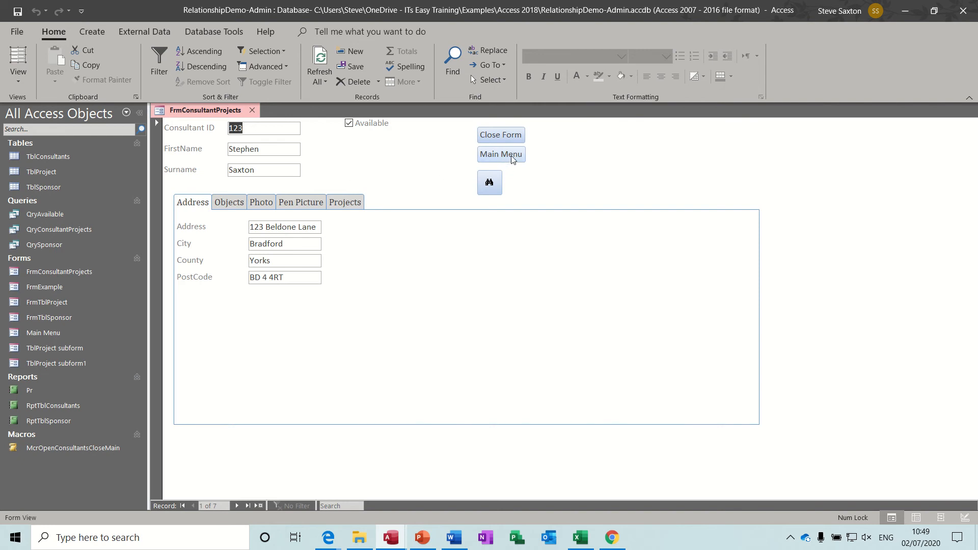
left_click(500, 154)
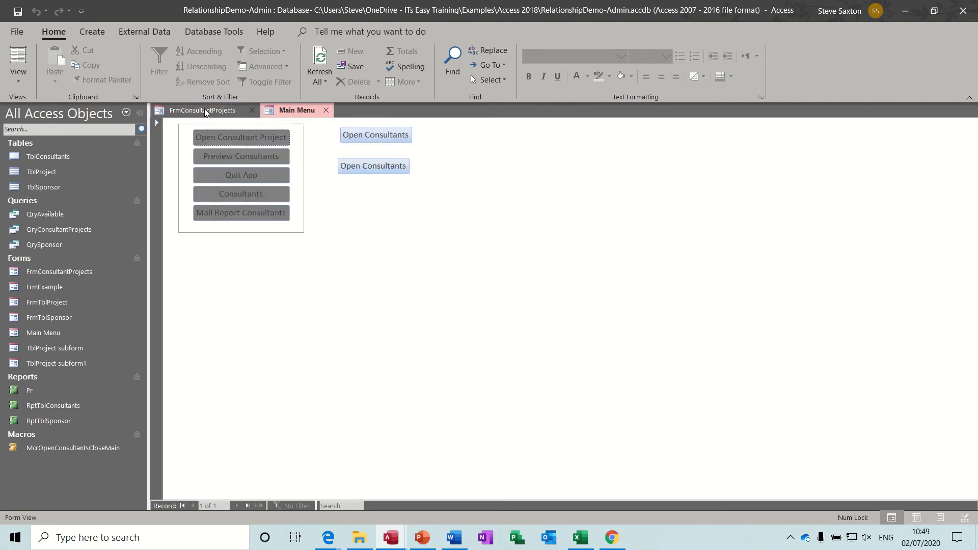
left_click(373, 165)
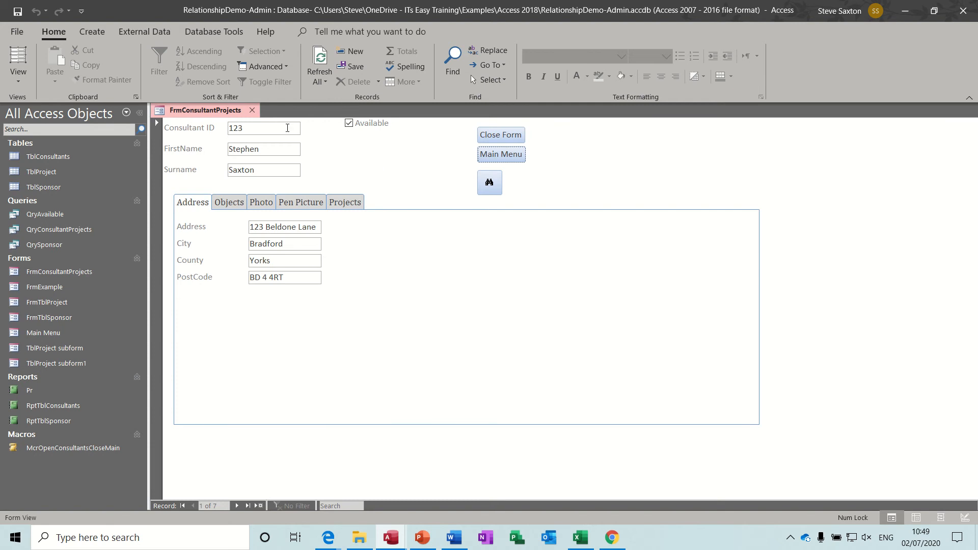
mouse_move(198, 143)
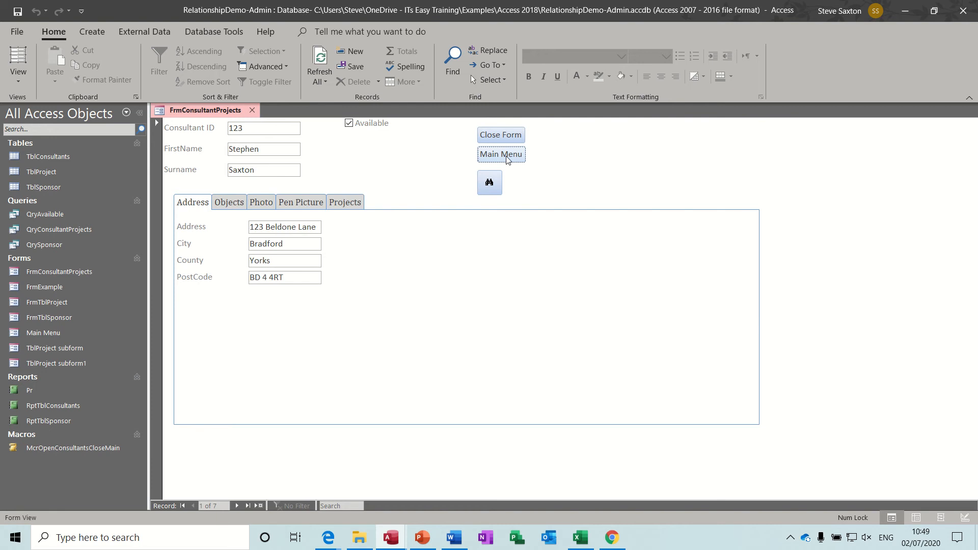
left_click(501, 154)
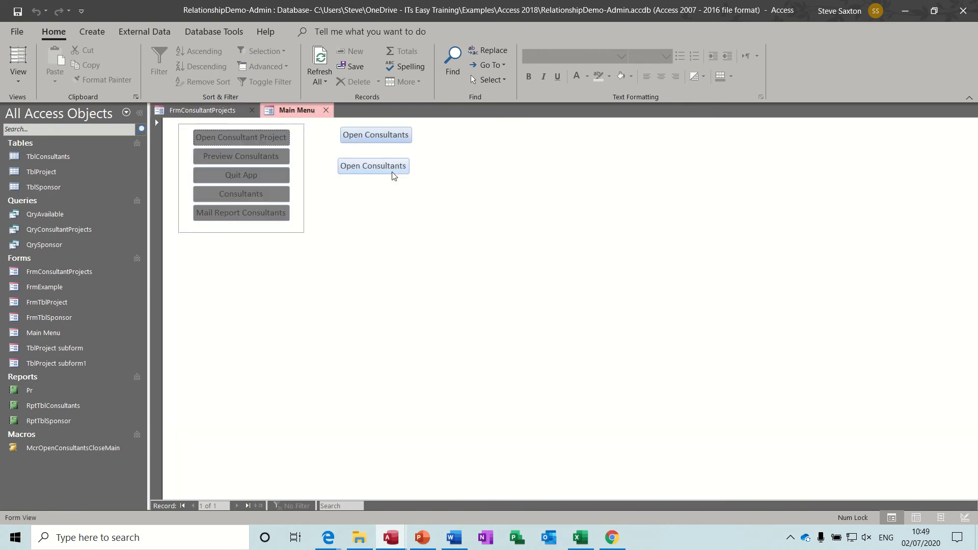
left_click(373, 165)
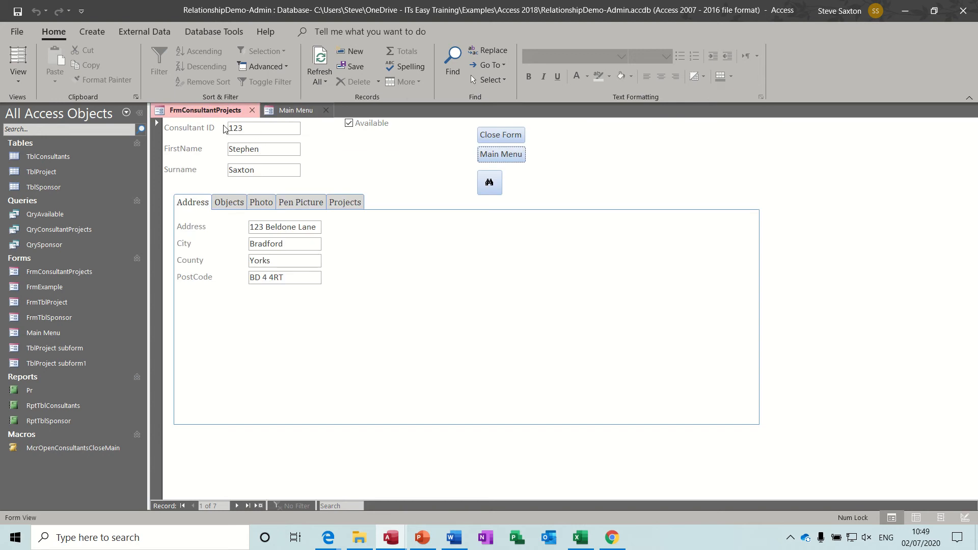
mouse_move(194, 153)
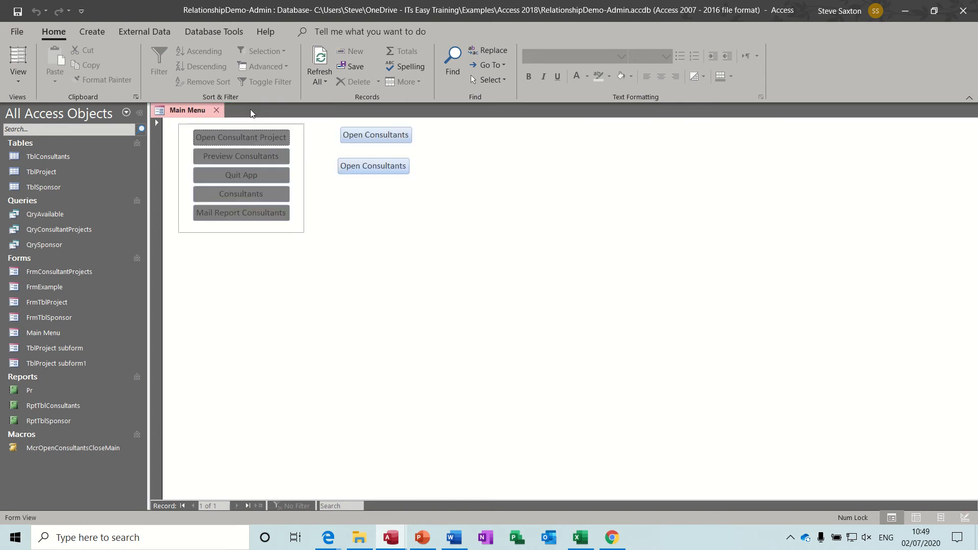
left_click(216, 110)
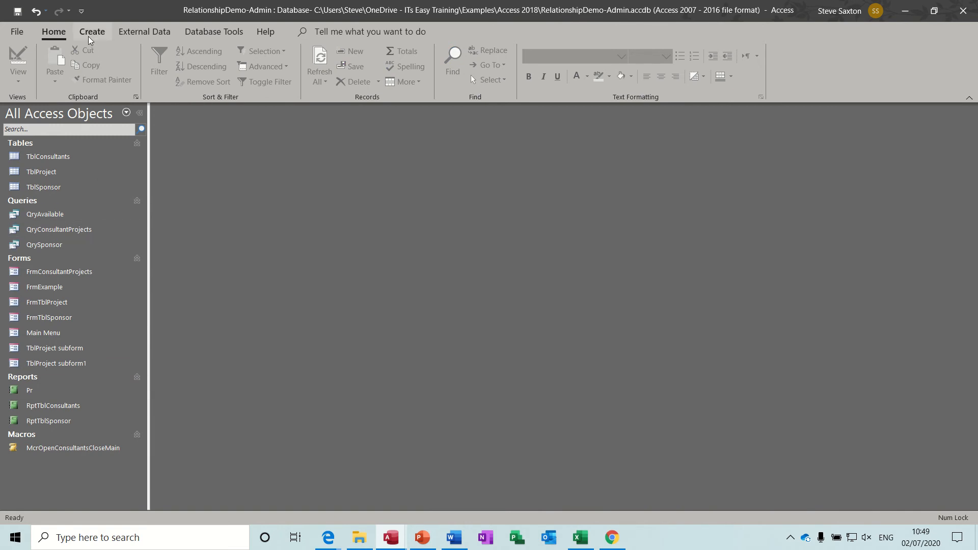
- Create a new macro and add a close action with Object Type set to Form
left_click(92, 31)
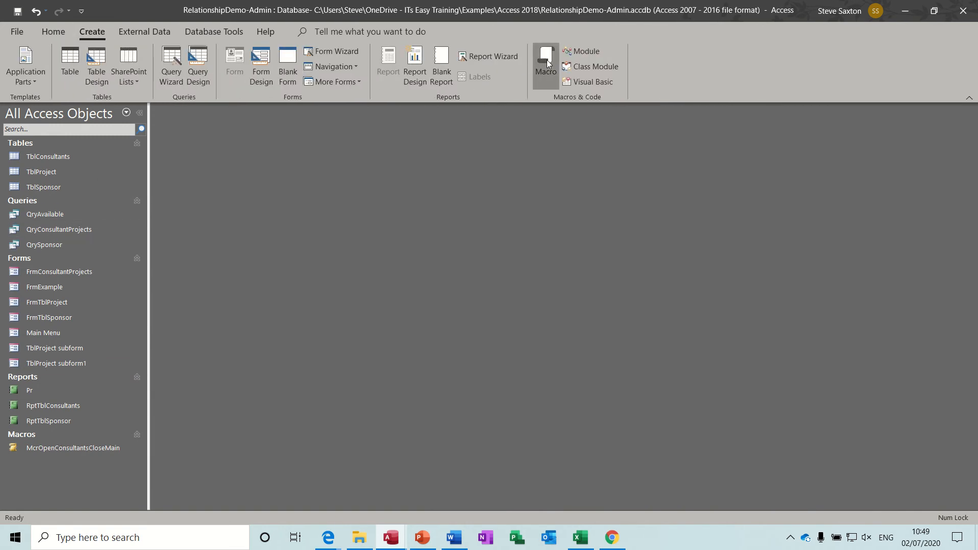
left_click(544, 64)
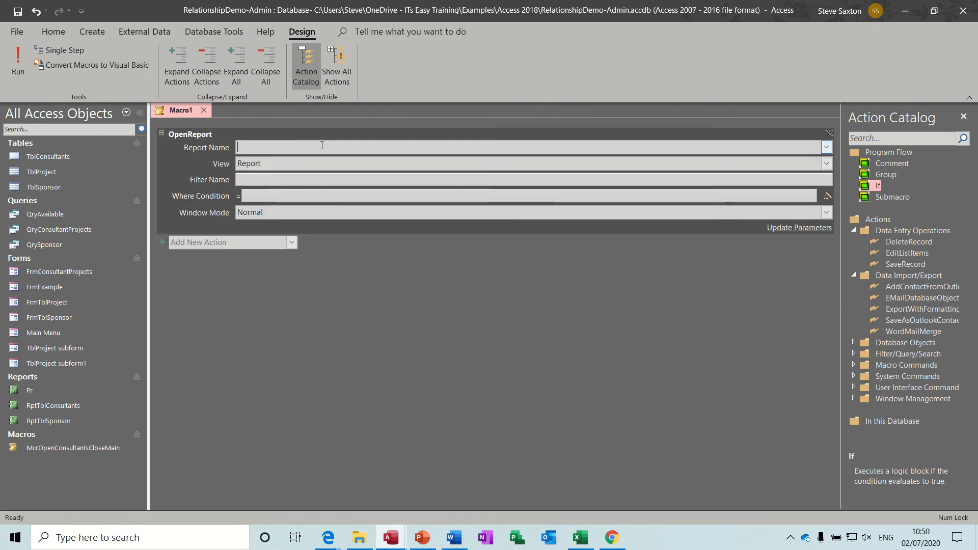
mouse_move(826, 147)
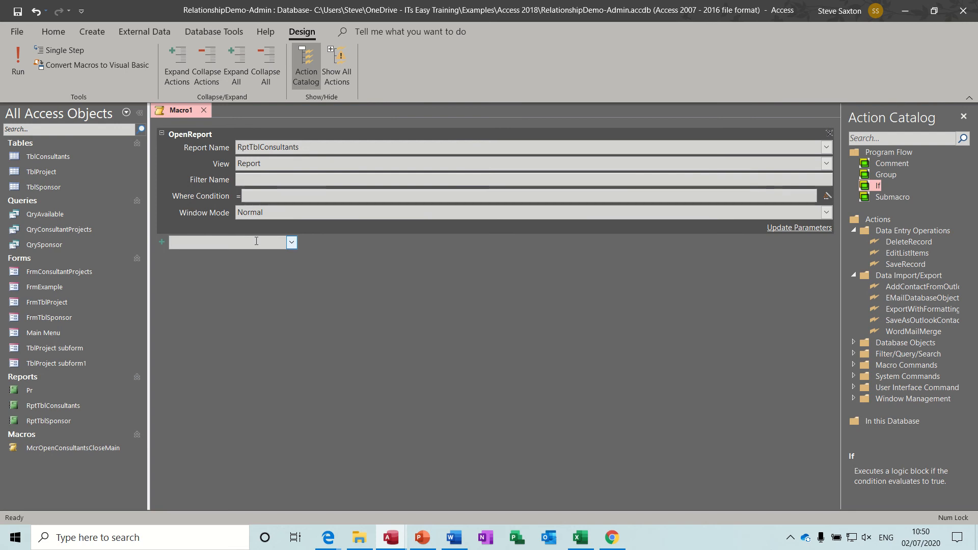
type("CloseDatabase")
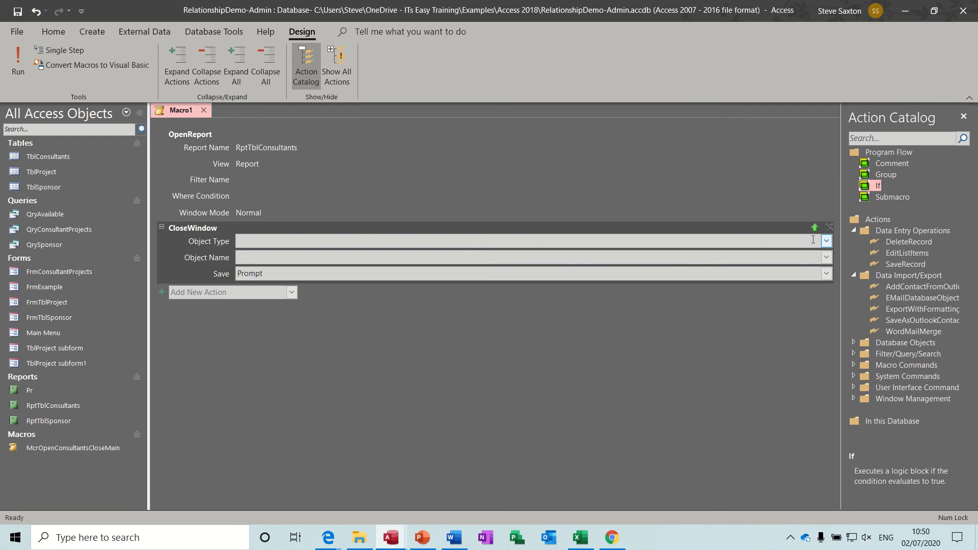
left_click(825, 240)
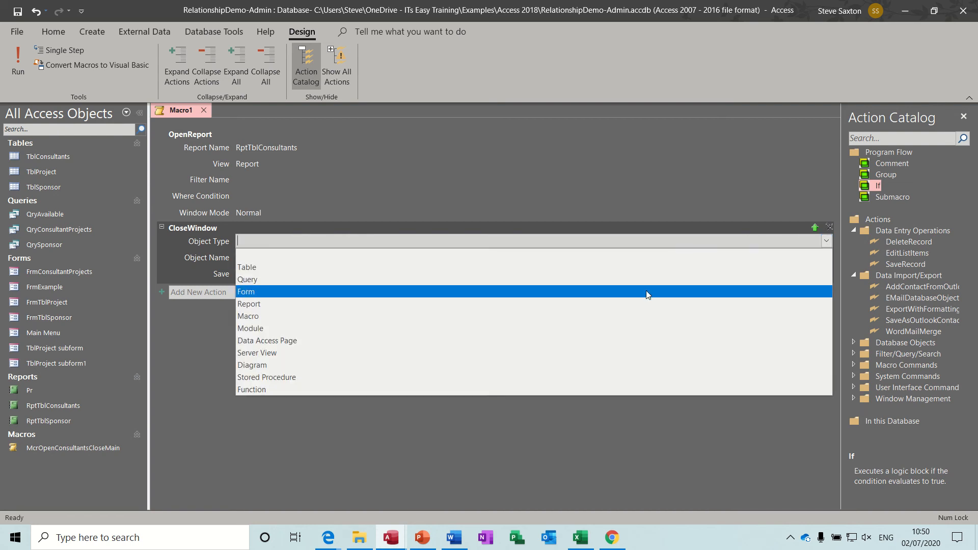
left_click(246, 292)
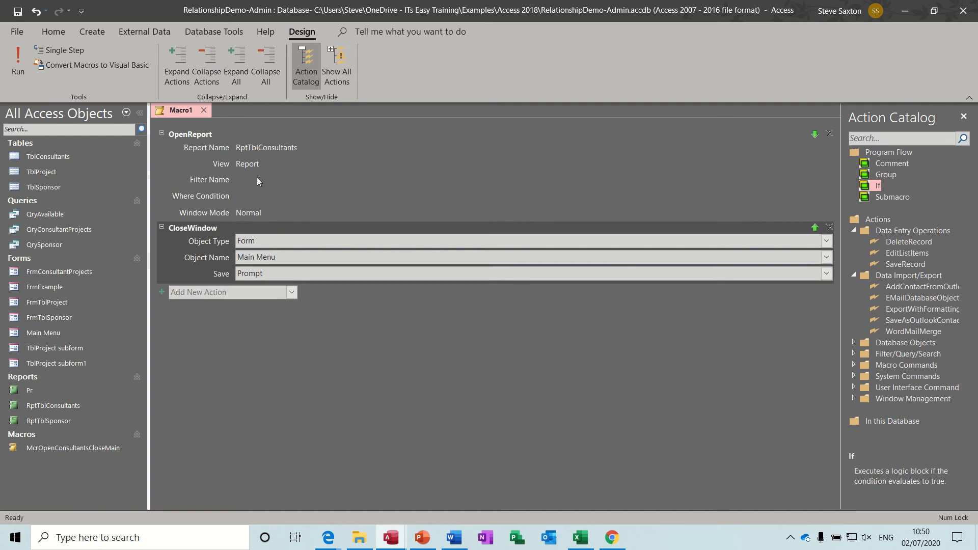
- Save the macro as McrOPenSonsultantReport and reopen the Main Menu form
left_click(18, 11)
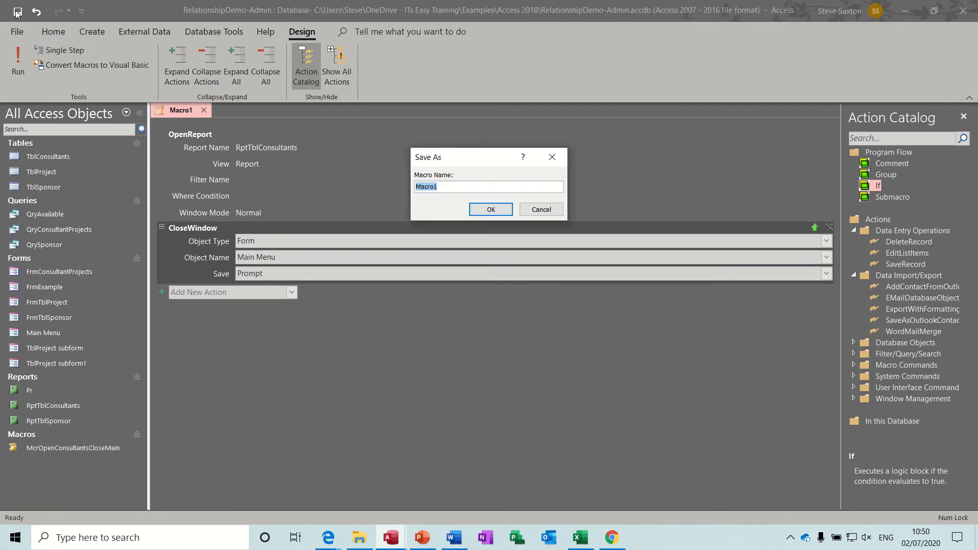
type("Mc")
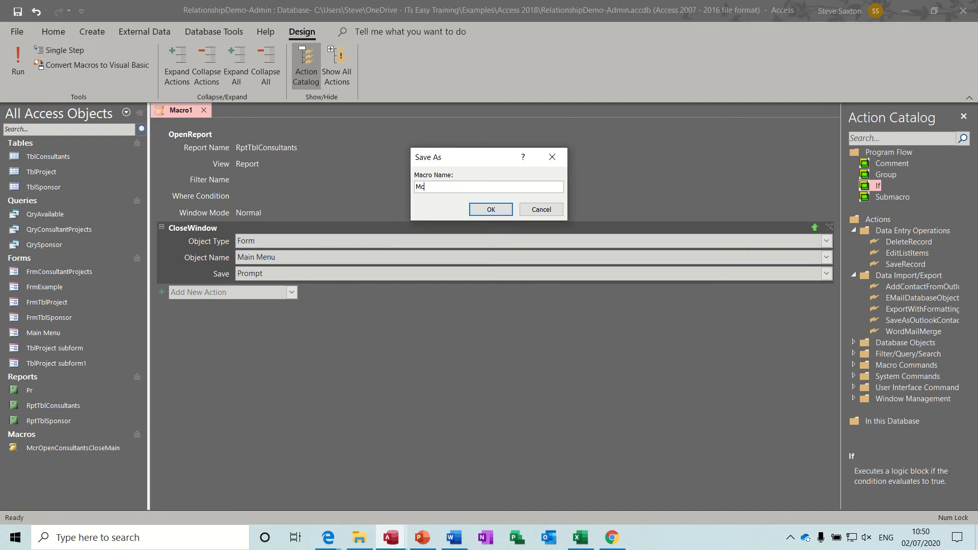
type("r")
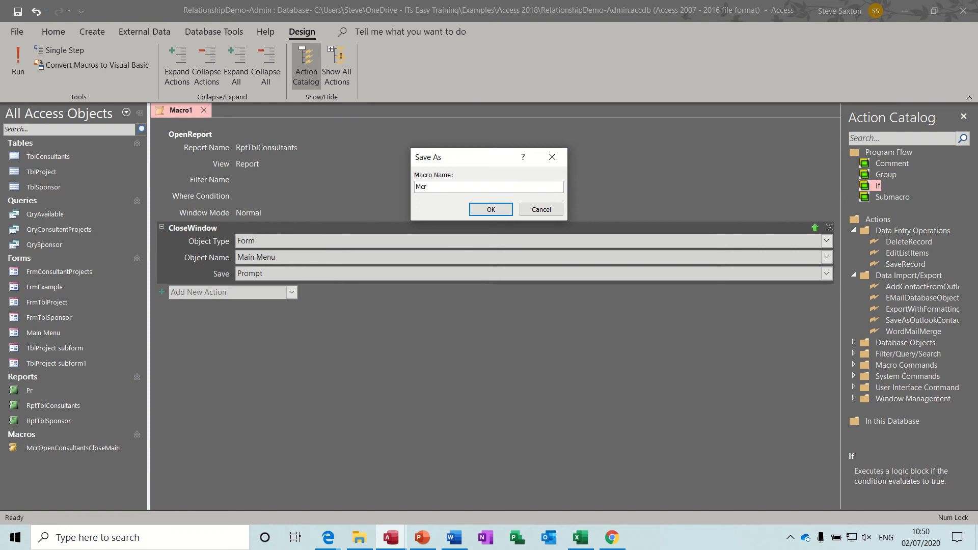
type("OPenSonsultant")
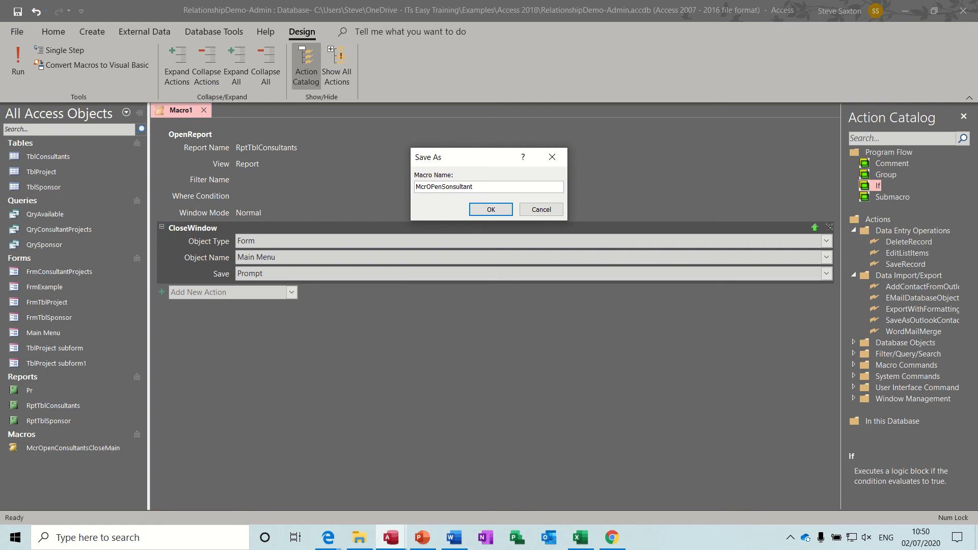
type("Report")
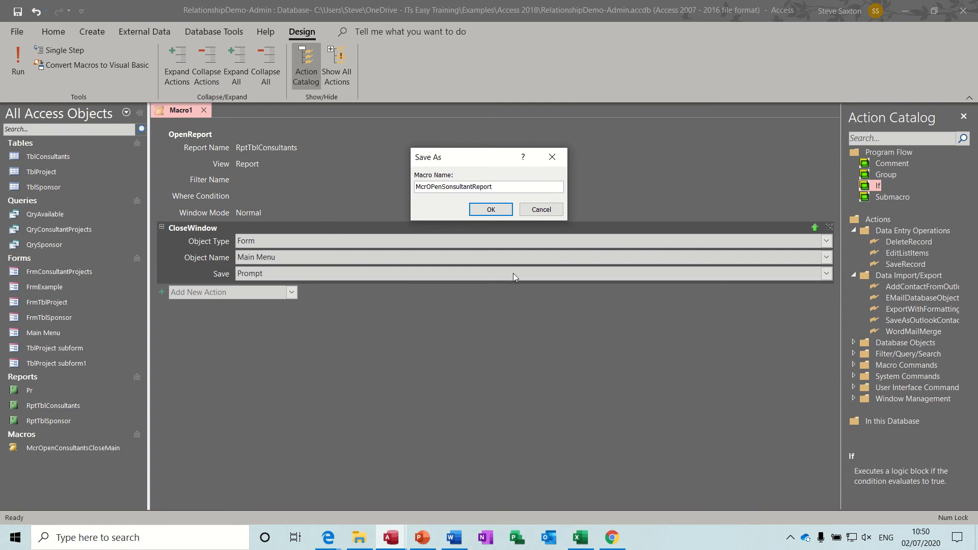
left_click(490, 209)
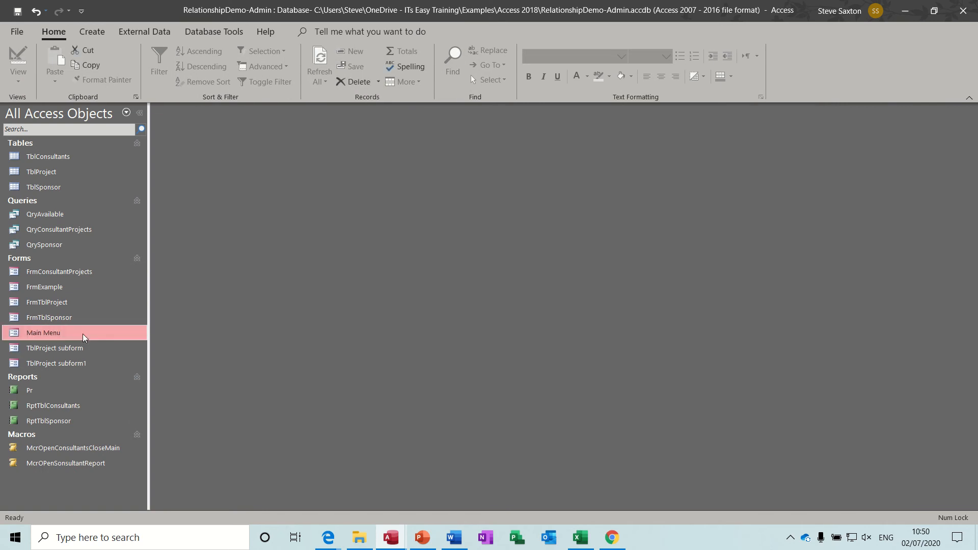
double_click(43, 332)
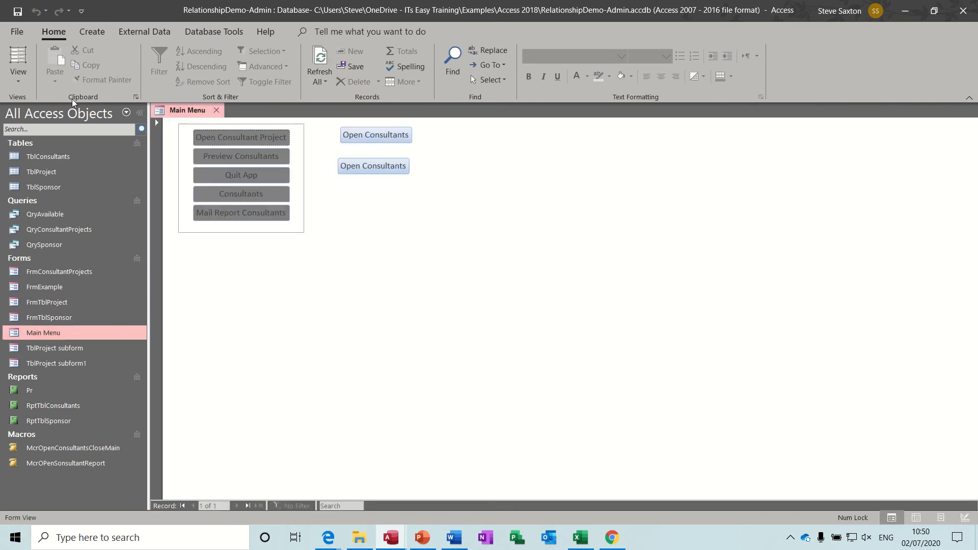
- Switch Main Menu to Design View and start a button wizard set to Miscellaneous > Run Macro
left_click(17, 62)
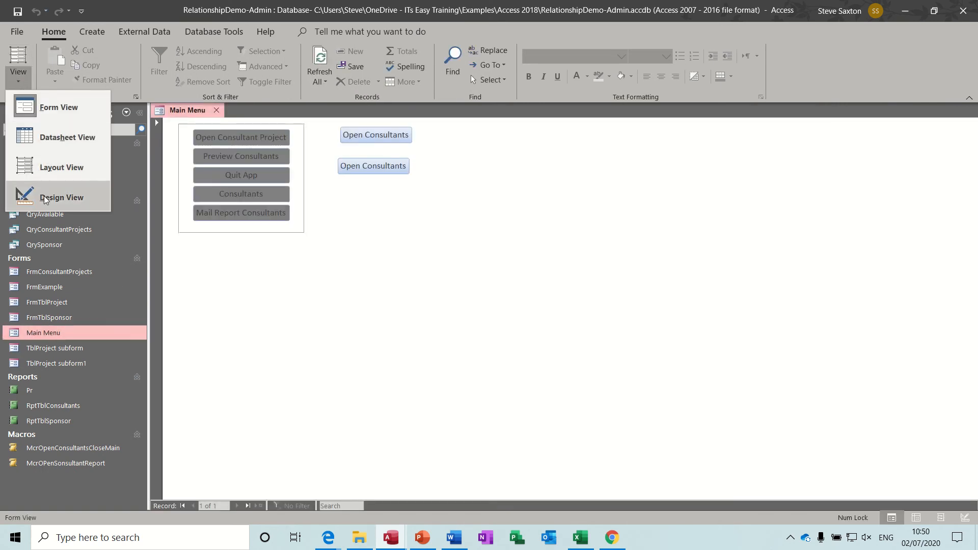
left_click(60, 196)
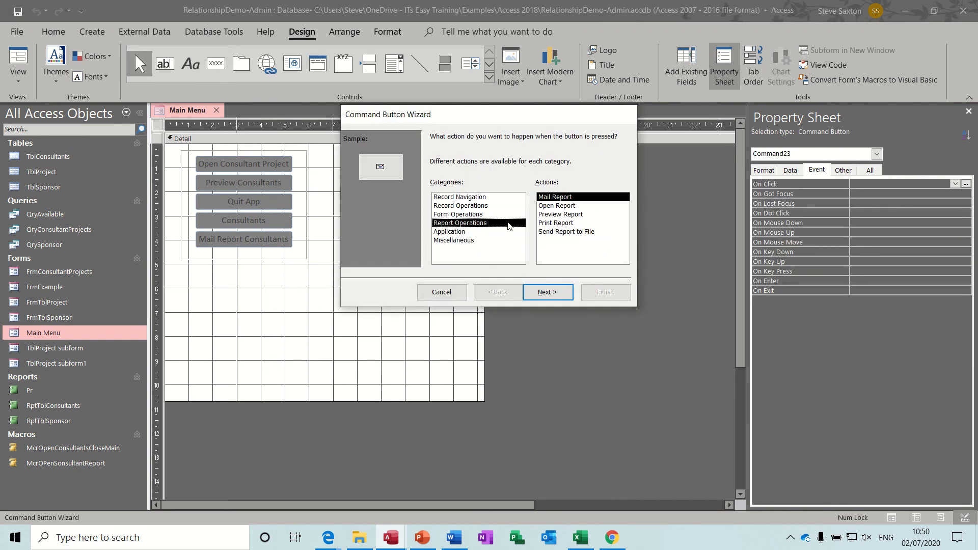
mouse_move(454, 244)
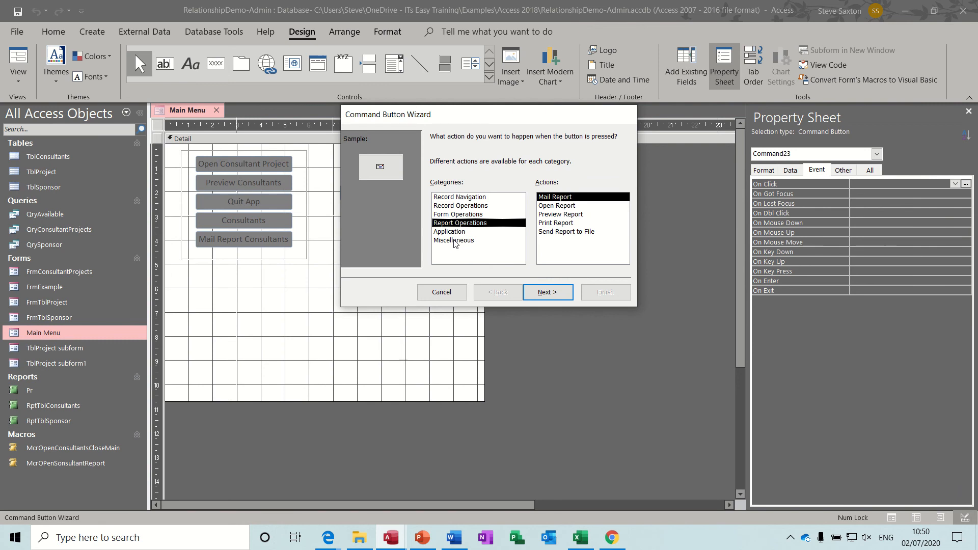
left_click(453, 240)
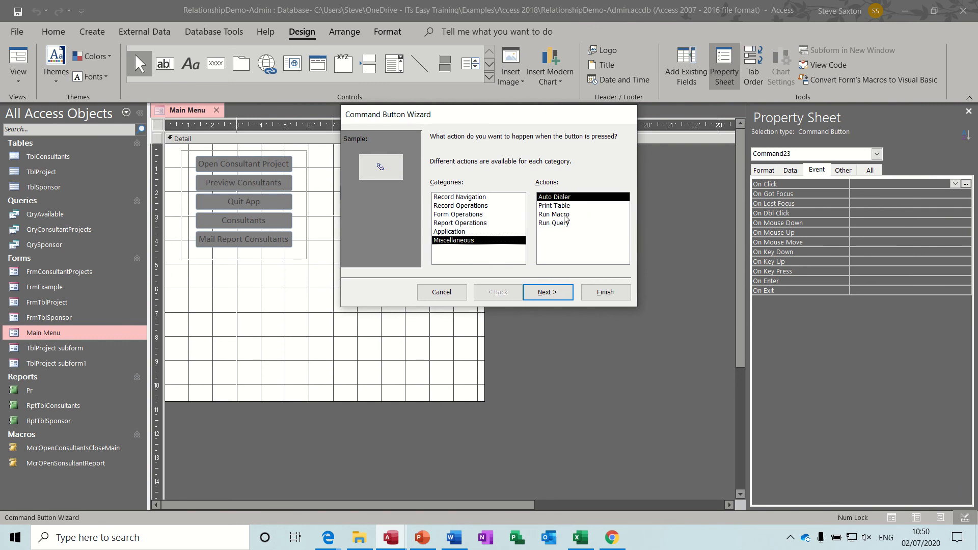
left_click(553, 214)
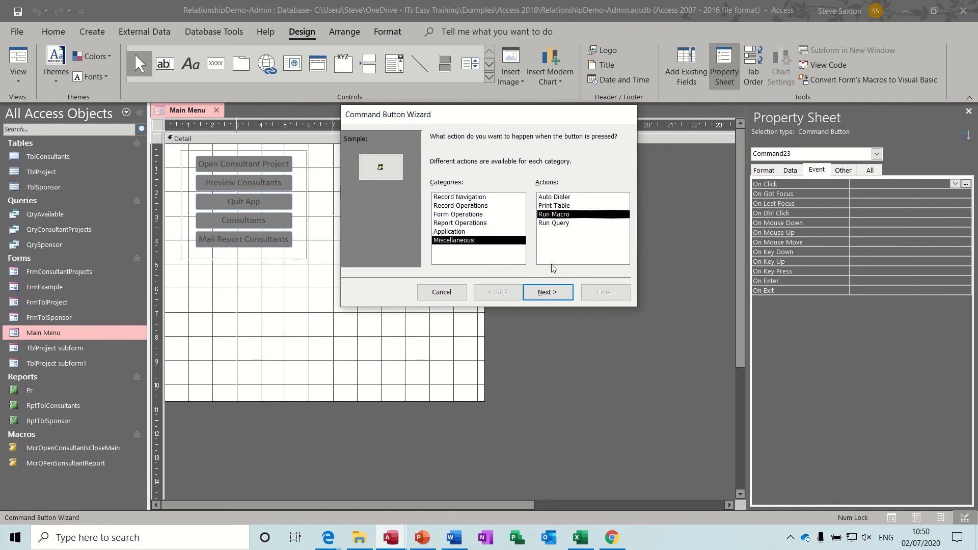
- Choose McrOPenSonsultantReport as the macro the new button runs
left_click(547, 292)
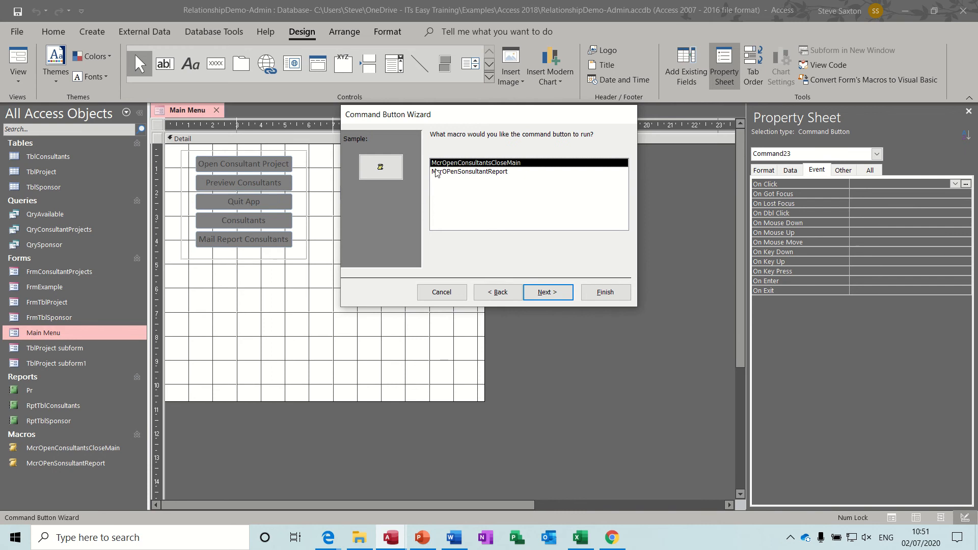
left_click(468, 171)
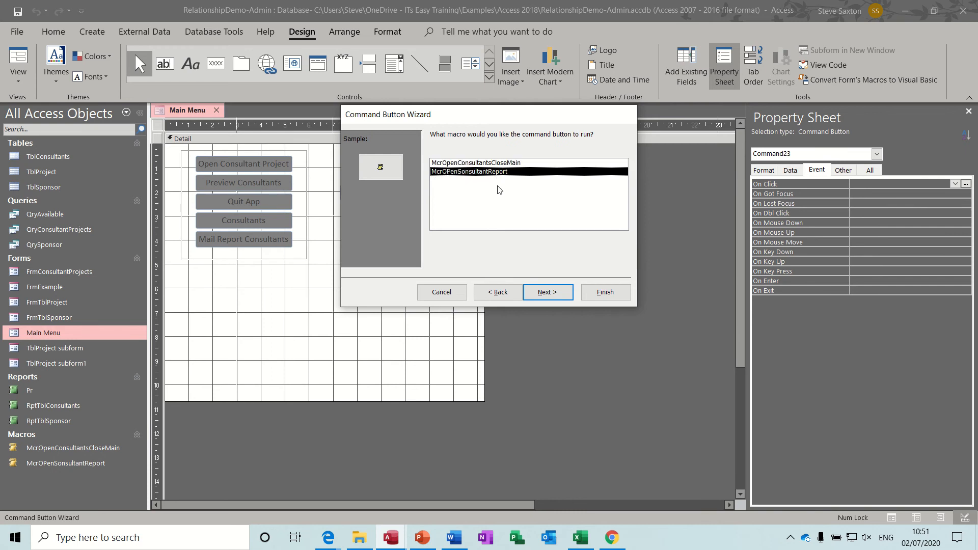
left_click(547, 293)
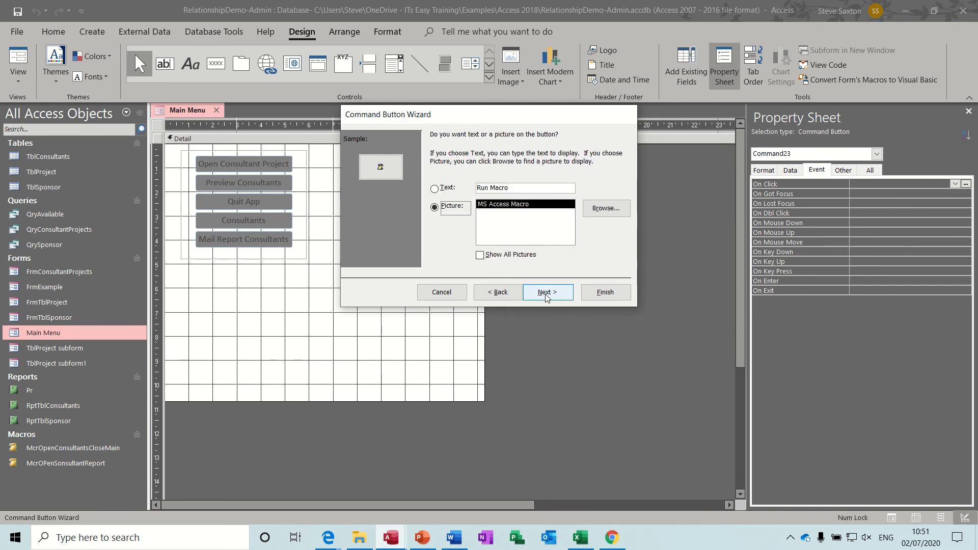
- Caption the button 'Run Consultant Report' and finish the wizard
left_click(434, 188)
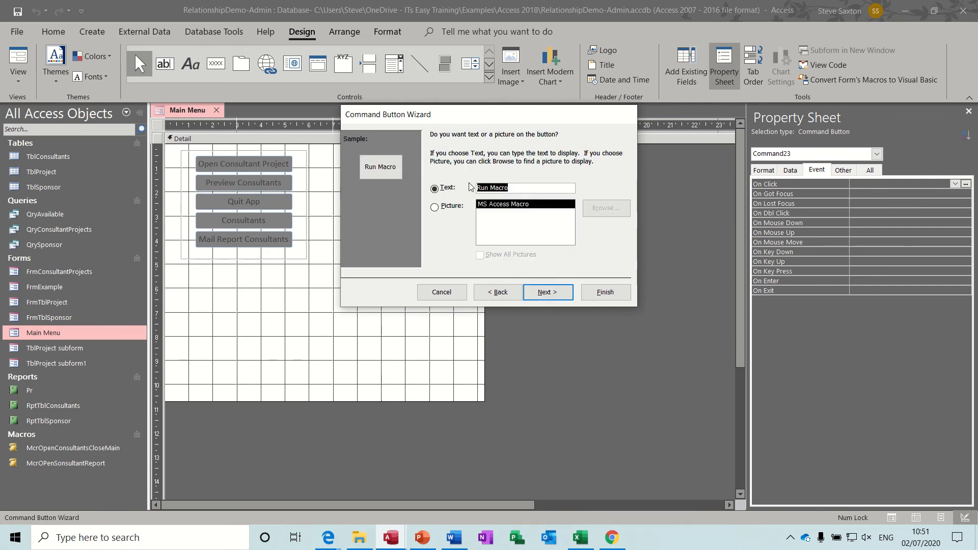
type("Run")
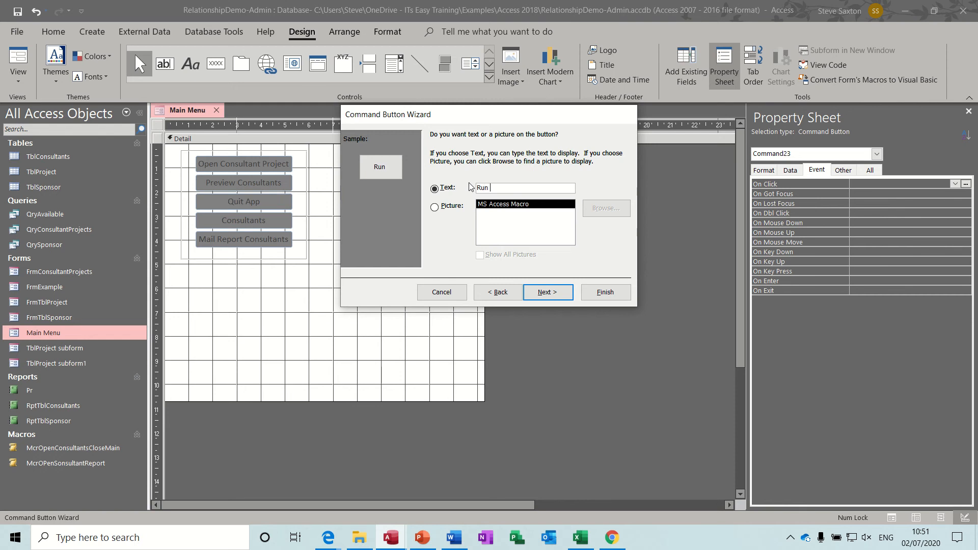
type("Consultant")
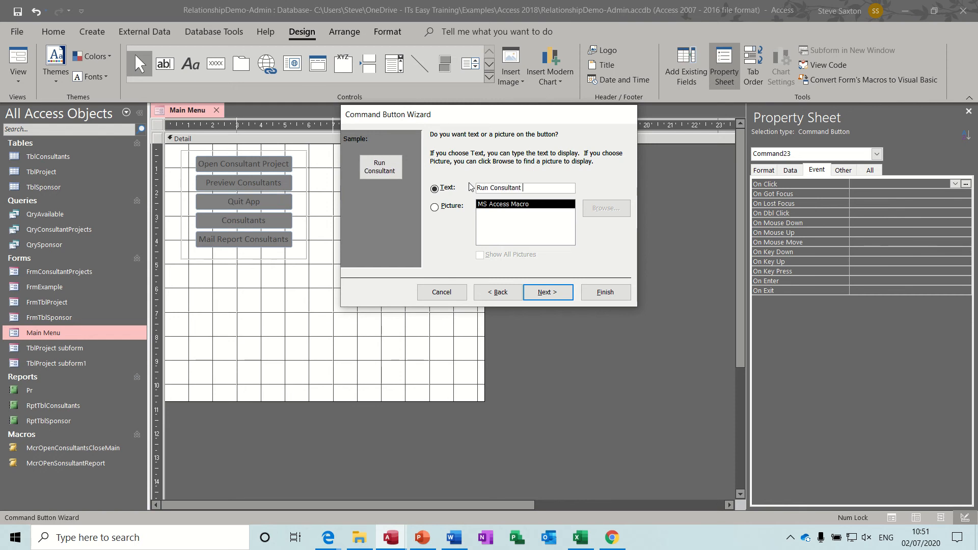
type("Report")
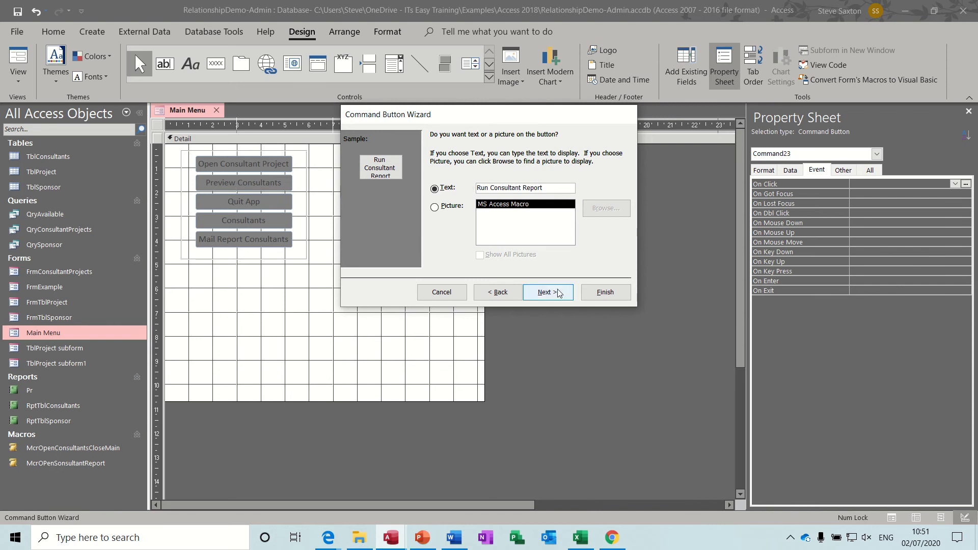
left_click(604, 292)
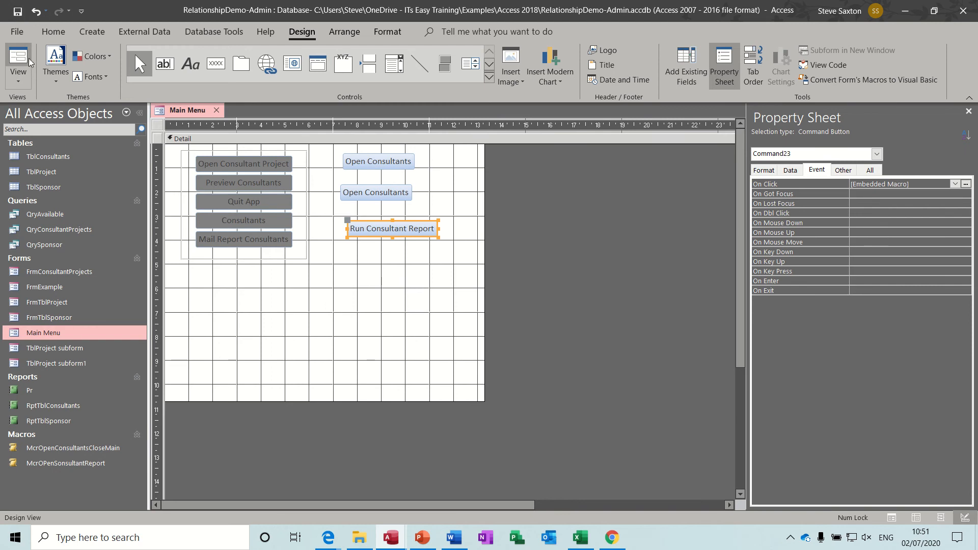
- Test the Run Consultant Report button in Form View, opening RptTblConsultants, then close it
left_click(19, 59)
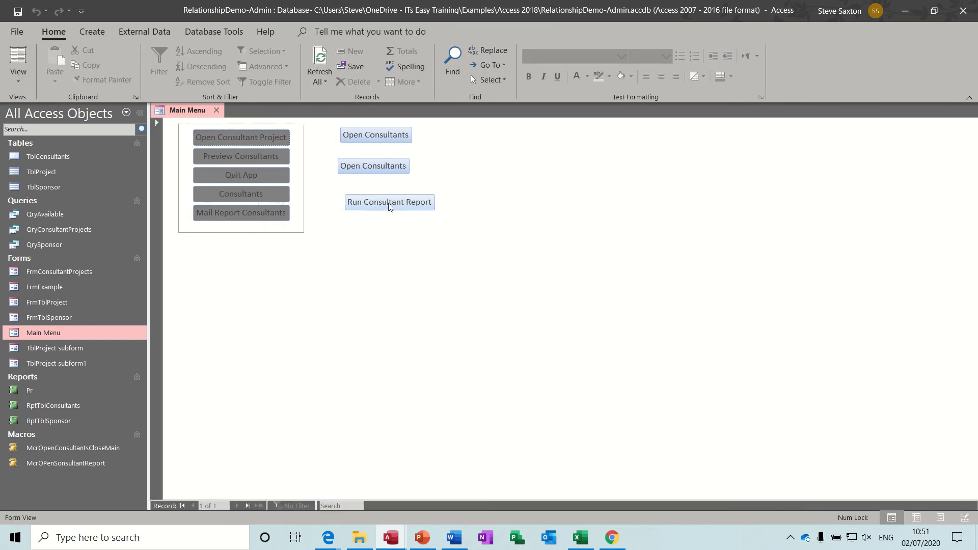
left_click(389, 201)
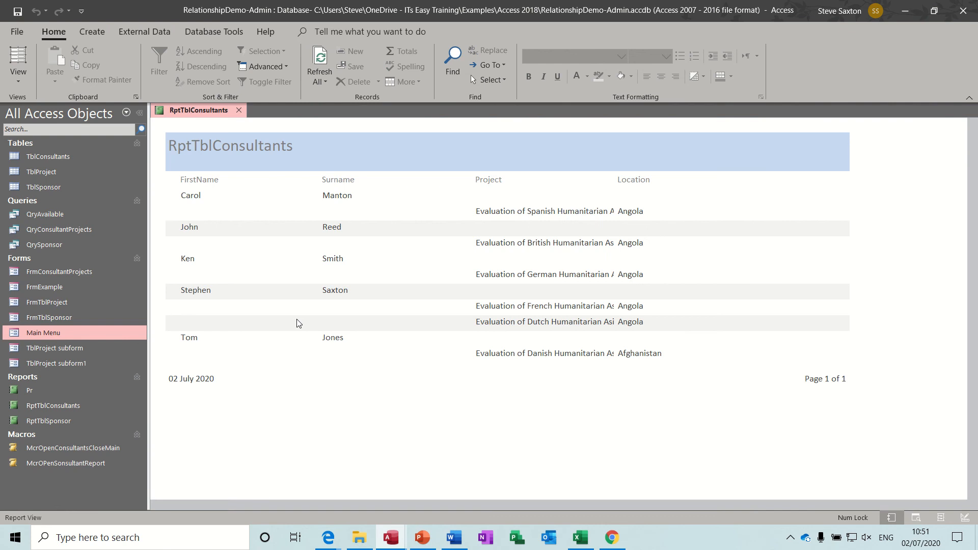
left_click(238, 110)
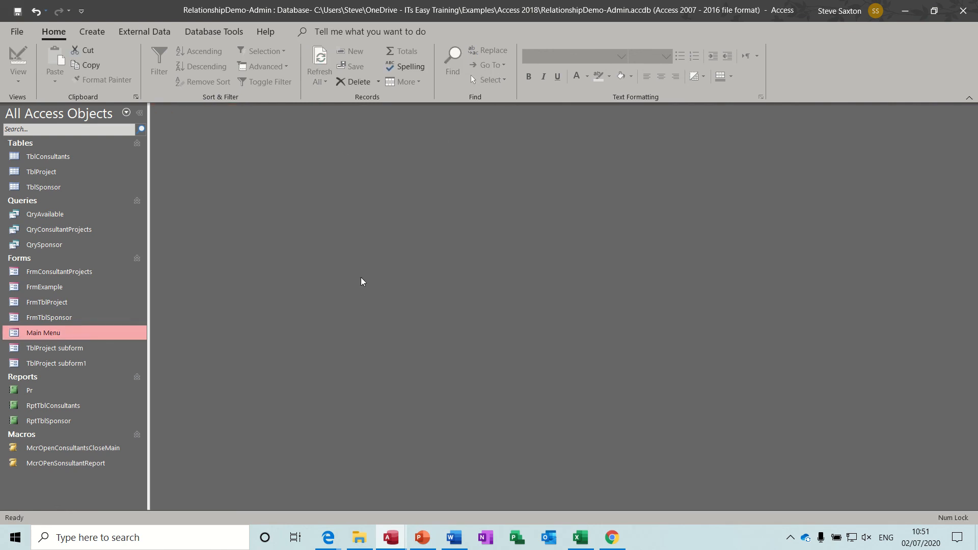
mouse_move(62, 435)
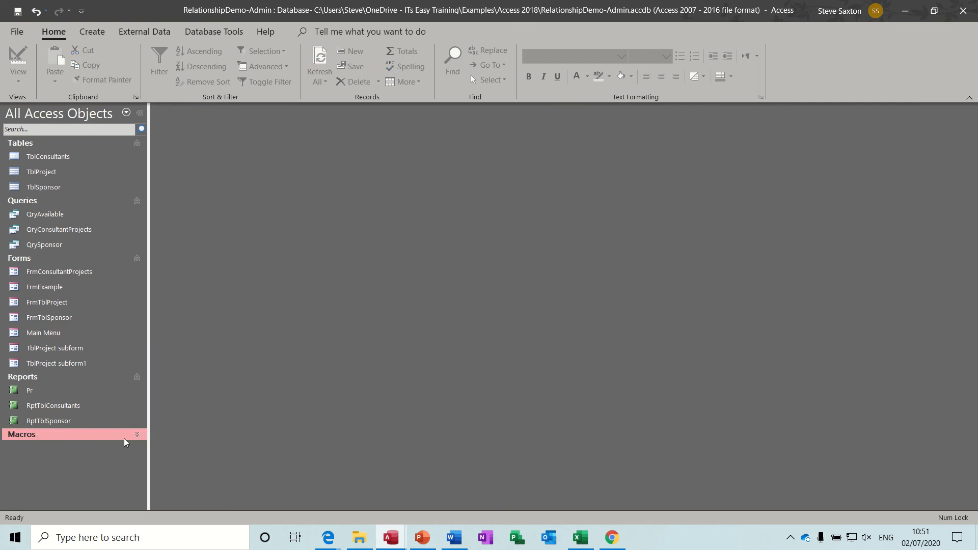
- Expand the Macros group and show the Create commands for new objects
left_click(136, 434)
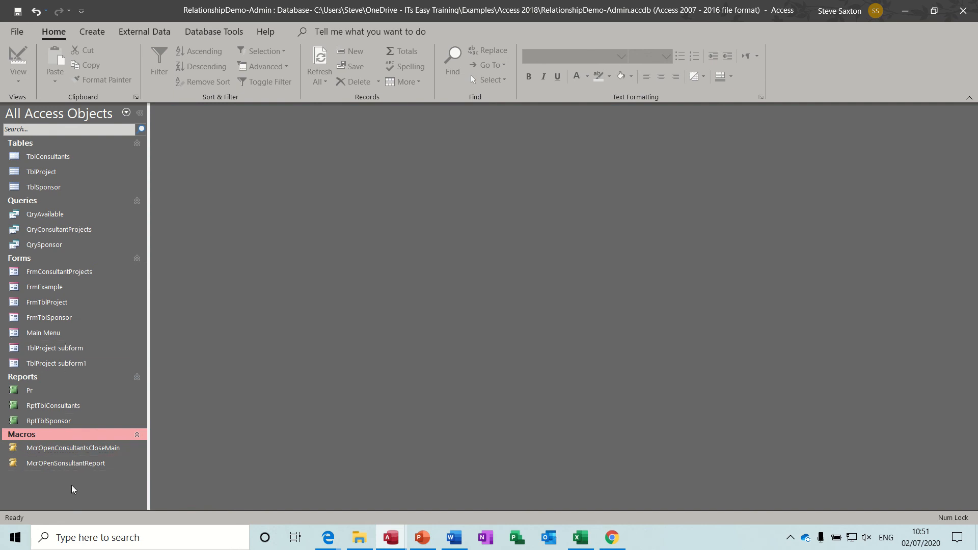
mouse_move(82, 482)
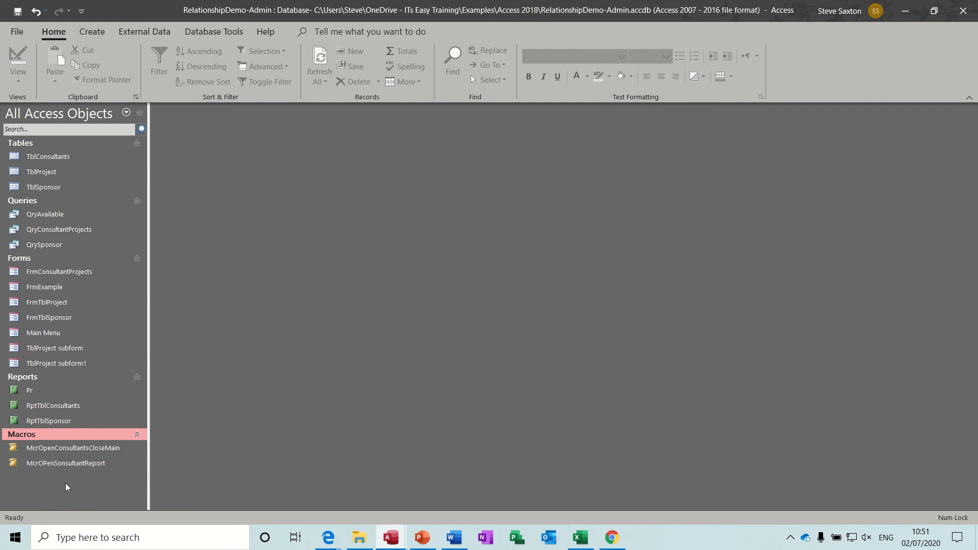
mouse_move(81, 486)
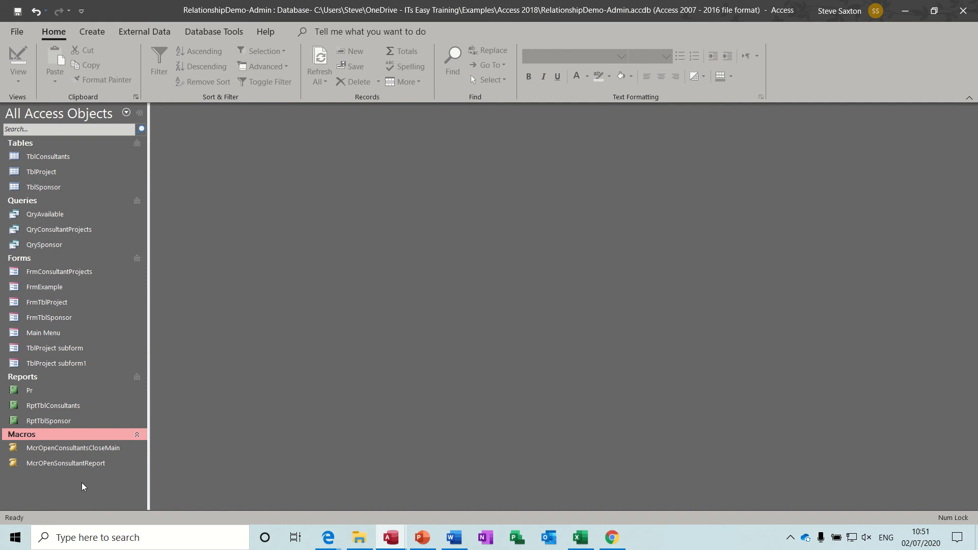
mouse_move(58, 479)
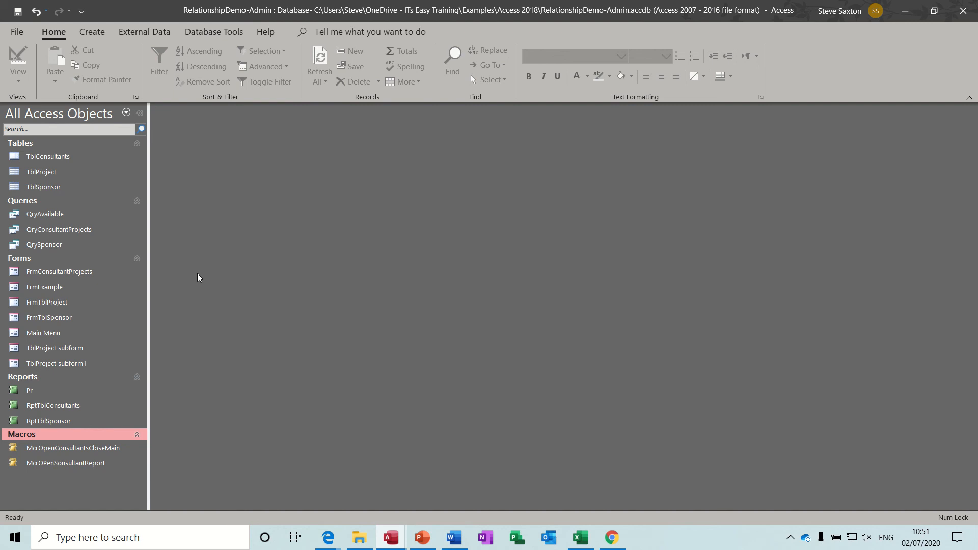
left_click(92, 31)
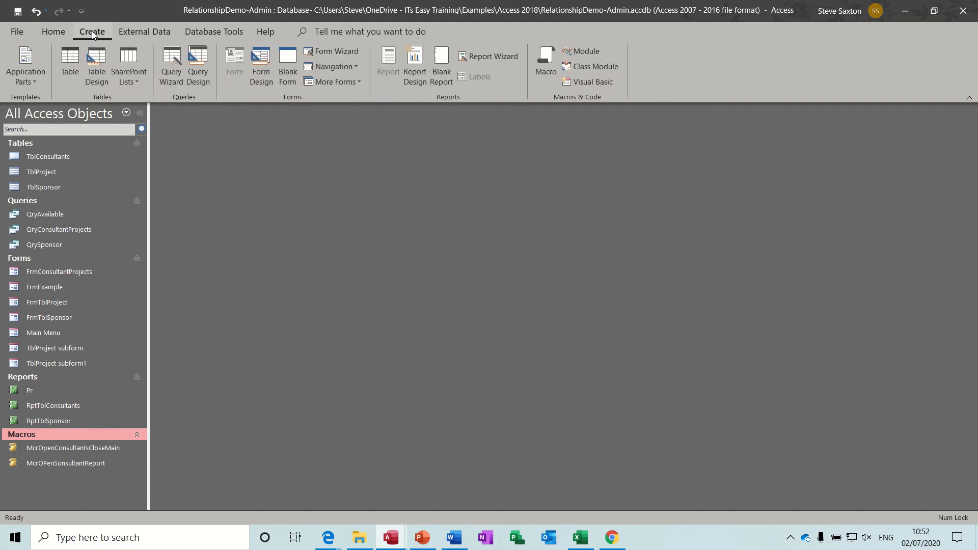
- Create a new blank macro and save it as McrOpenForms
left_click(543, 62)
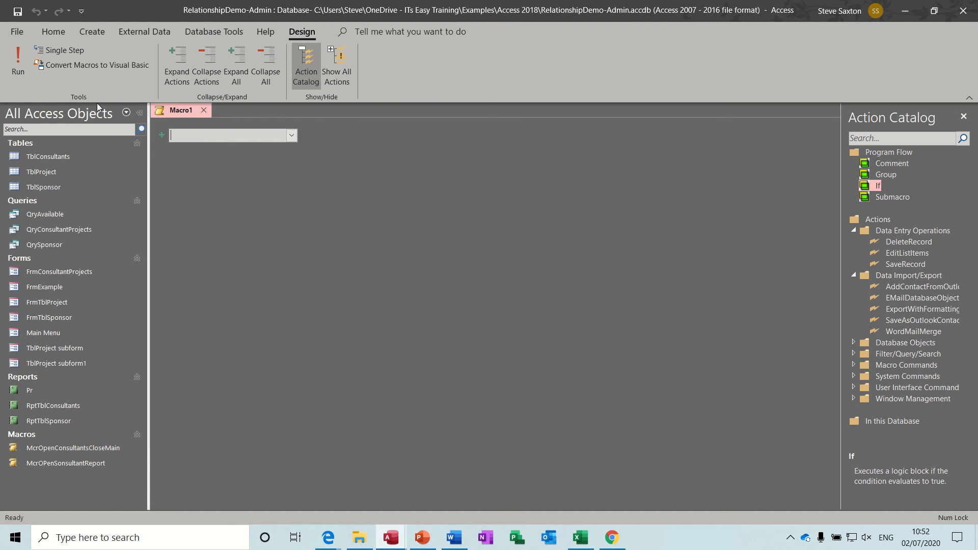
left_click(18, 10)
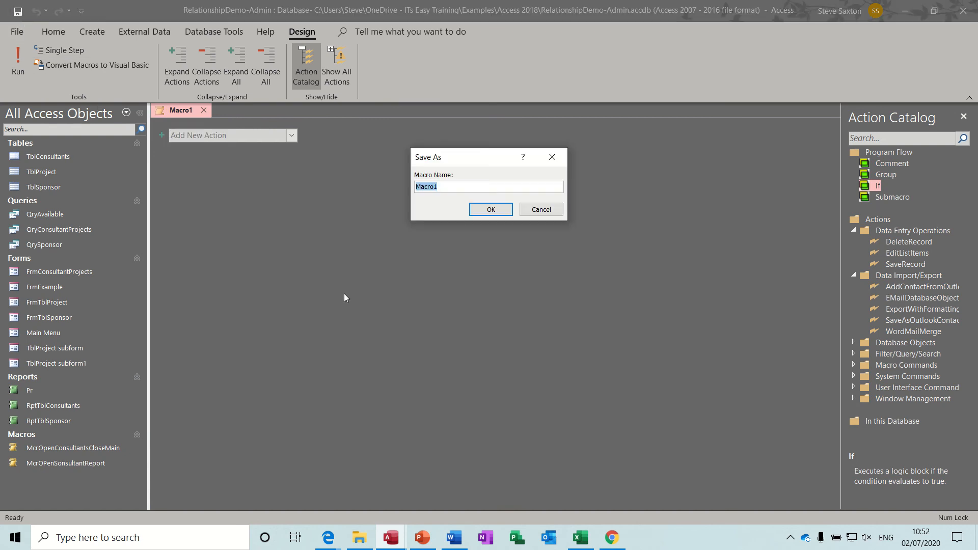
type("Open")
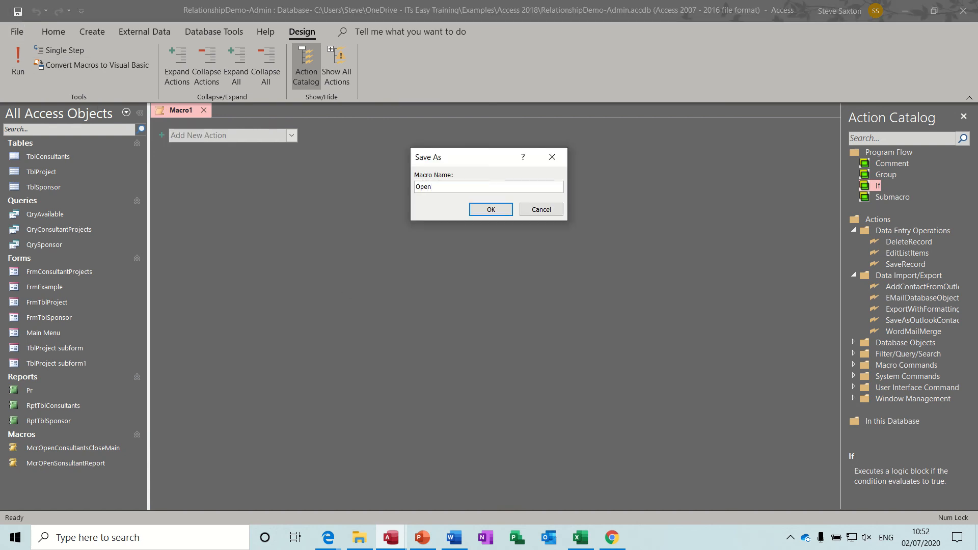
type("Fom")
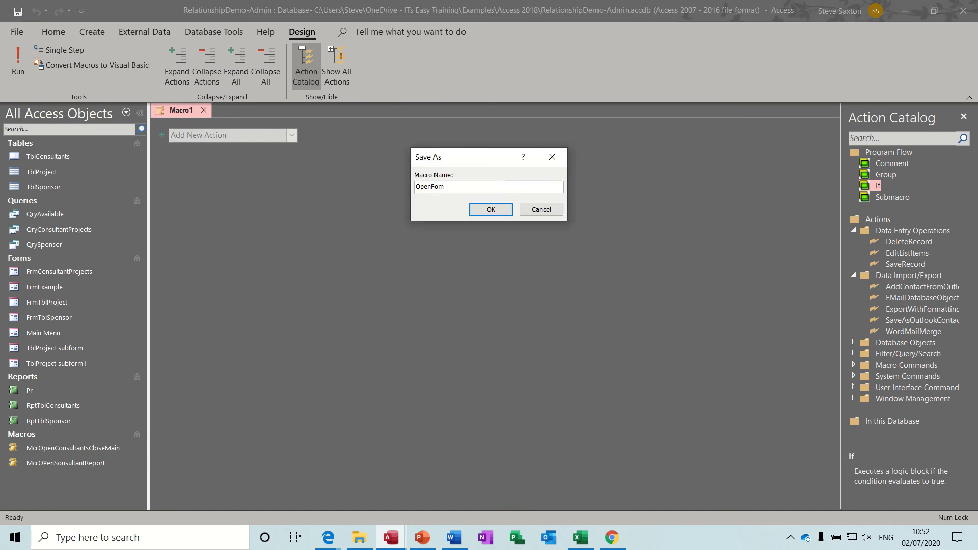
type("M")
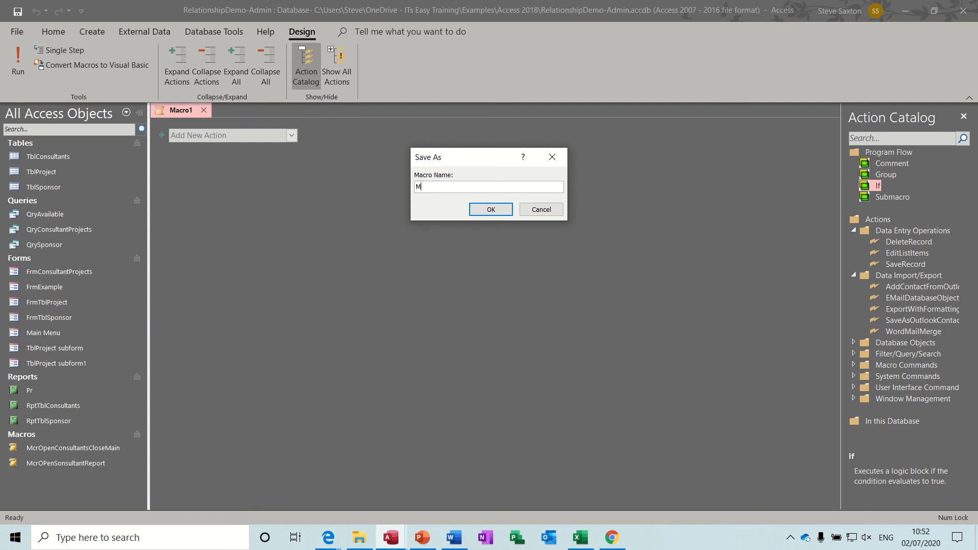
type("crOpenForms")
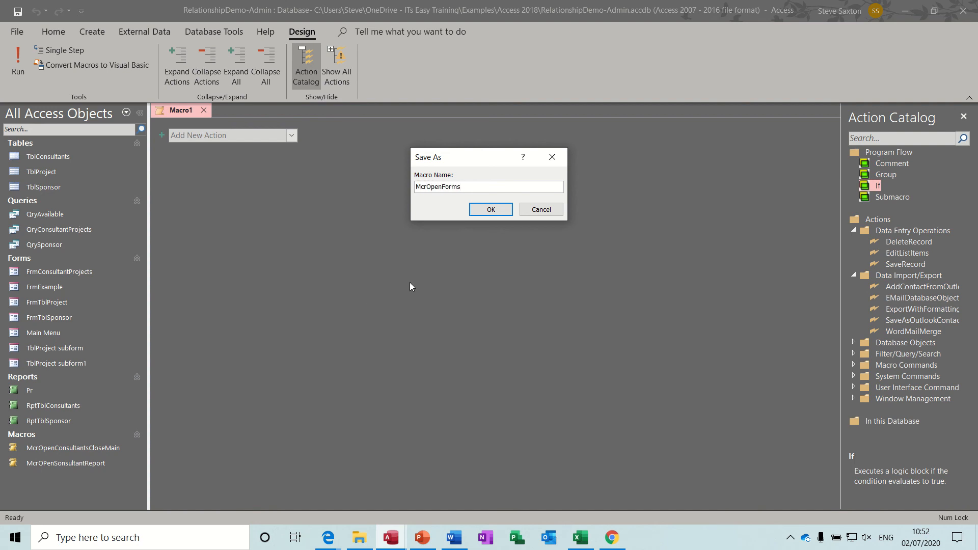
left_click(490, 209)
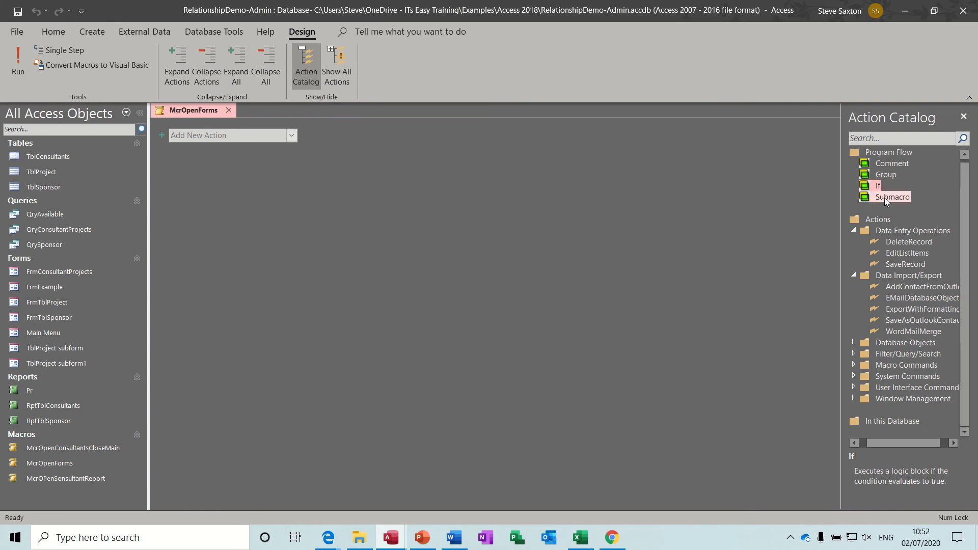
- Add a submacro block named openconsultants to McrOpenForms
left_click(892, 198)
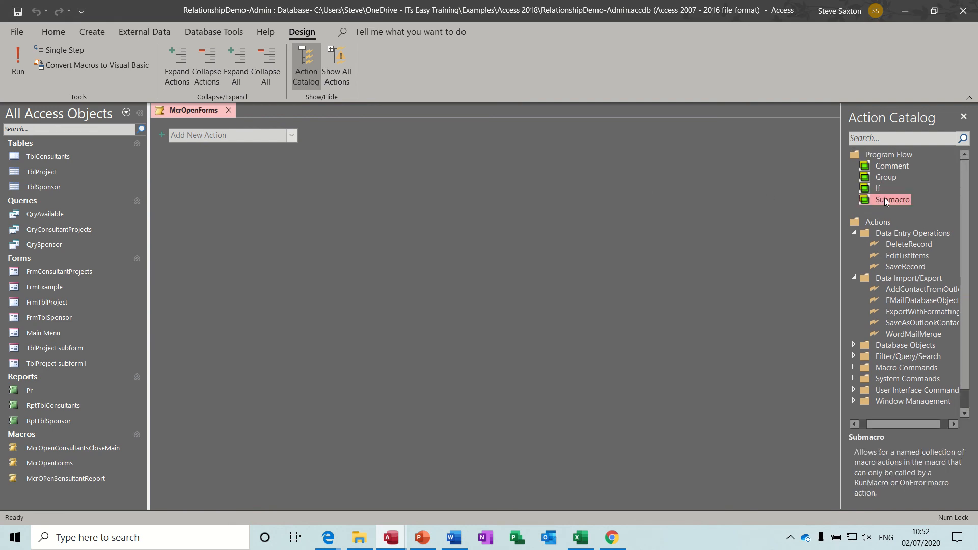
double_click(892, 199)
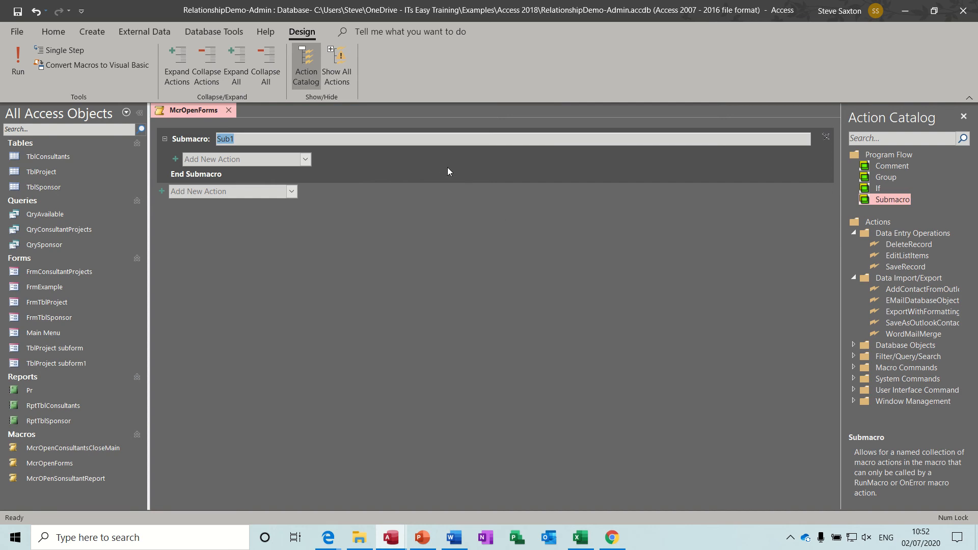
type("opencons")
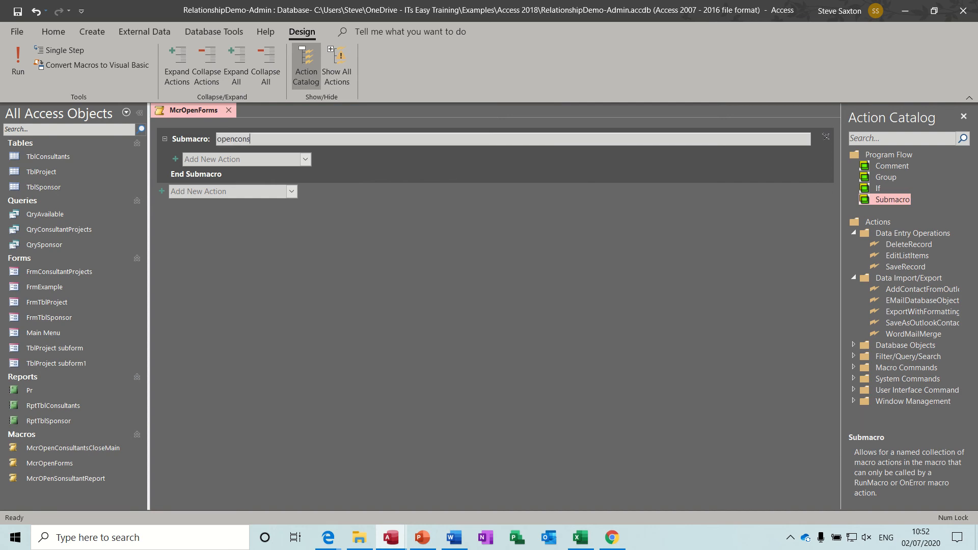
type("ultants")
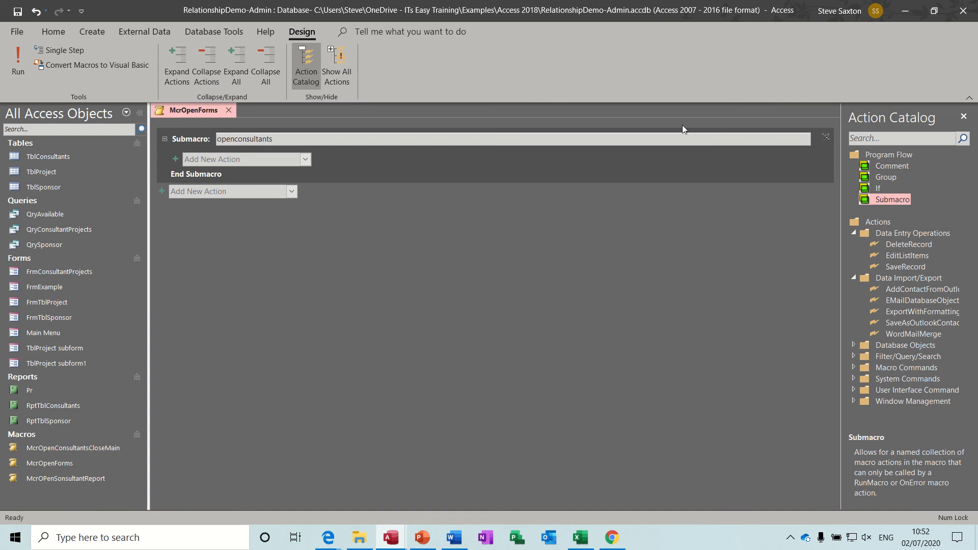
mouse_move(581, 170)
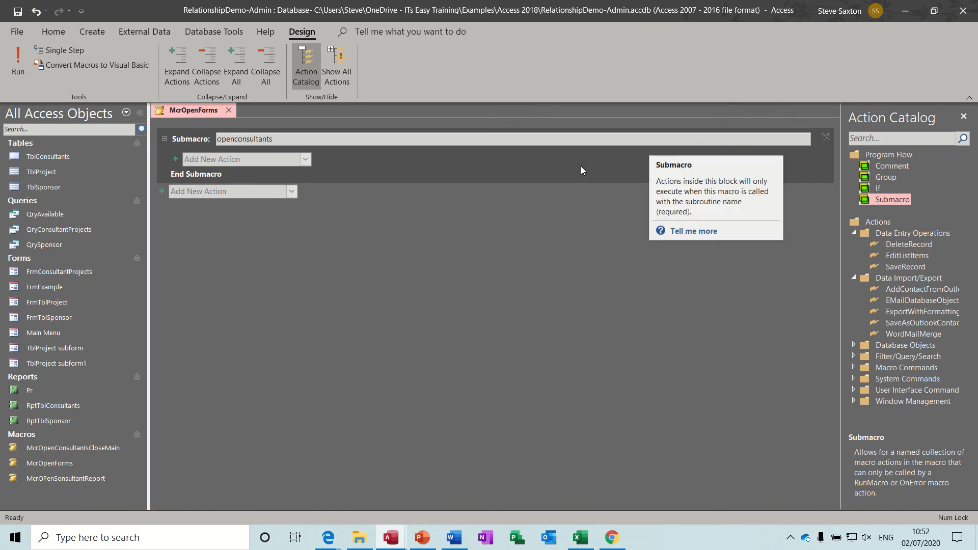
left_click(237, 159)
type("OpenF")
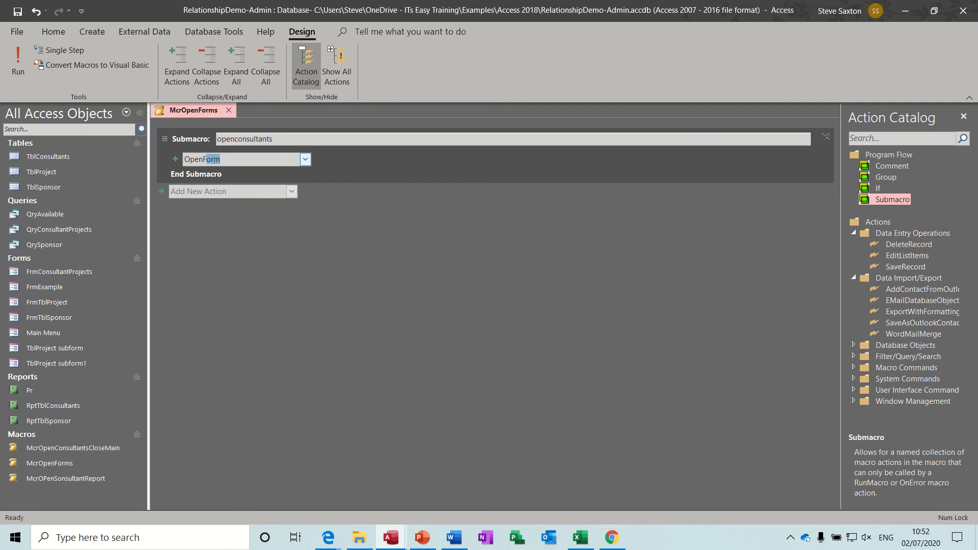
- Give openconsultants an OpenForm action that opens FrmConsultantProjects
left_click(175, 158)
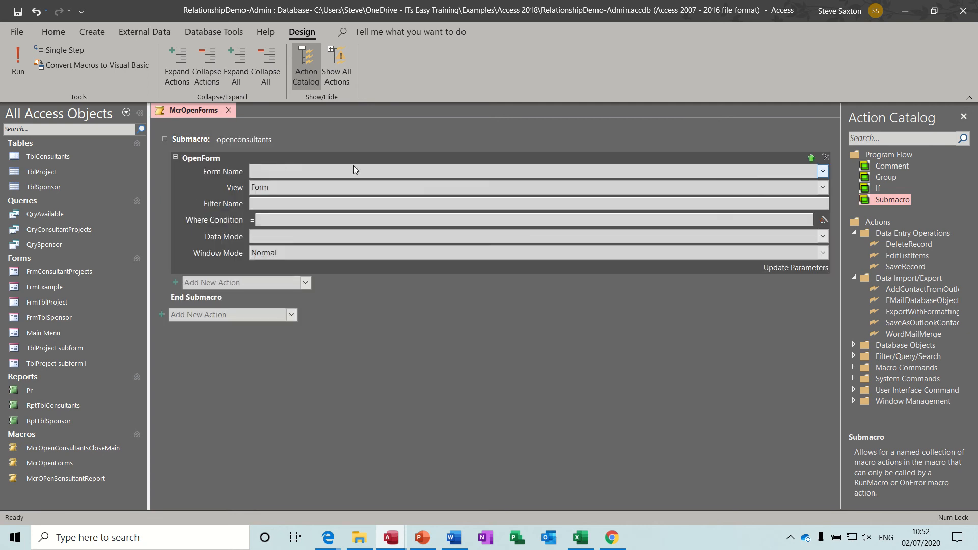
left_click(822, 171)
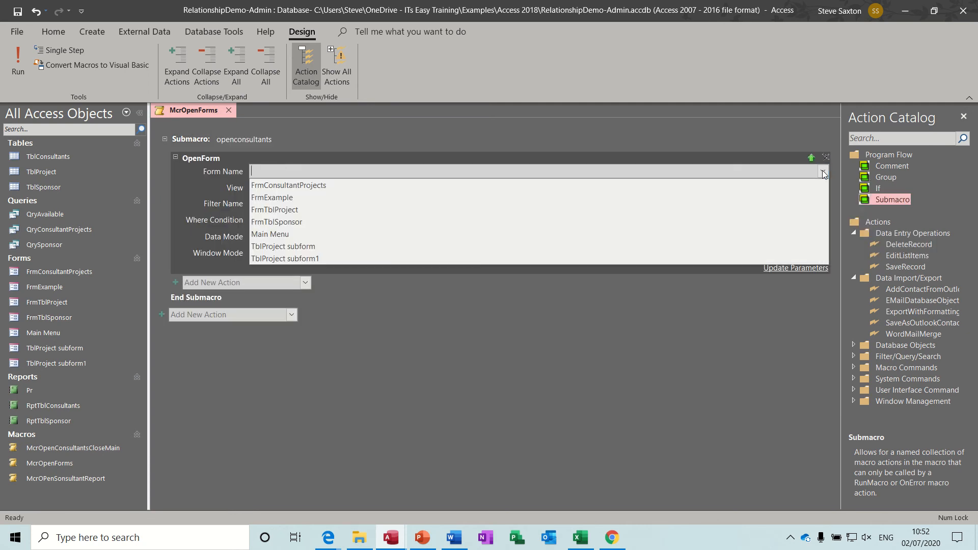
left_click(288, 186)
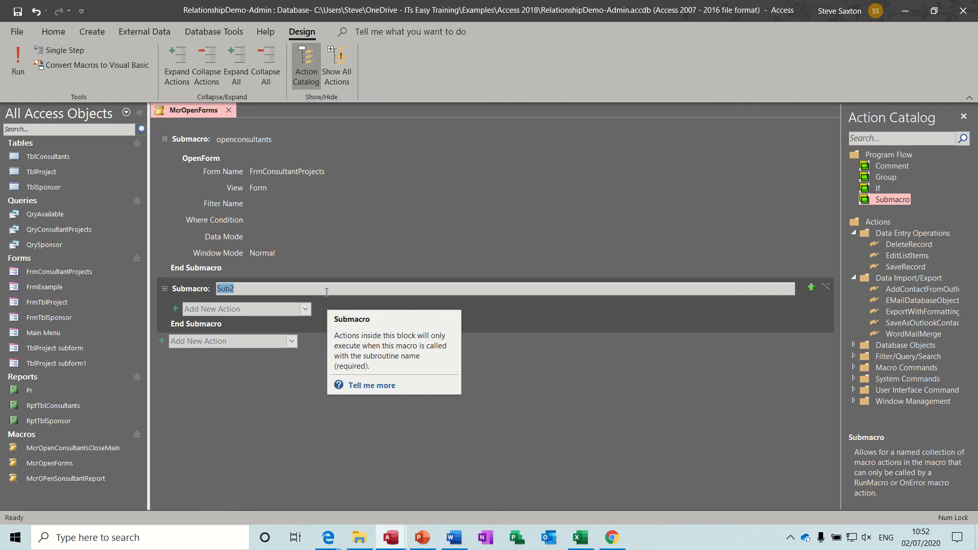
- Name the second submacro openexamples with an OpenForm action opening FrmExample
type("op")
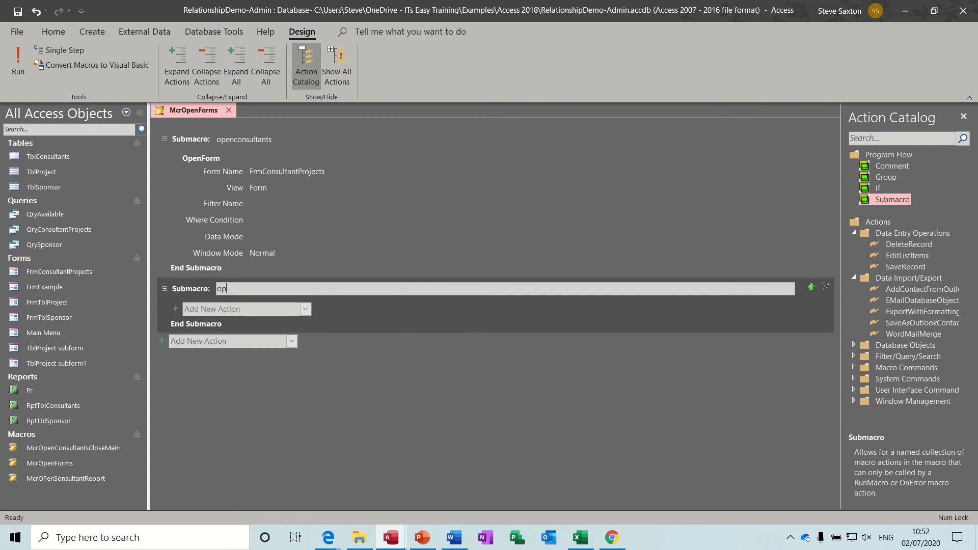
type("enexample")
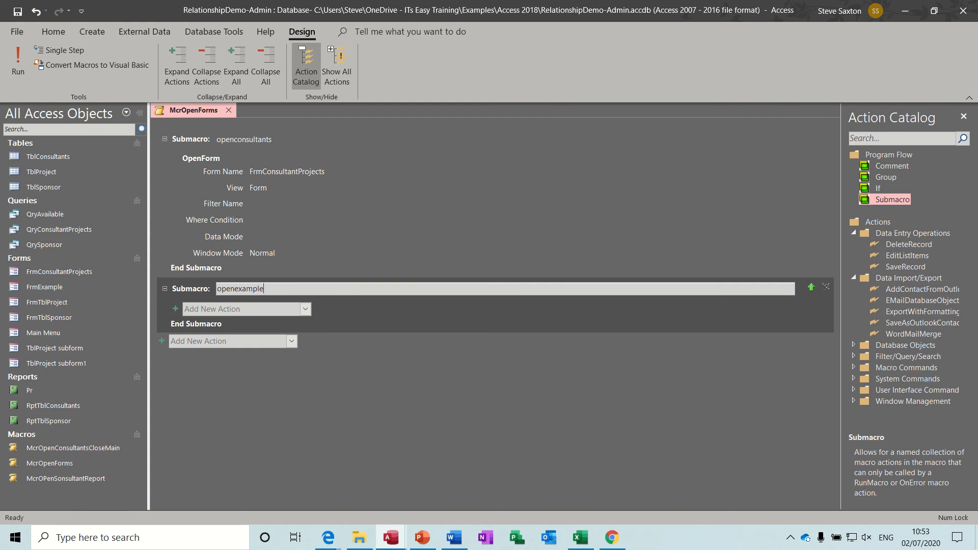
type("s")
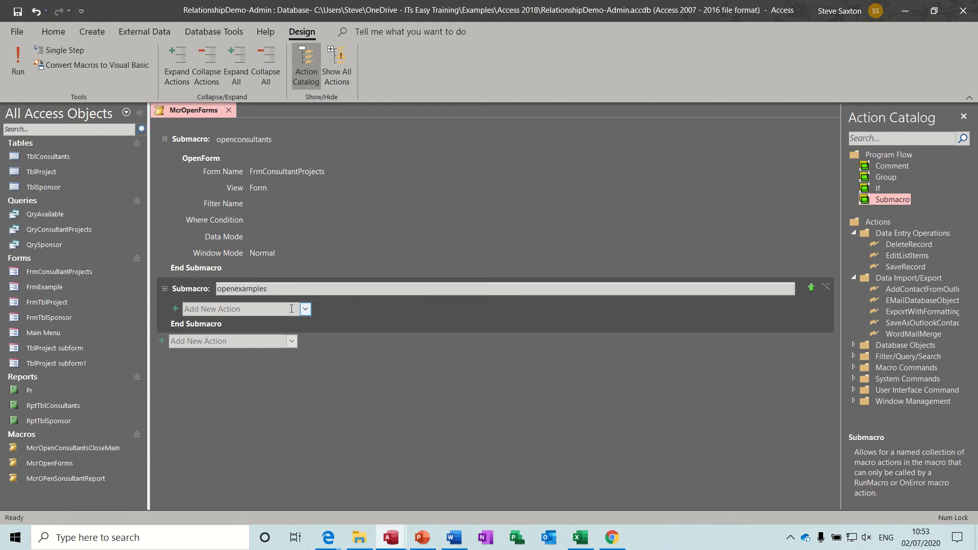
type("OpenForm")
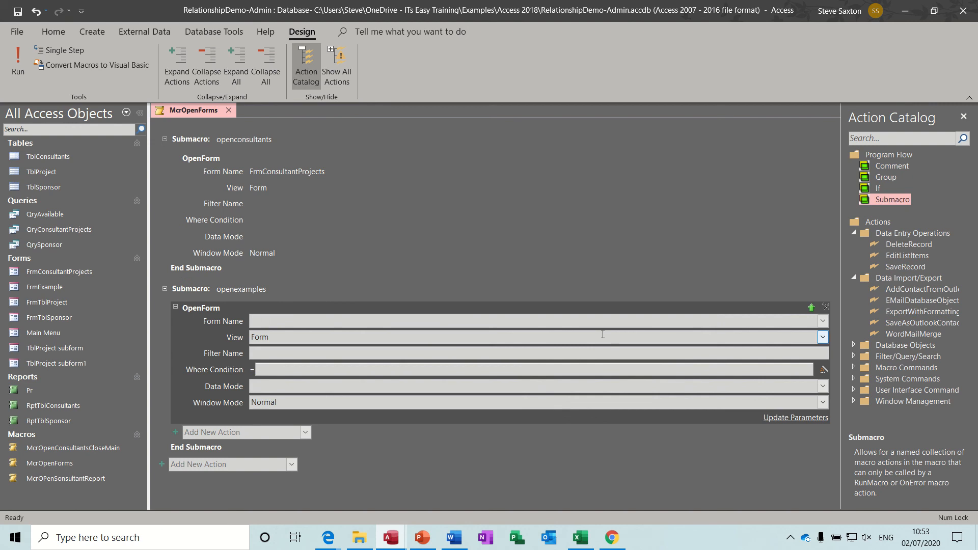
left_click(822, 321)
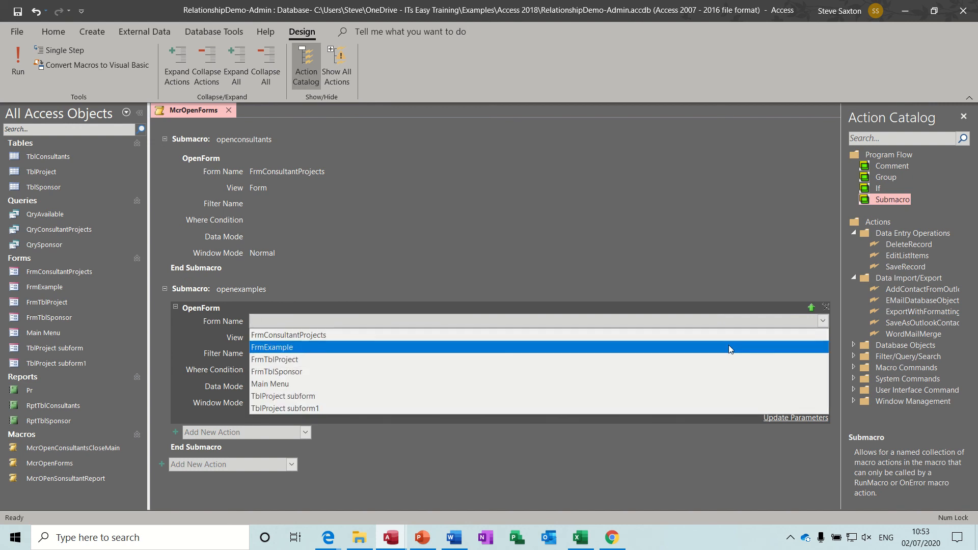
left_click(271, 346)
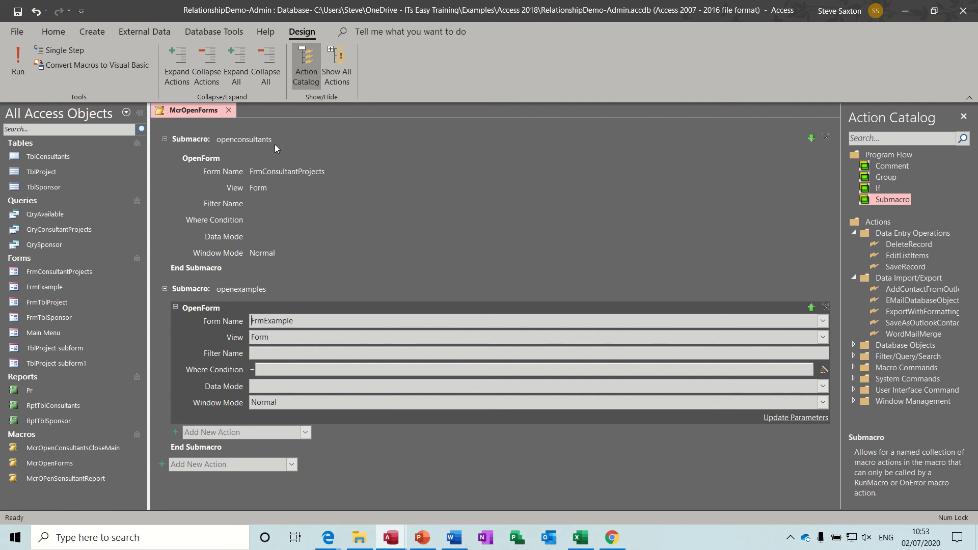
mouse_move(184, 148)
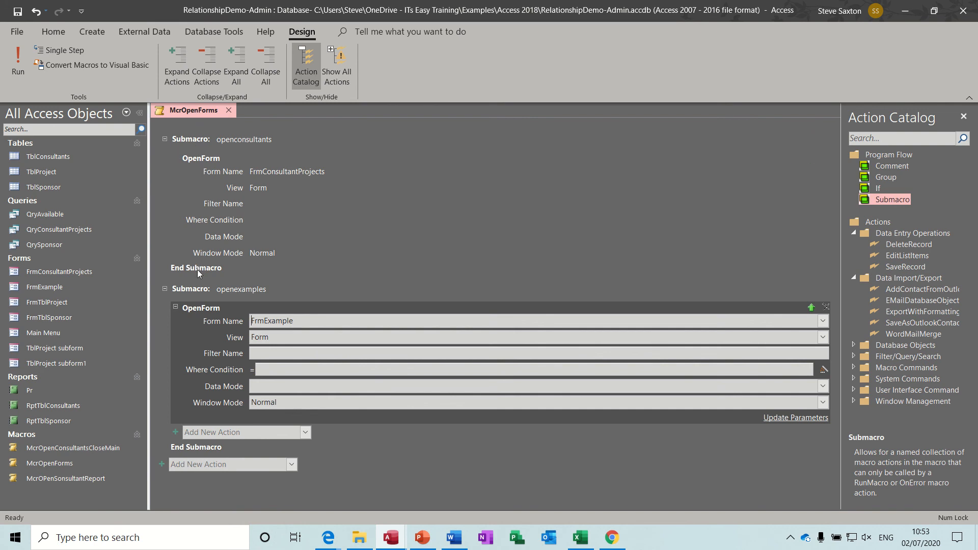
mouse_move(250, 306)
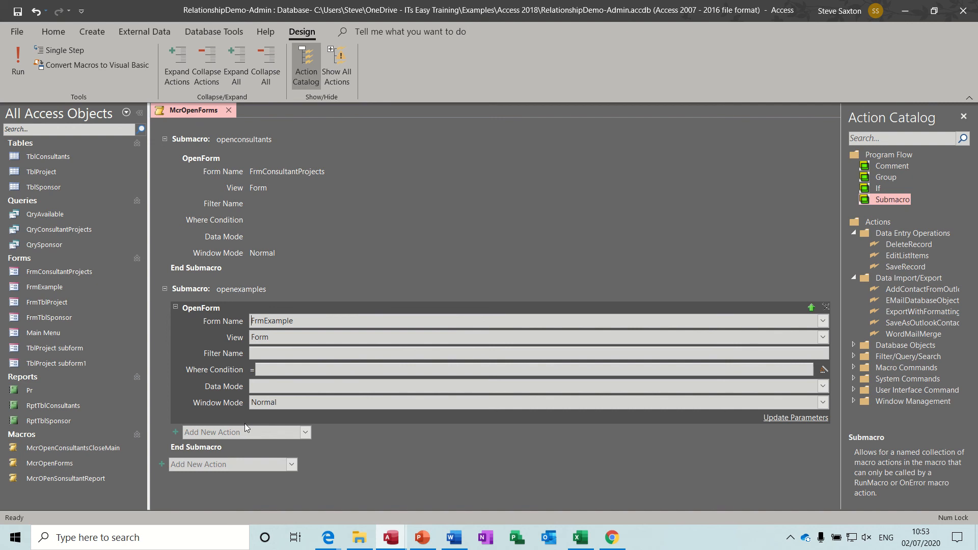
- Close the McrOpenForms macro and select the Main Menu form
left_click(228, 110)
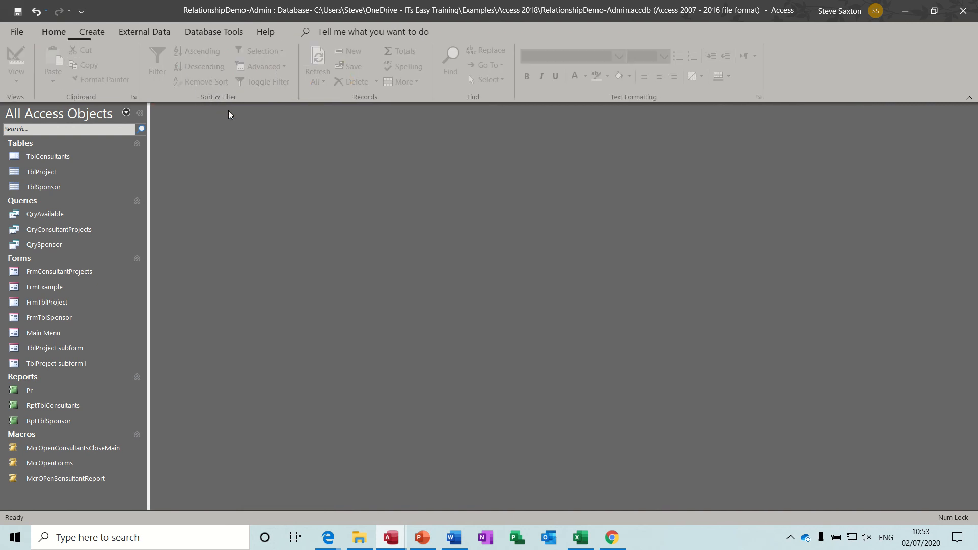
left_click(43, 332)
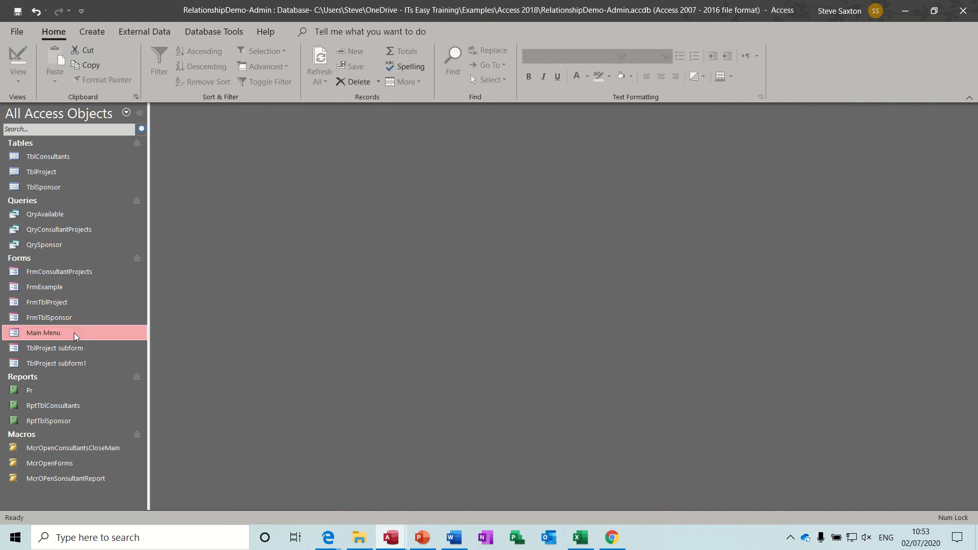
- Open Main Menu in Design View and start a button set to Run Macro
right_click(43, 332)
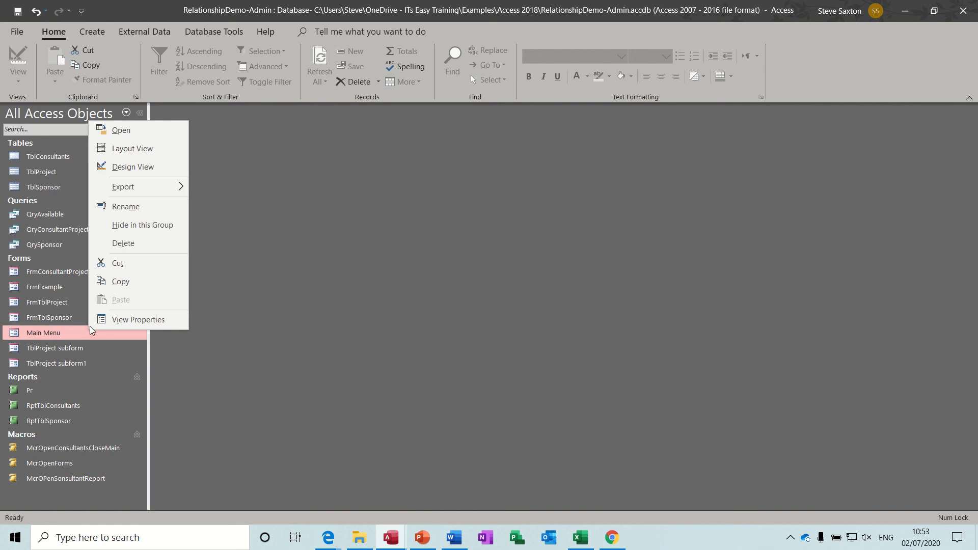
left_click(133, 168)
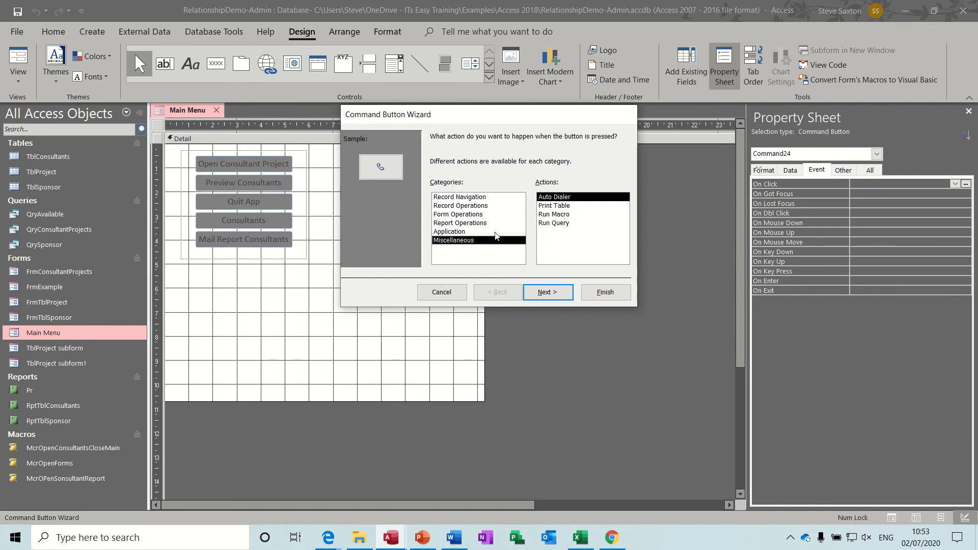
left_click(553, 214)
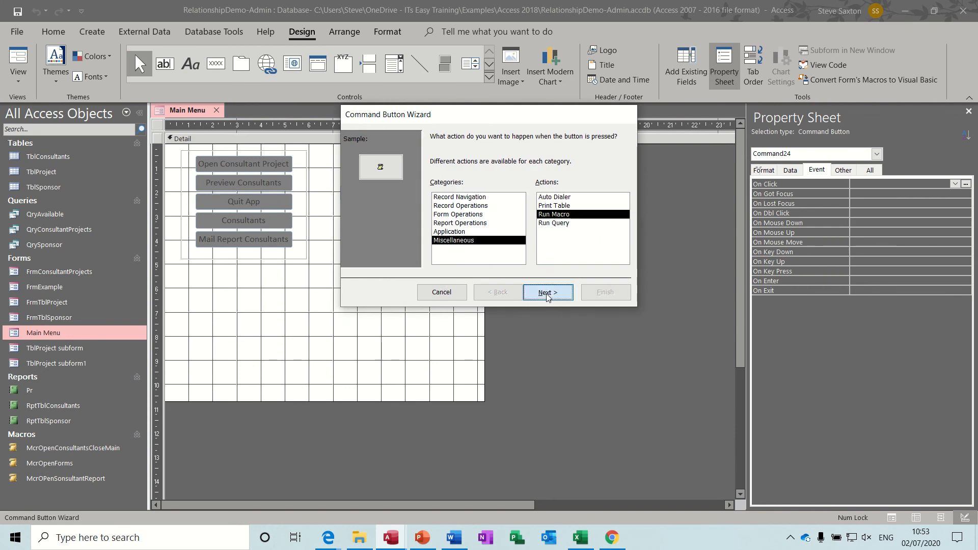
left_click(547, 292)
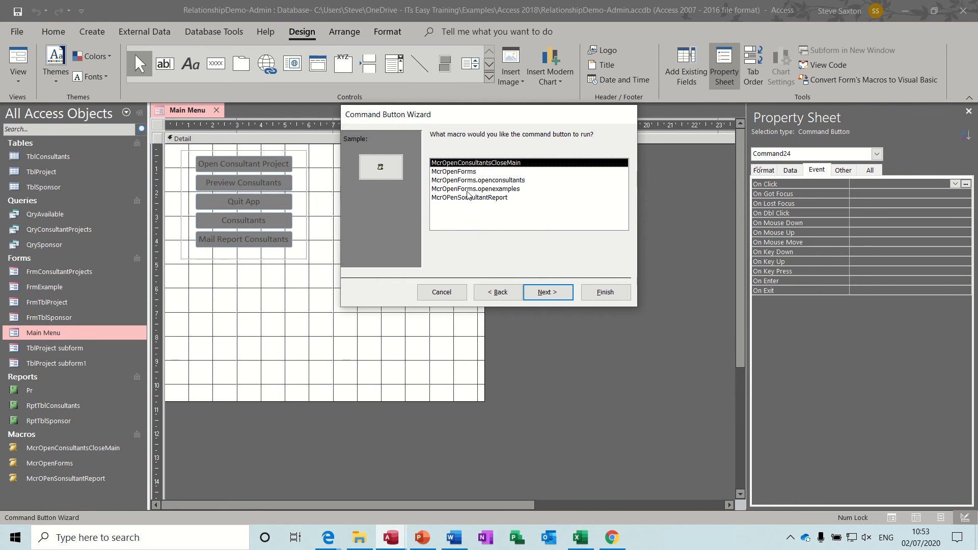
mouse_move(443, 186)
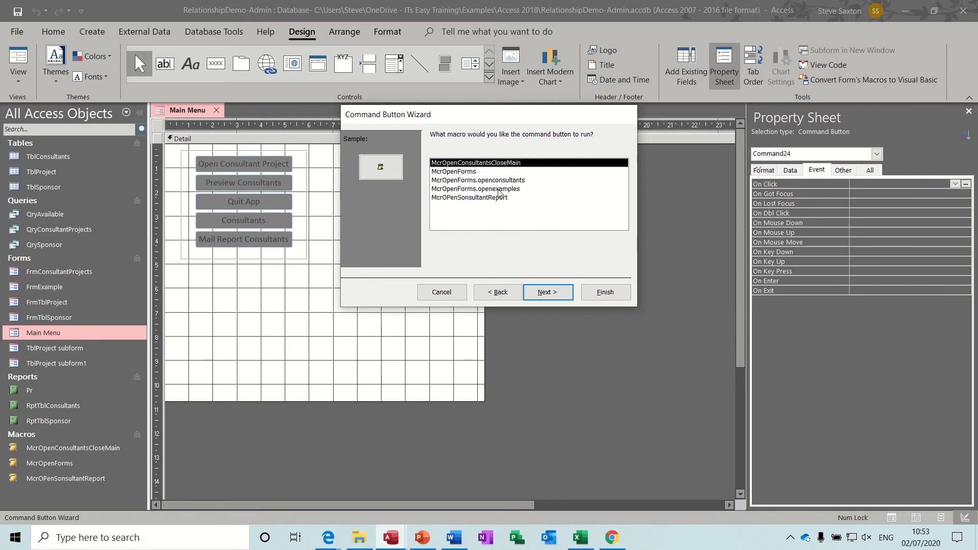
- Have the button run McrOpenForms.openexamples and finish it as Open Examples
left_click(476, 188)
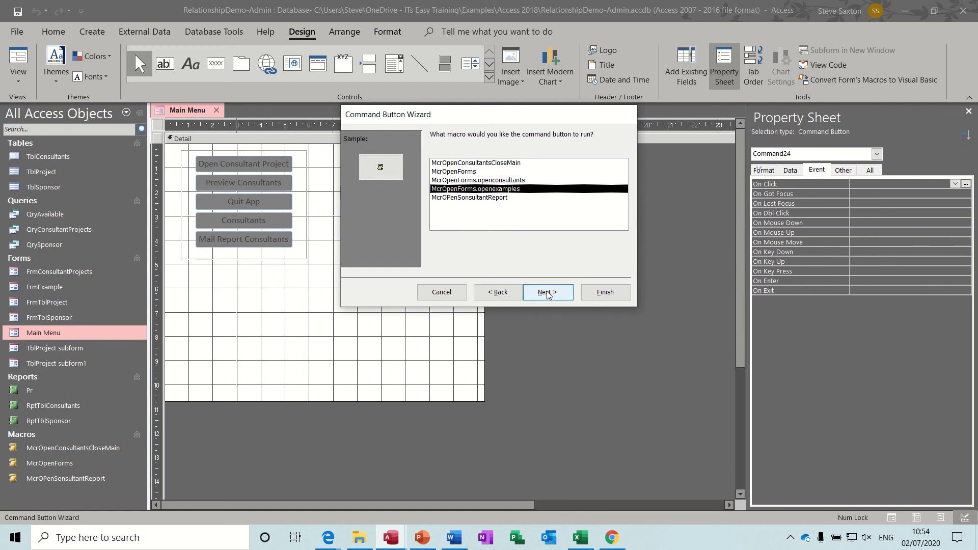
left_click(547, 292)
type("Open Exampl")
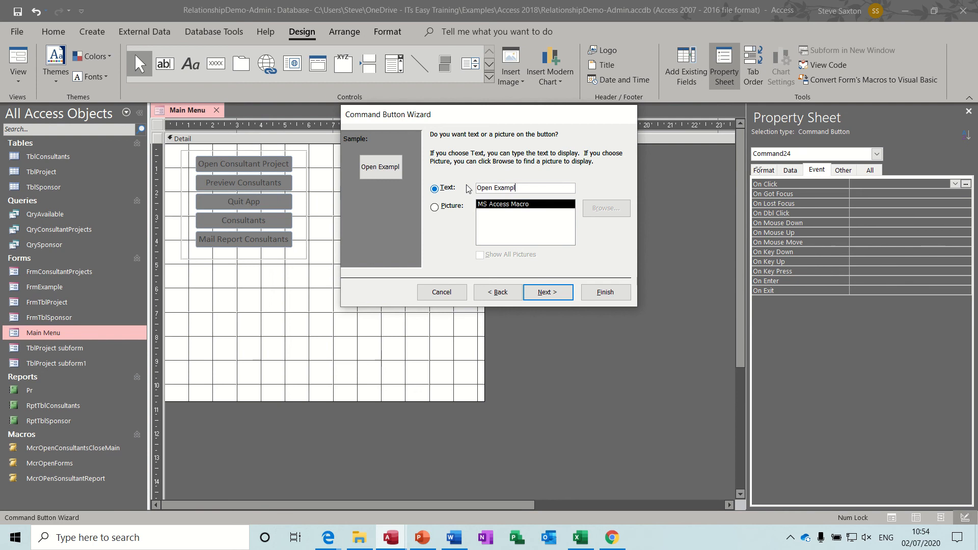
left_click(546, 293)
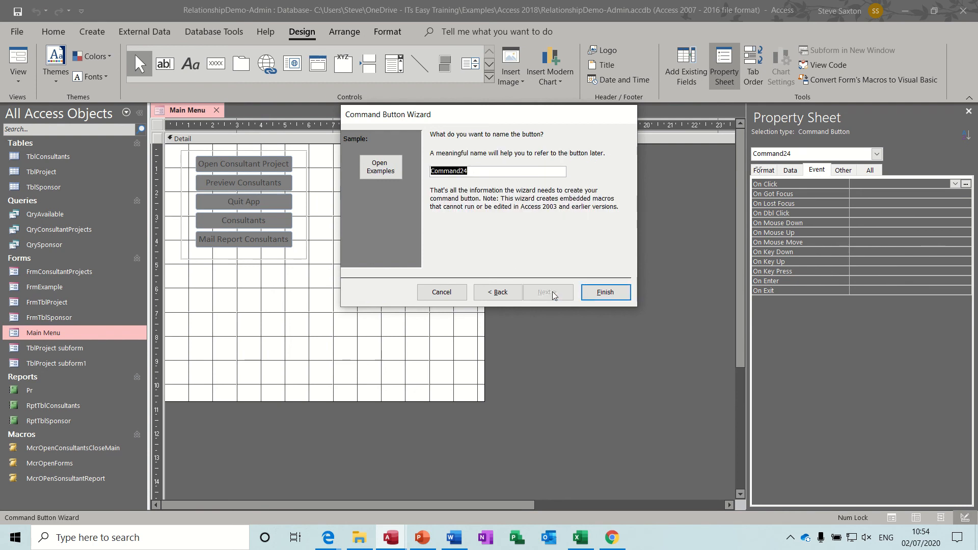
left_click(604, 292)
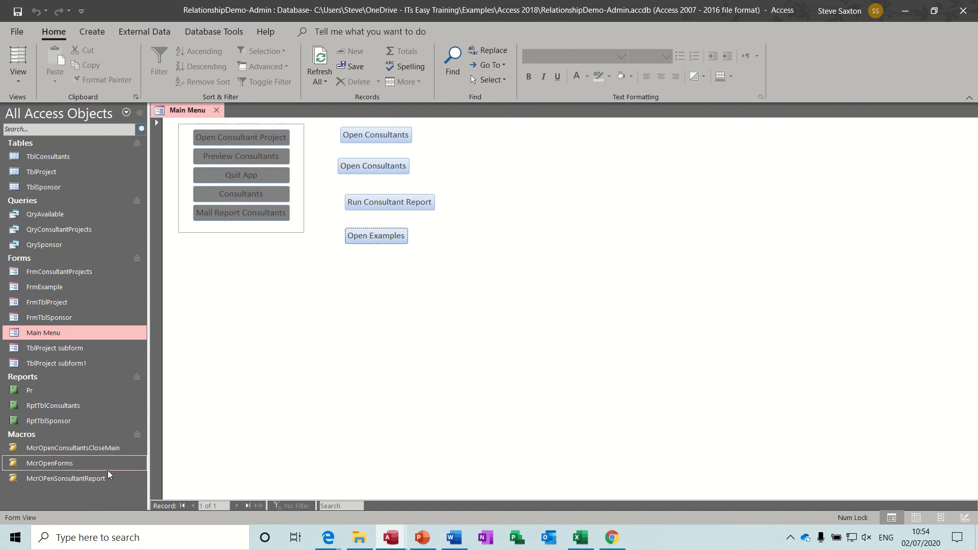
mouse_move(33, 464)
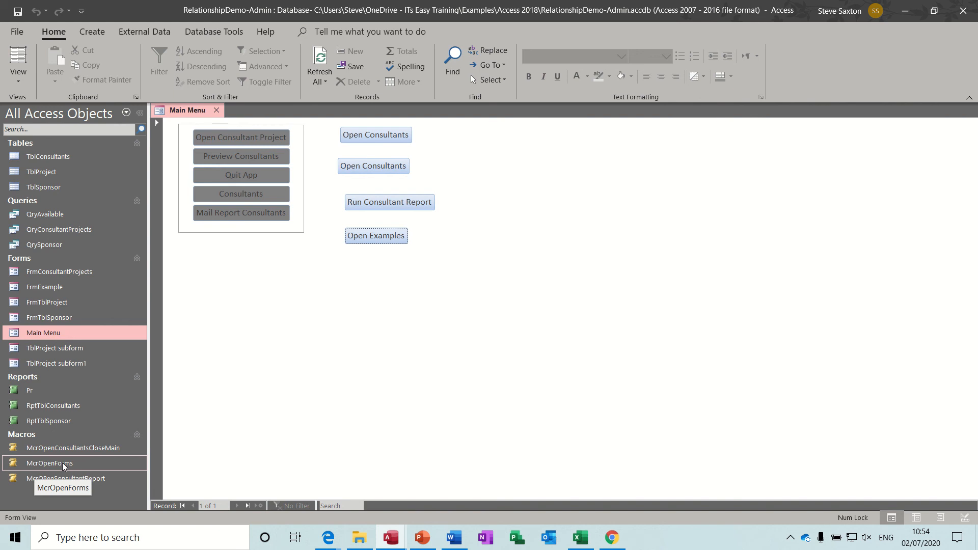
mouse_move(74, 468)
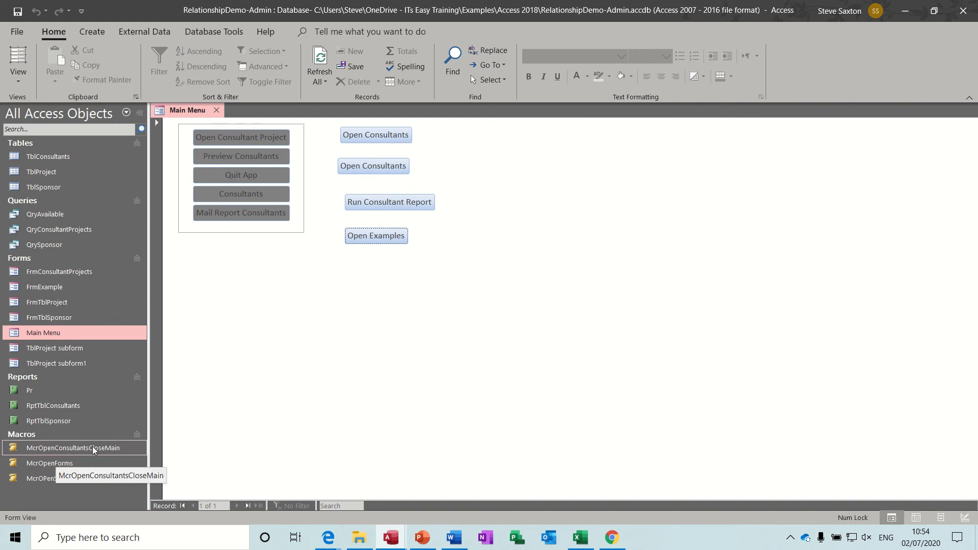
mouse_move(110, 454)
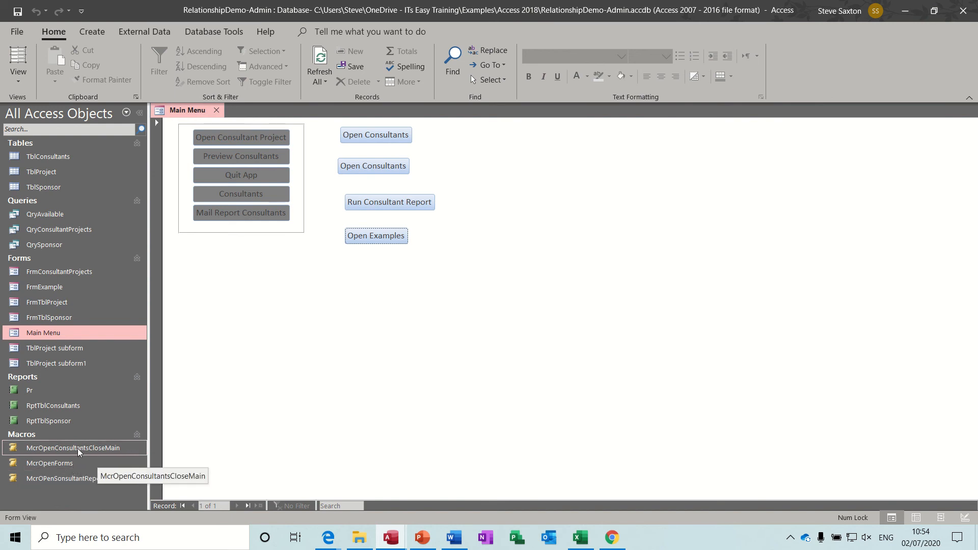
mouse_move(70, 478)
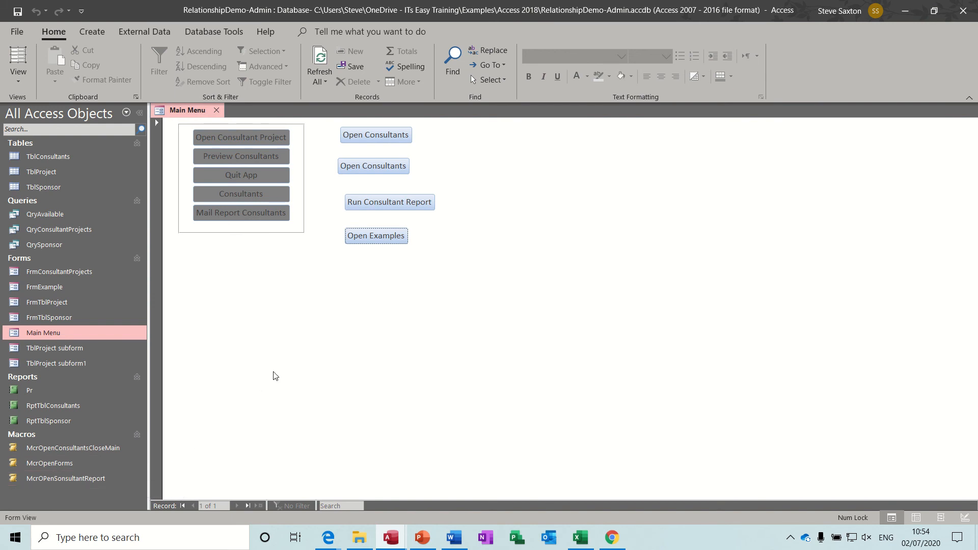
mouse_move(268, 204)
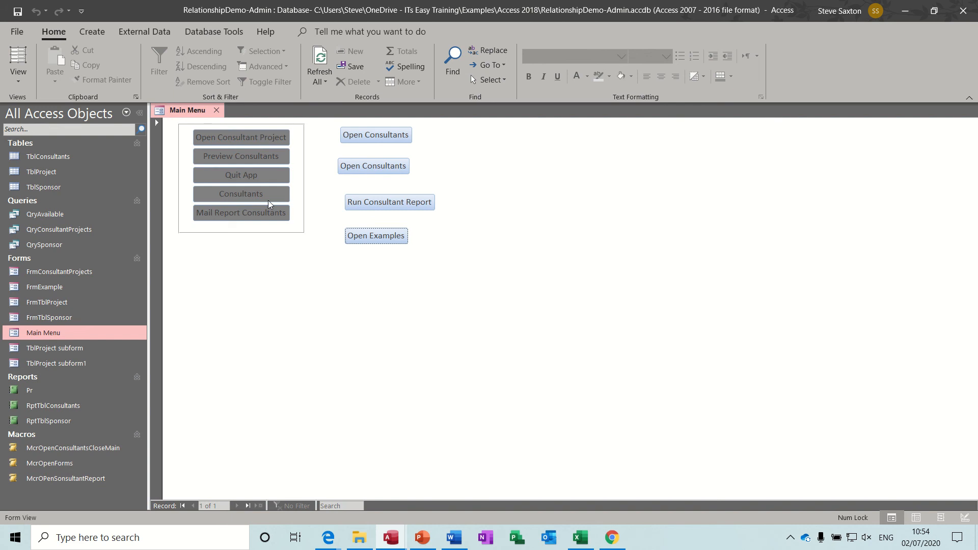
mouse_move(216, 111)
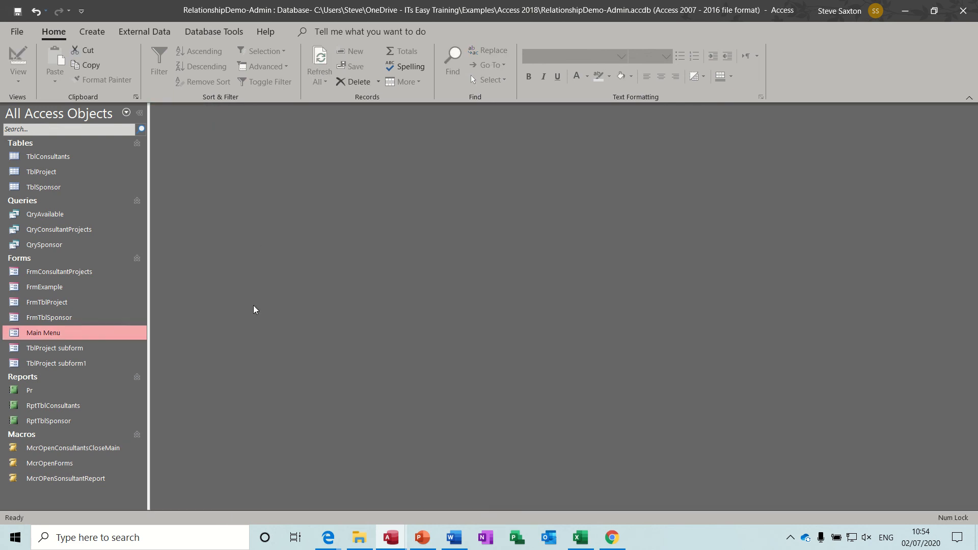
mouse_move(298, 322)
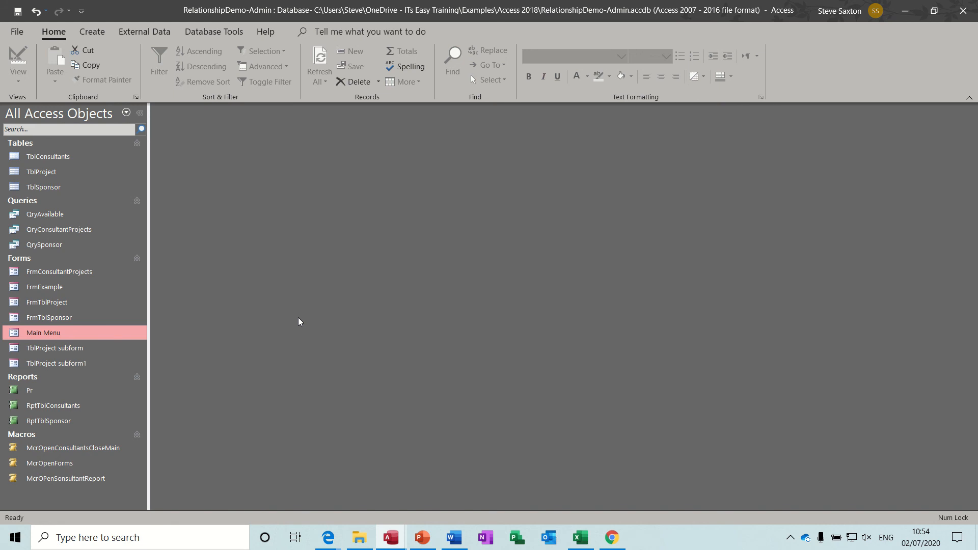
- Create a new blank macro and save it under the name autokeys
left_click(91, 32)
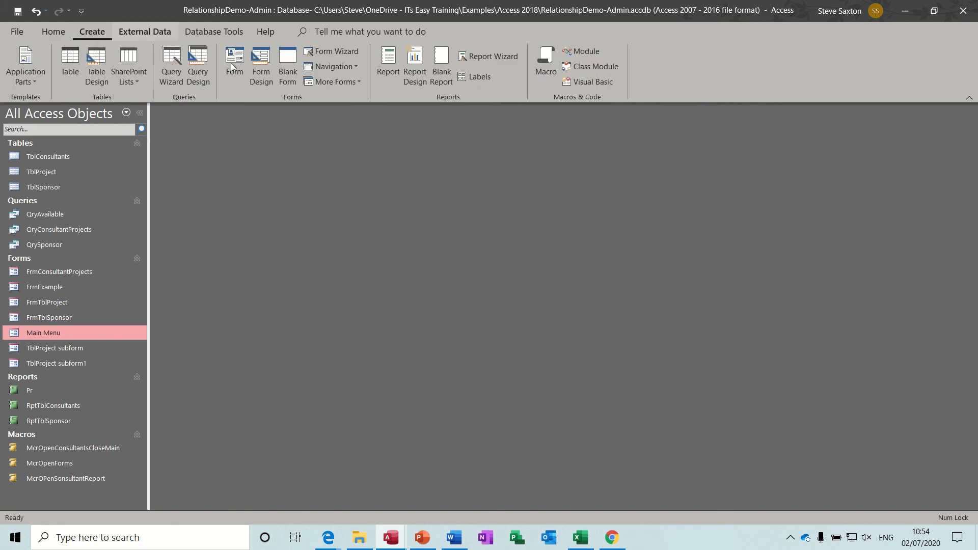
left_click(544, 65)
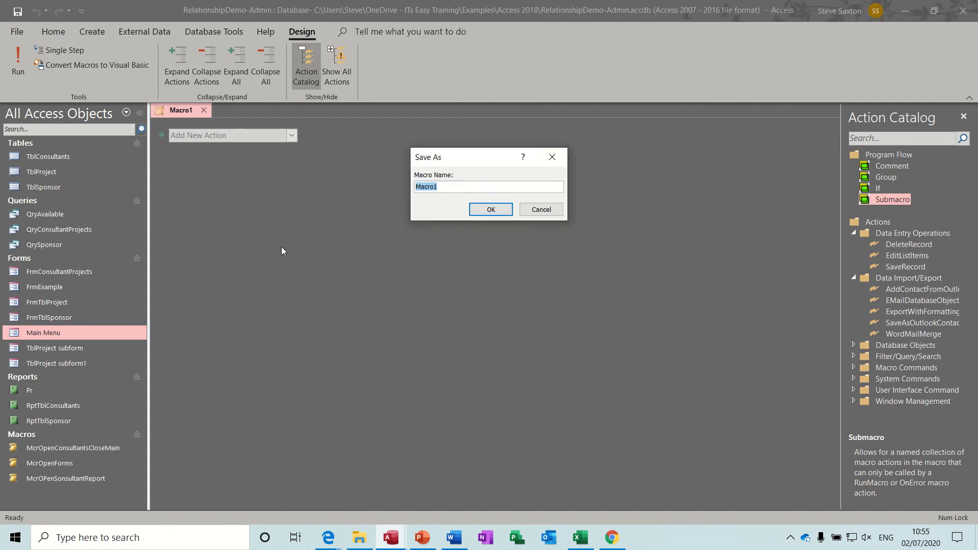
type("auto")
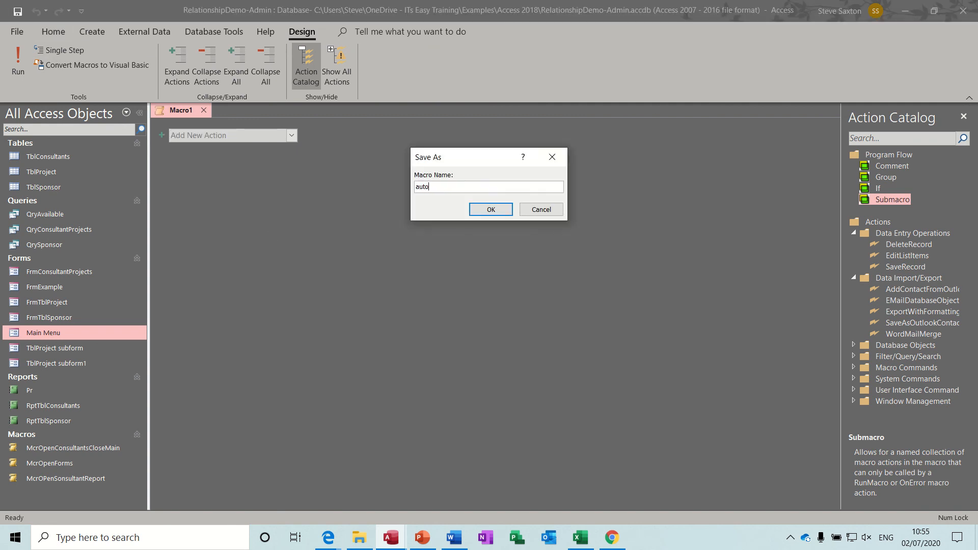
type("keys")
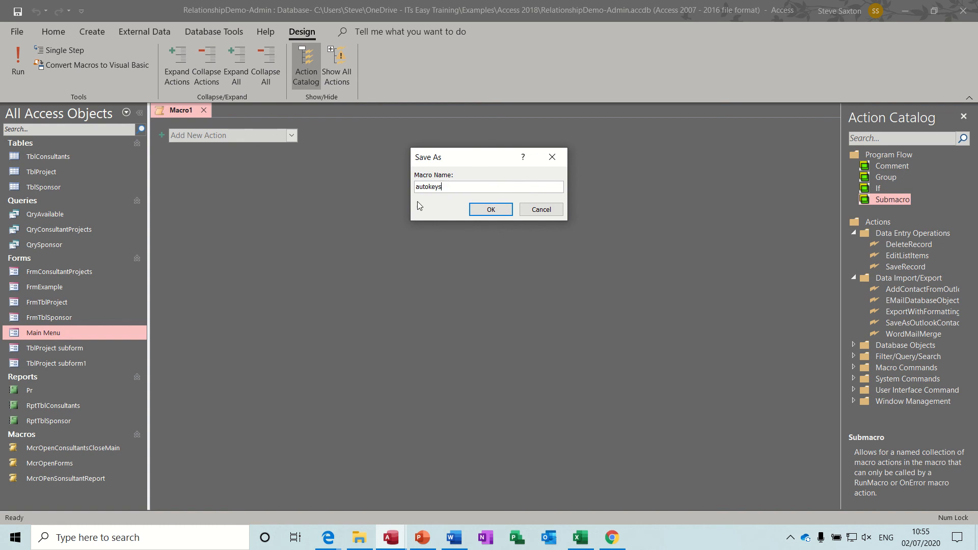
left_click(489, 209)
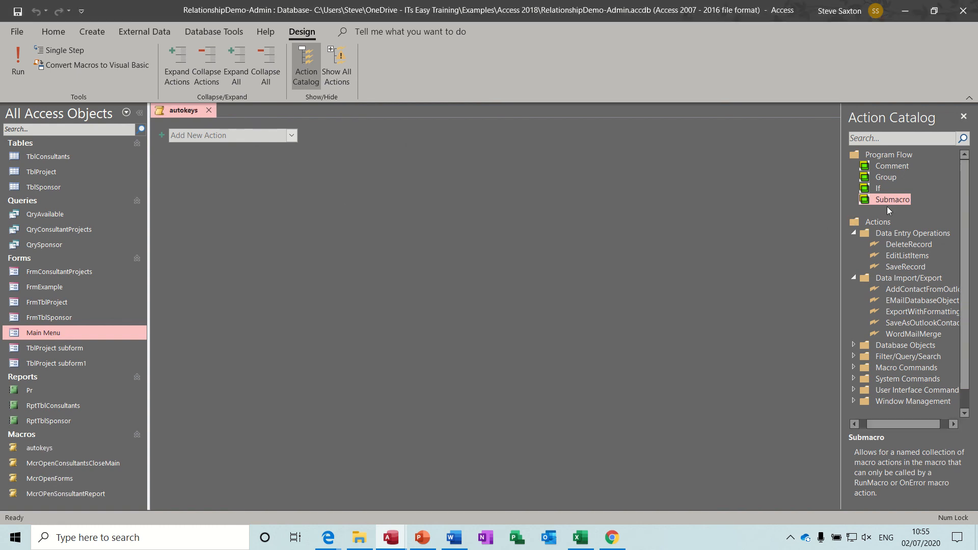
- Add a ^H submacro whose OpenForm action opens FrmConsultantProjects, then start a second submacro
double_click(893, 198)
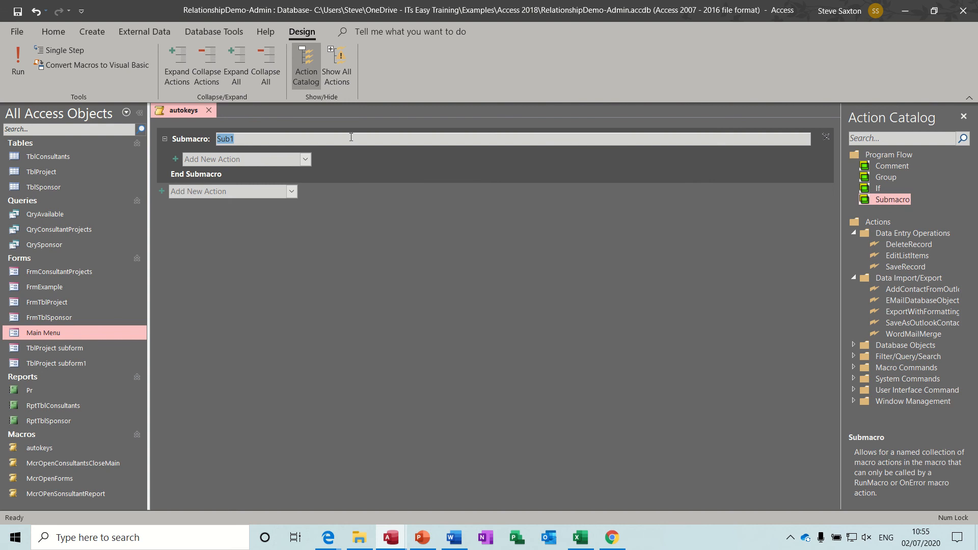
mouse_move(254, 139)
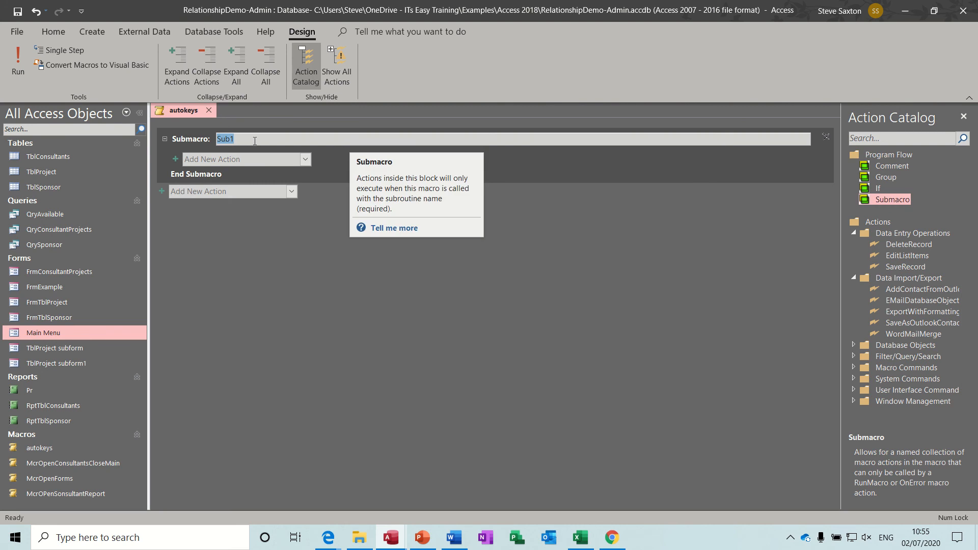
mouse_move(359, 333)
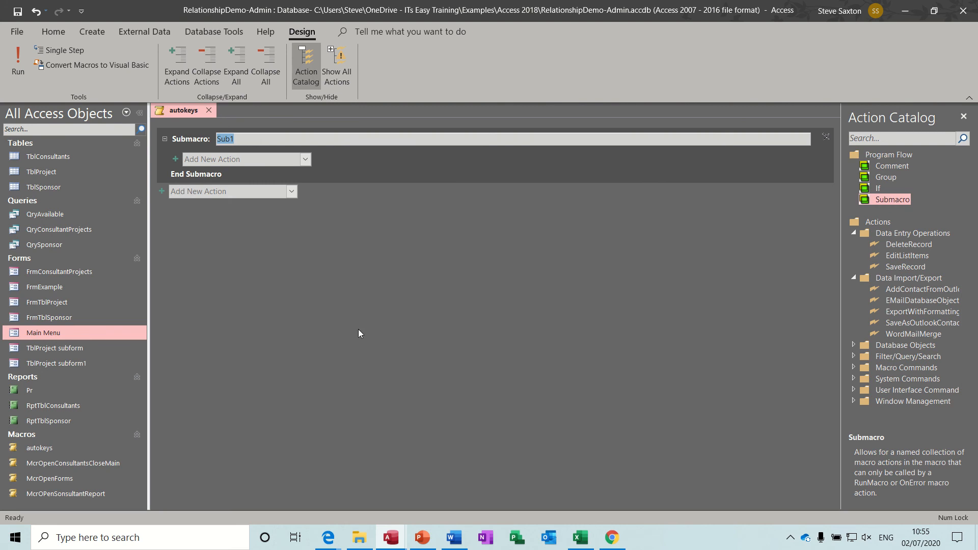
type("^")
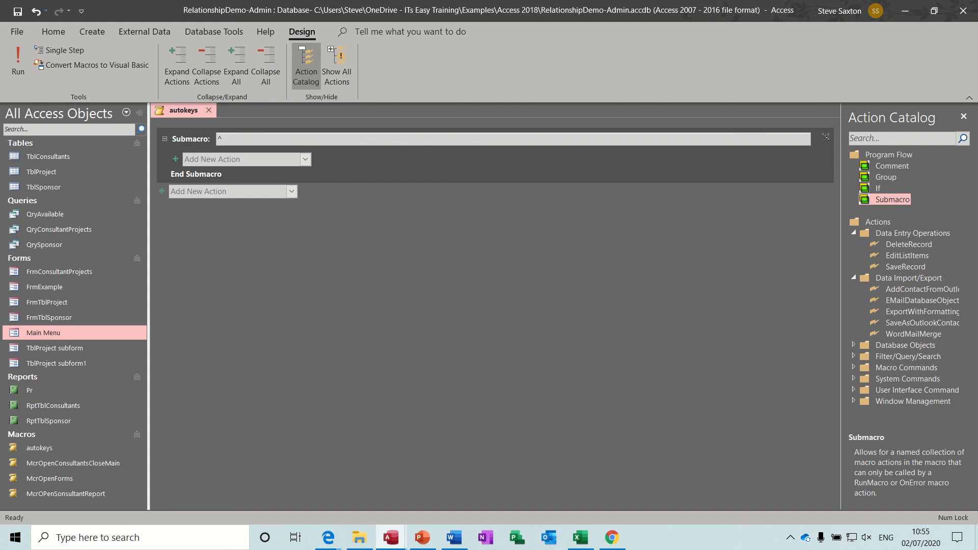
type("H")
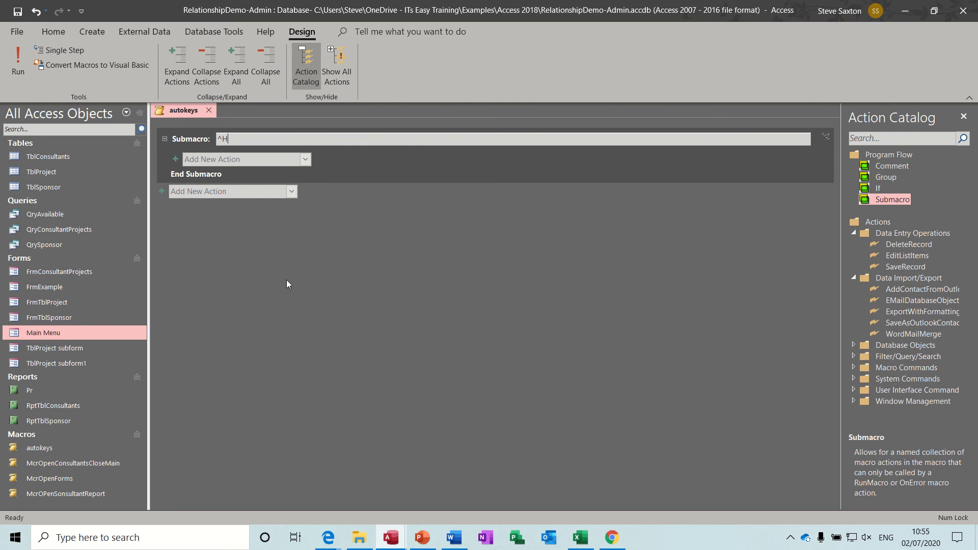
left_click(304, 158)
type("Op")
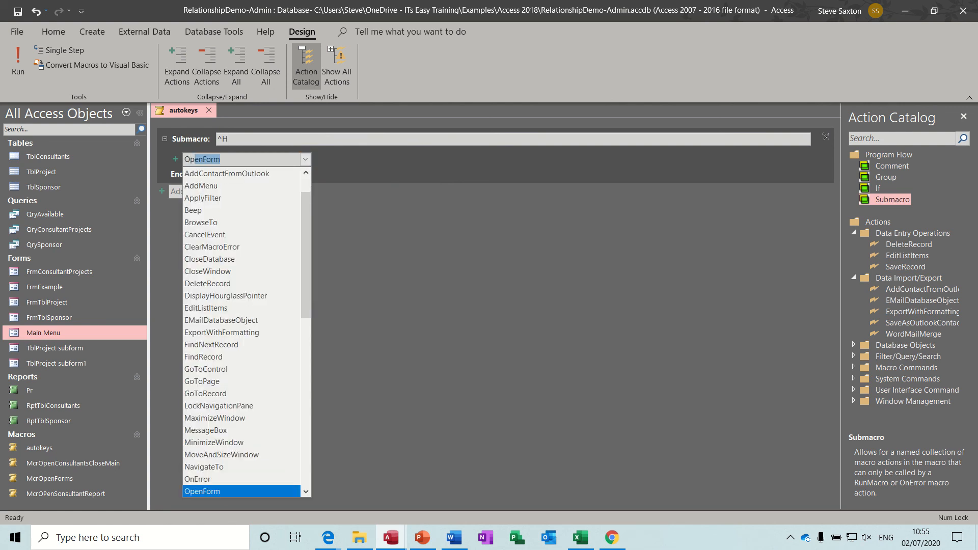
left_click(201, 491)
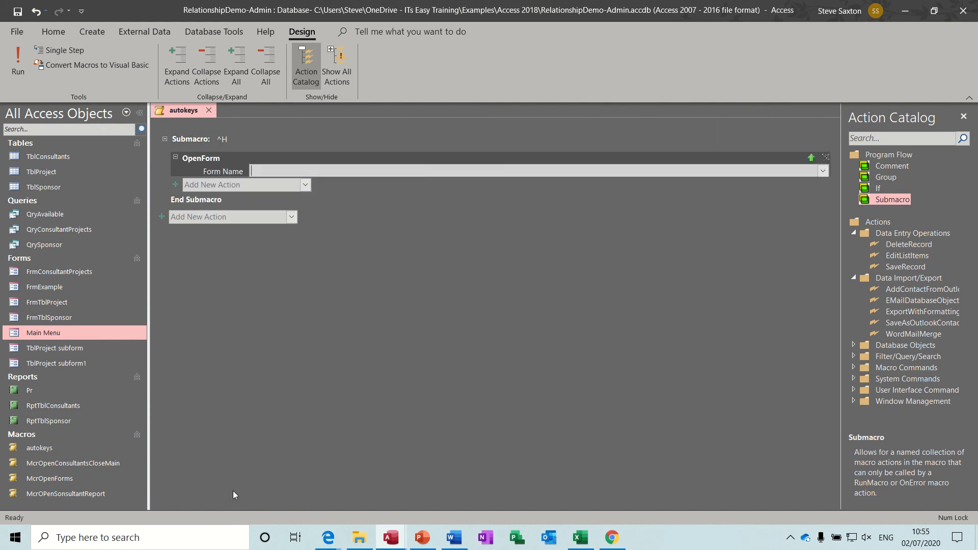
left_click(823, 171)
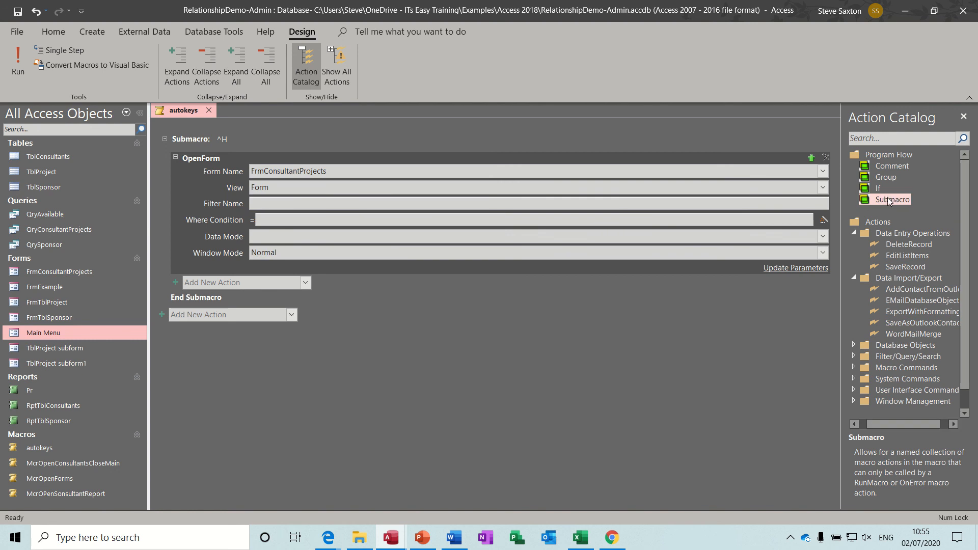
left_click(221, 315)
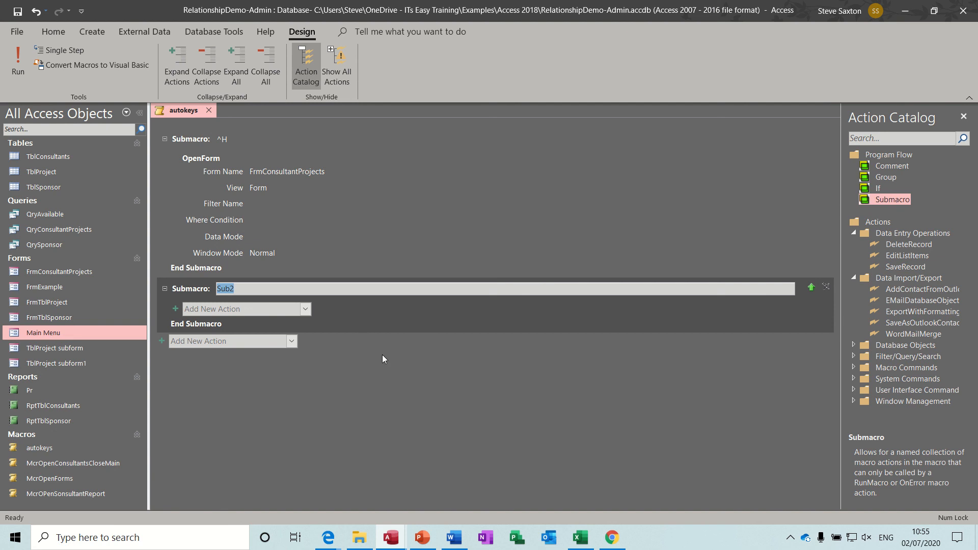
- Name the second submacro ^L and give it an OpenForm action targeting FrmExample
type("^")
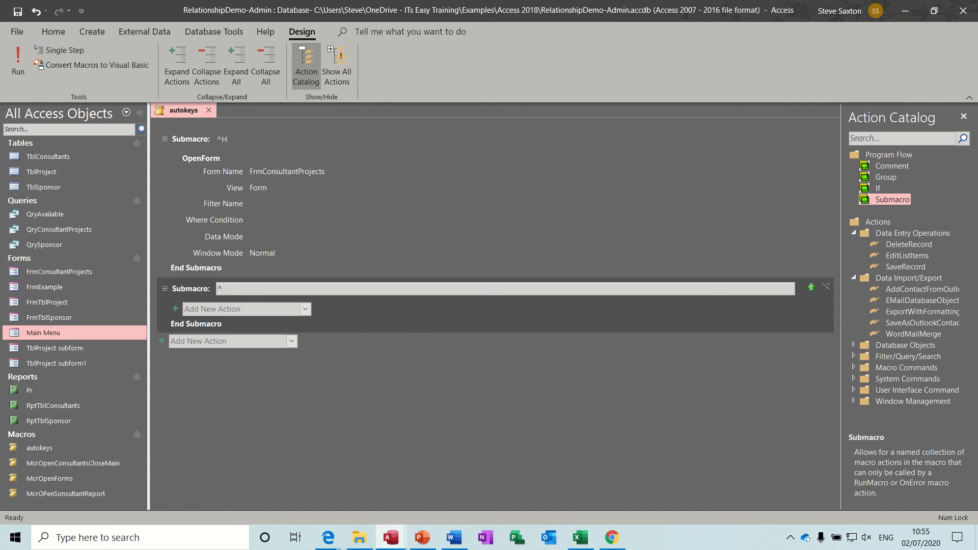
type("L")
left_click(247, 309)
type("Open")
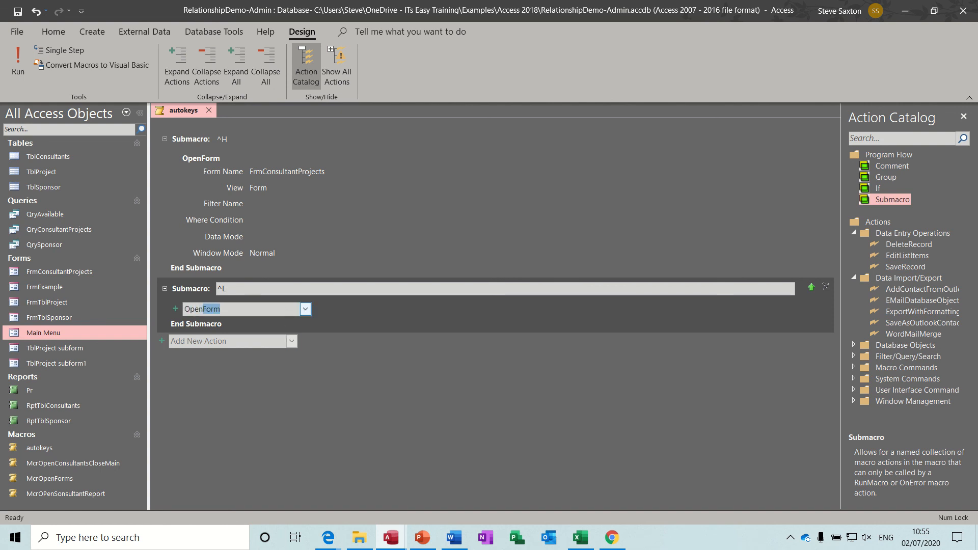
left_click(200, 309)
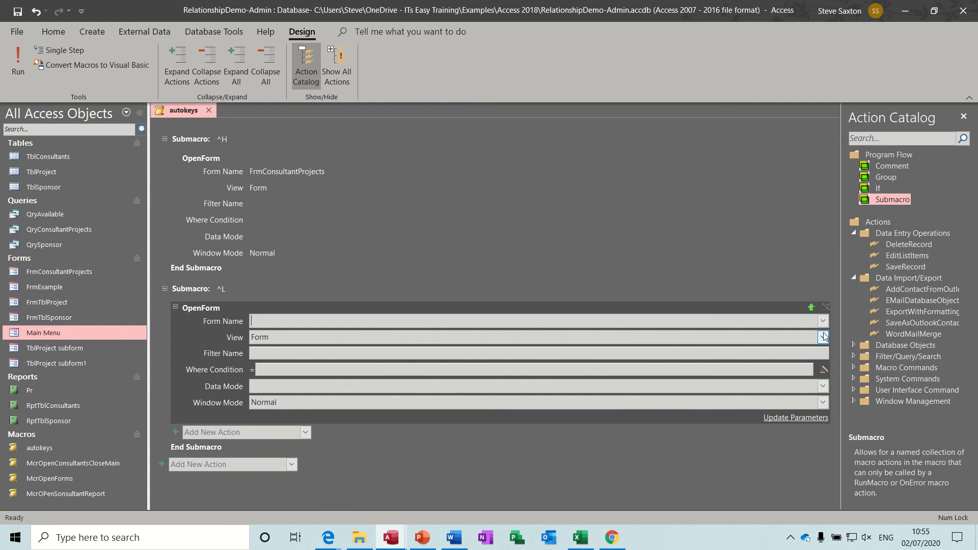
left_click(822, 321)
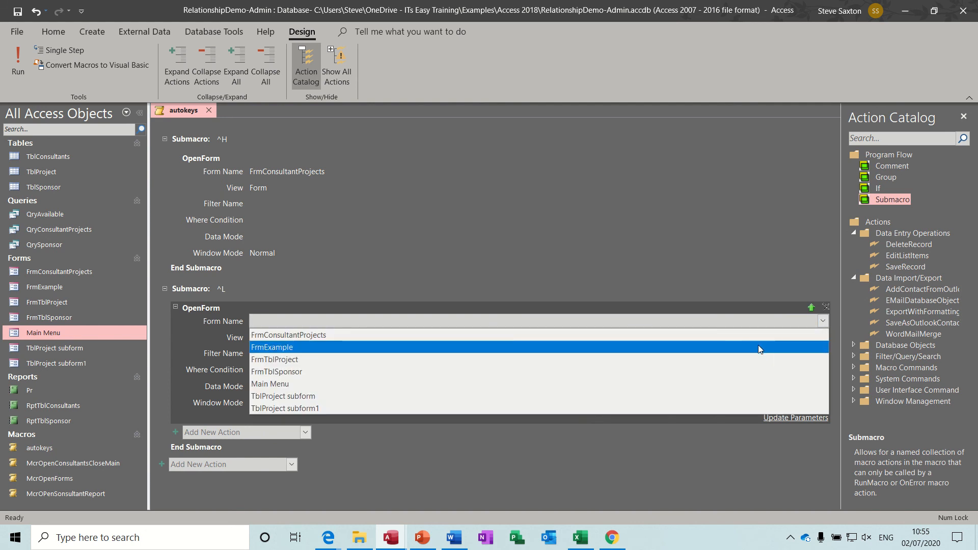
left_click(271, 347)
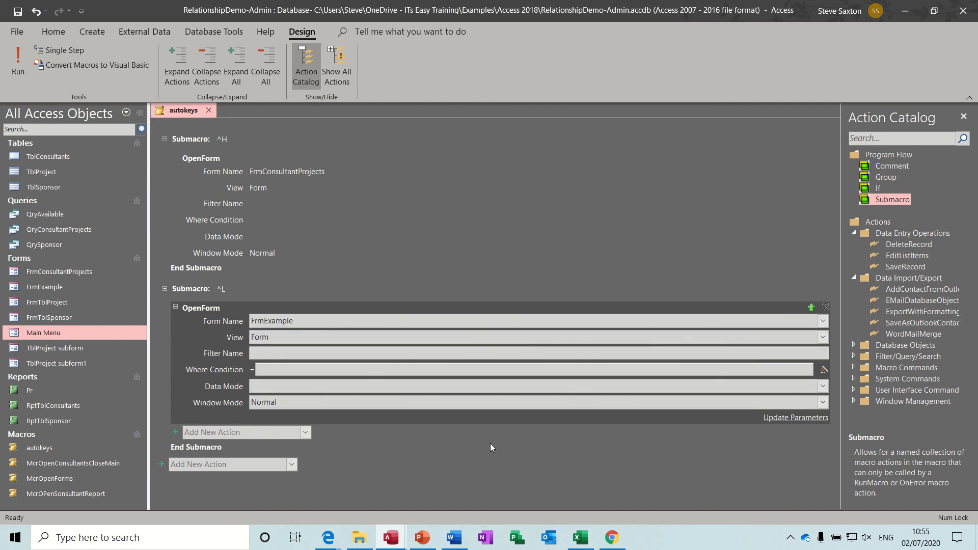
mouse_move(97, 90)
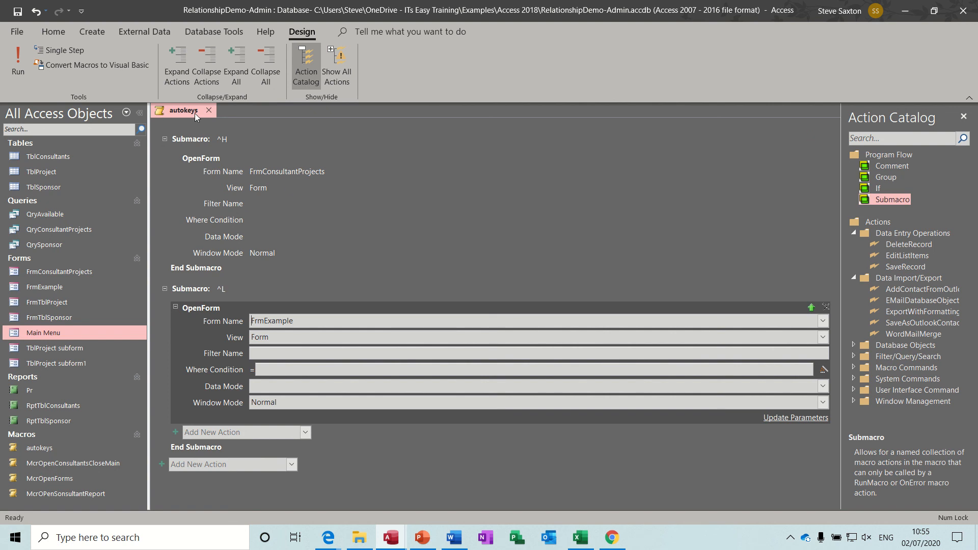
mouse_move(201, 158)
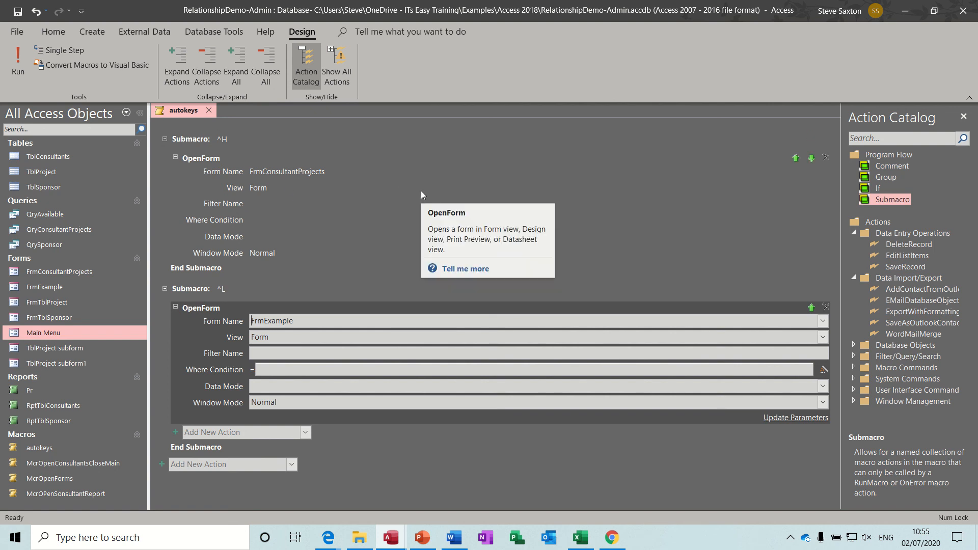
mouse_move(454, 166)
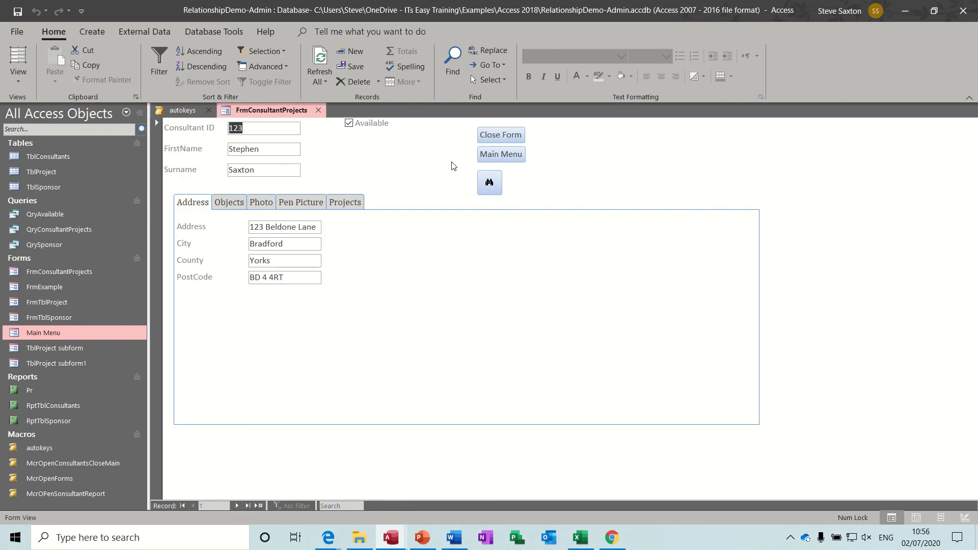
- Test the Ctrl+H shortcut on FrmConsultantProjects, then close the autokeys macro
left_click(182, 110)
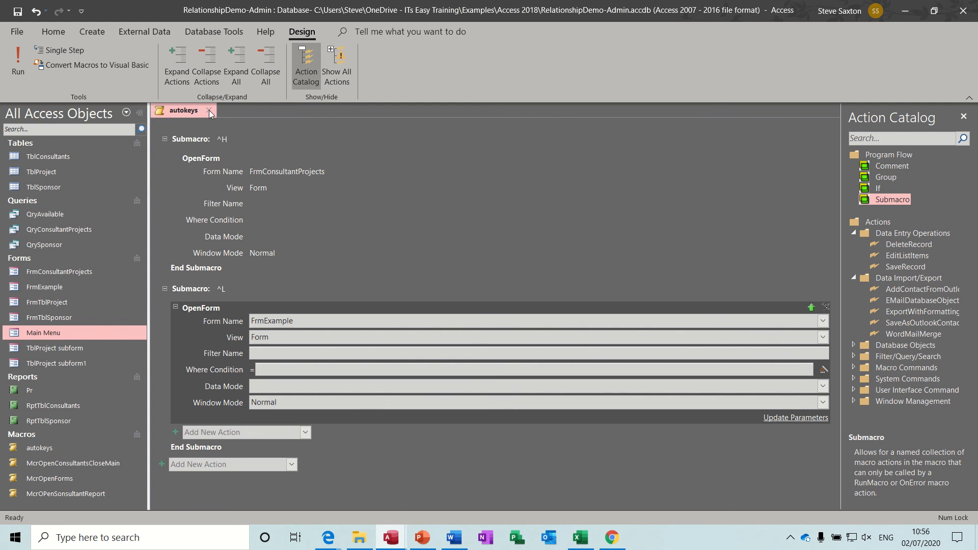
left_click(210, 110)
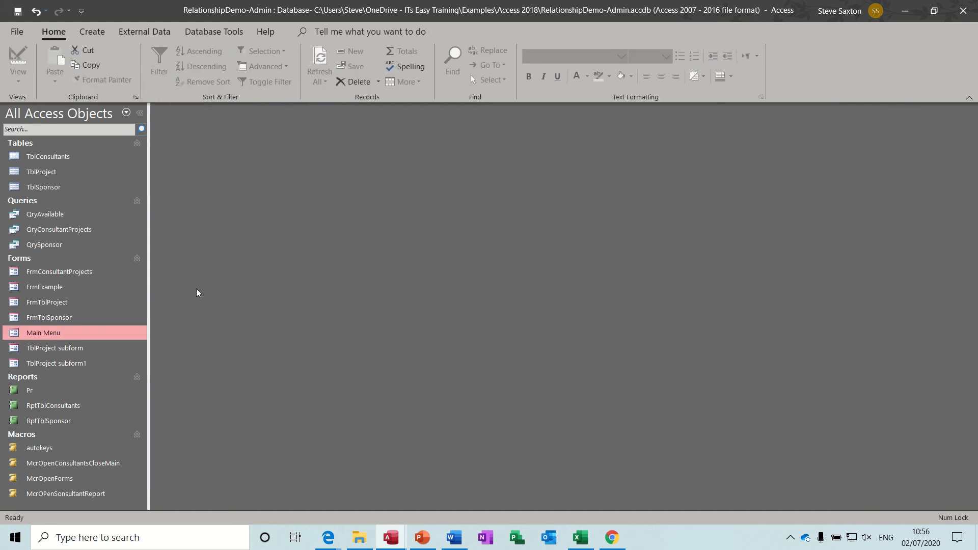
mouse_move(121, 336)
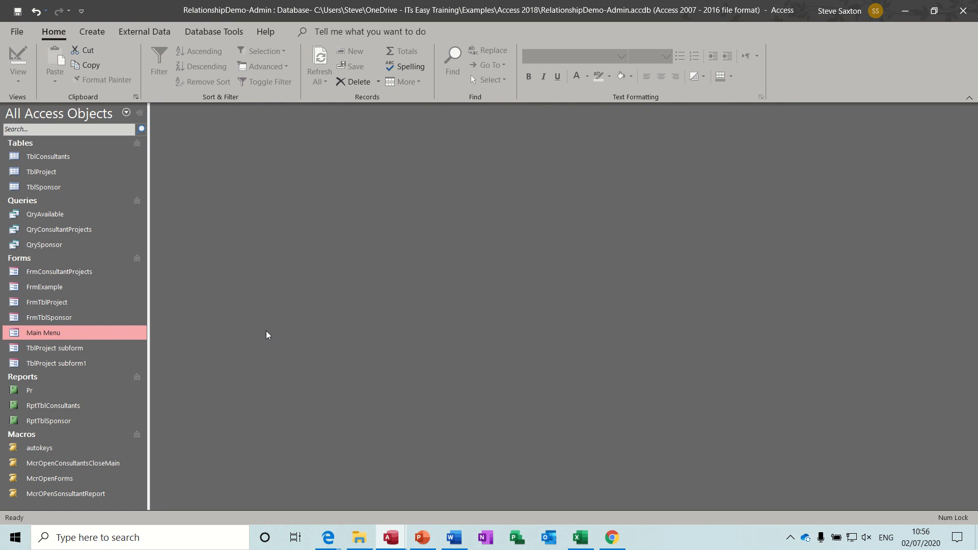
mouse_move(85, 66)
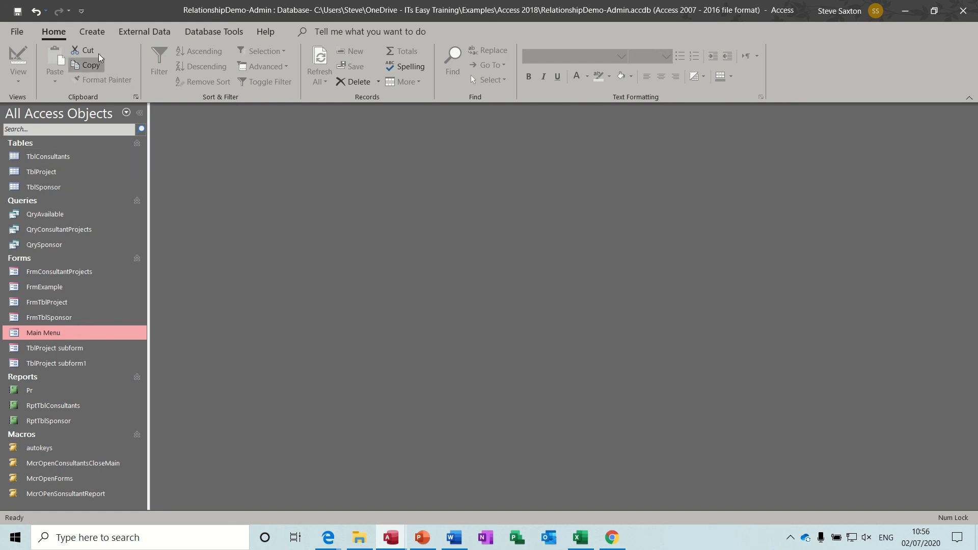
- Create a new blank macro and insert an If block from Program Flow
left_click(91, 32)
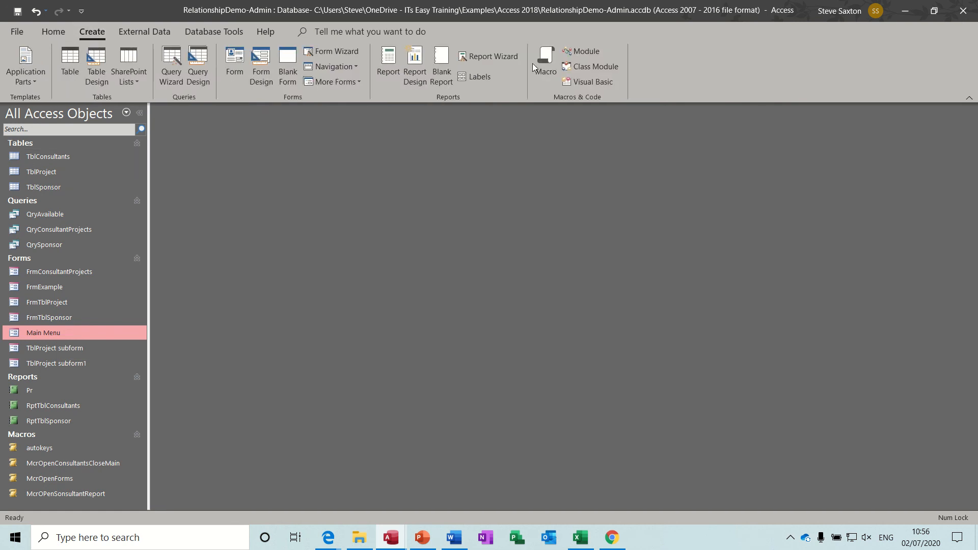
left_click(543, 62)
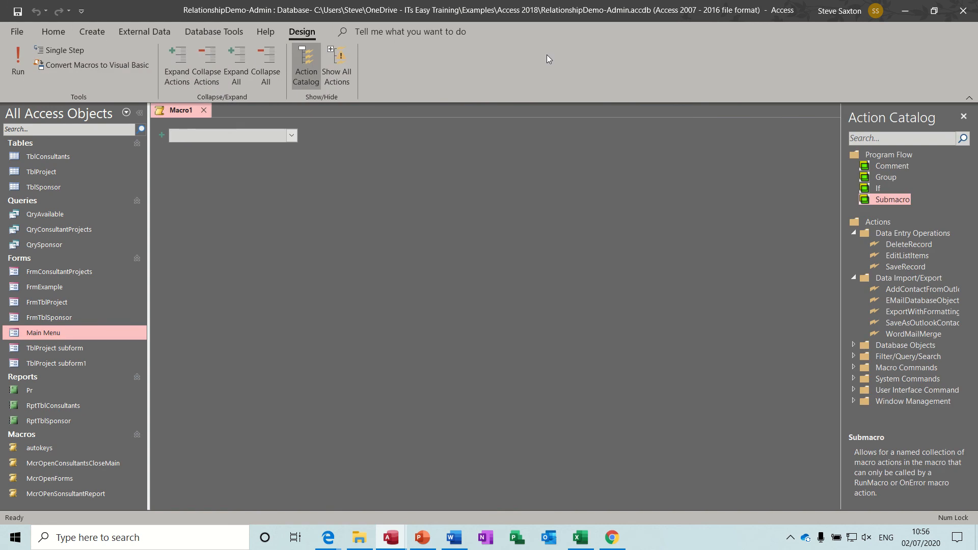
mouse_move(877, 188)
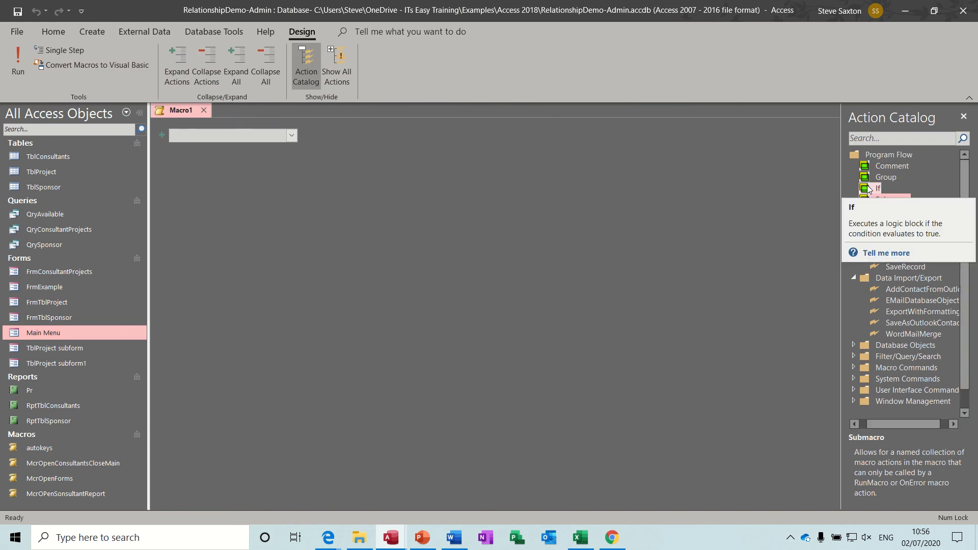
double_click(877, 187)
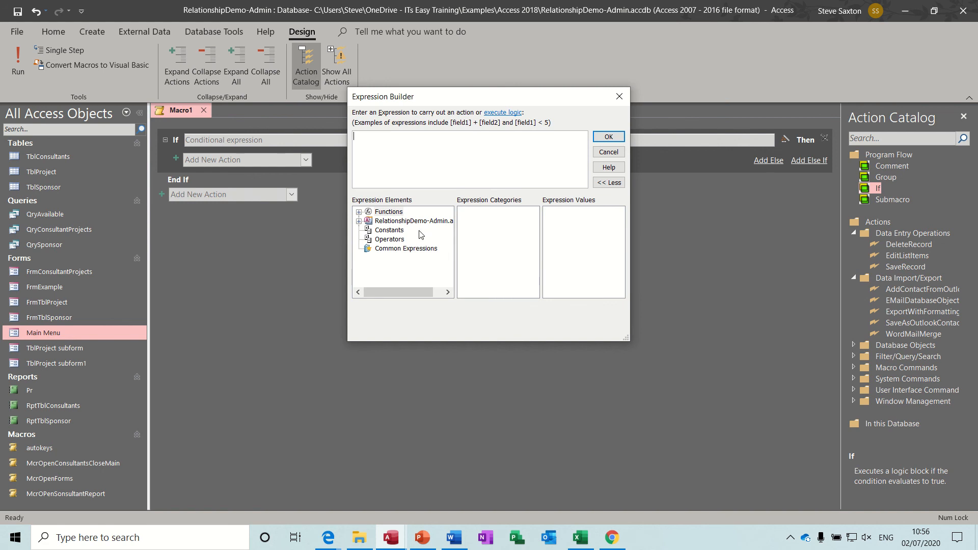
- In Expression Builder, insert the Budget field of FrmTblSponsor into the If condition
left_click(359, 221)
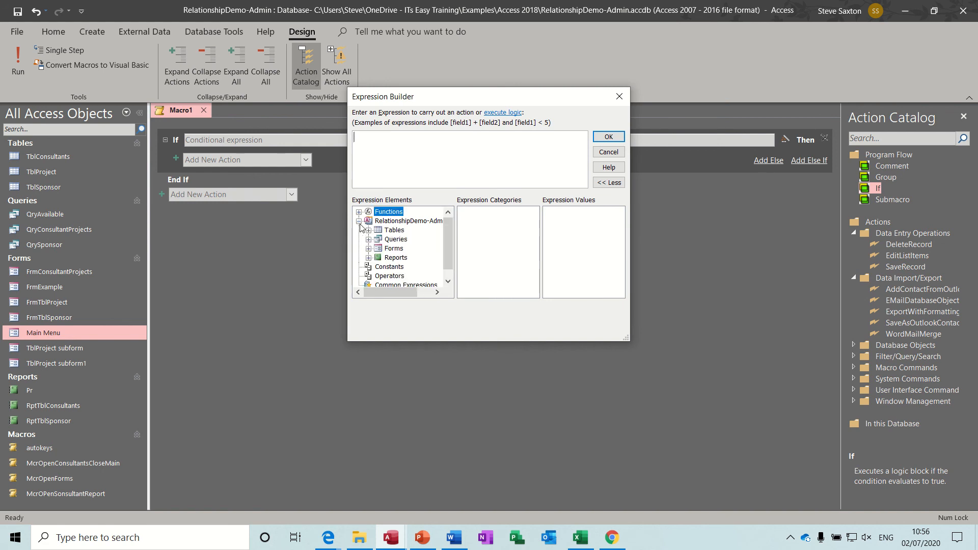
left_click(369, 249)
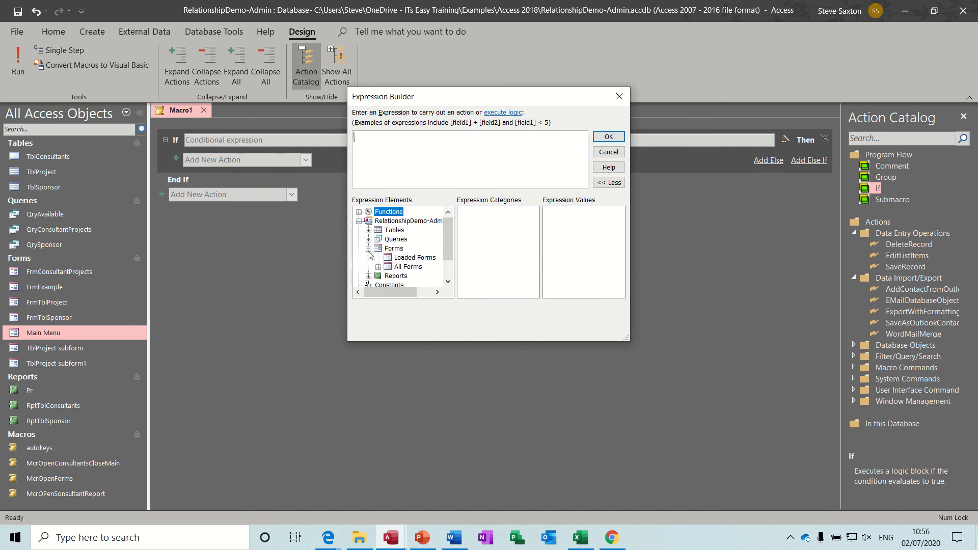
left_click(378, 266)
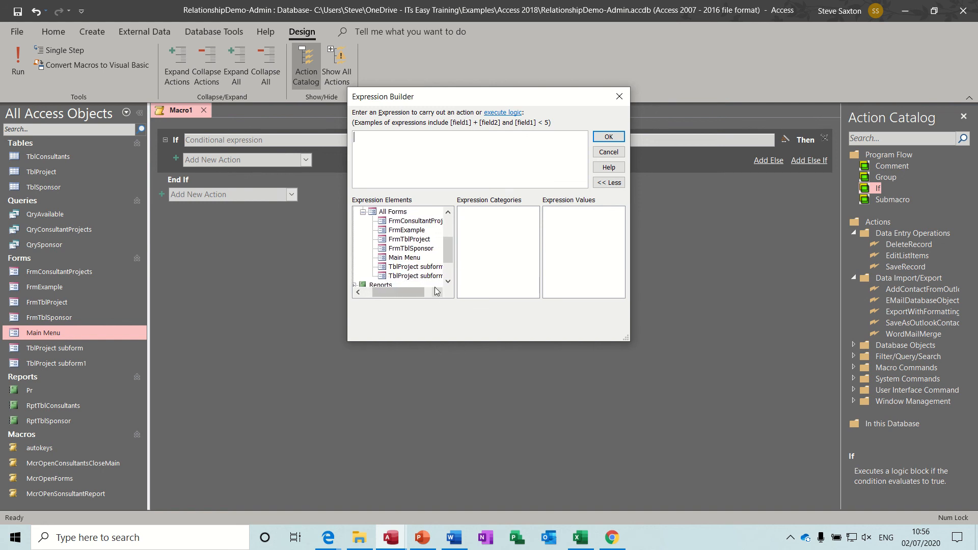
left_click(410, 247)
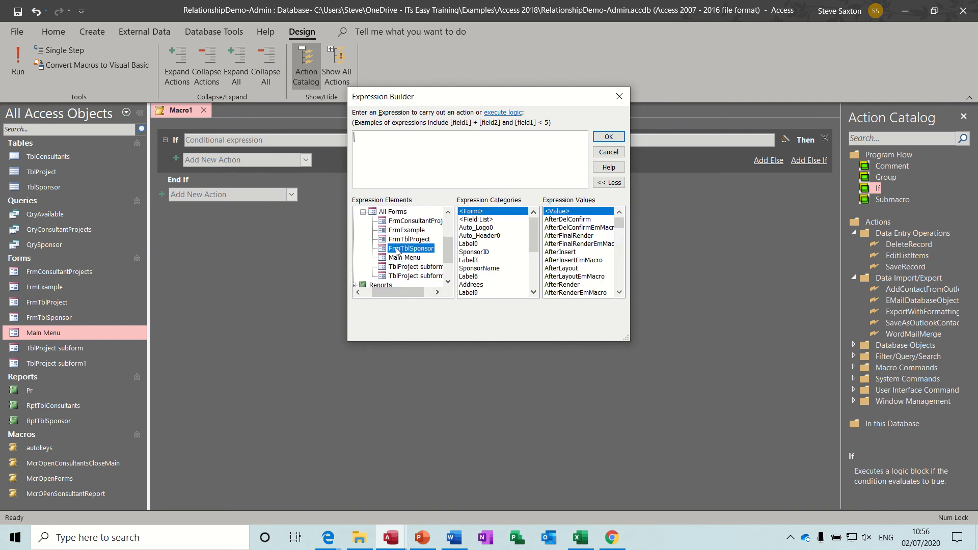
scroll("down", 3)
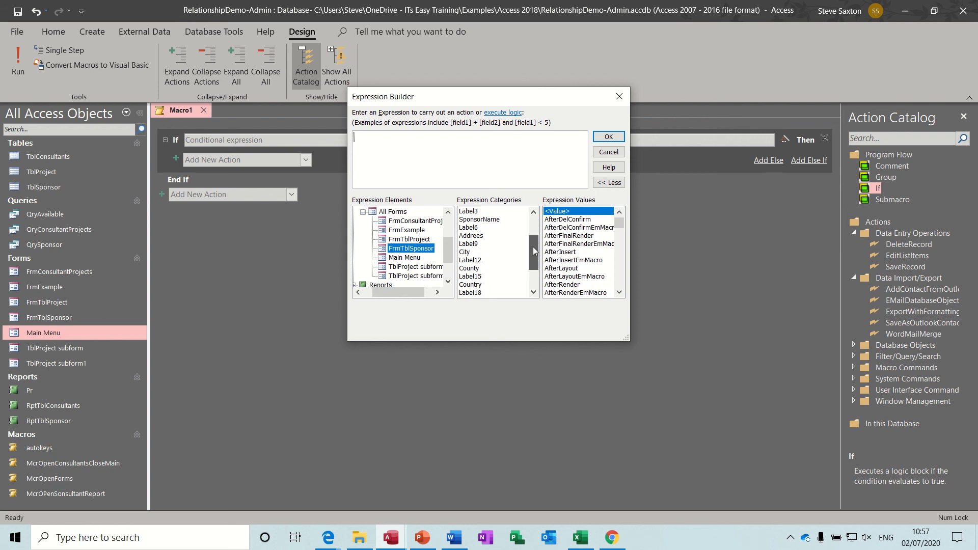
scroll("down", 3)
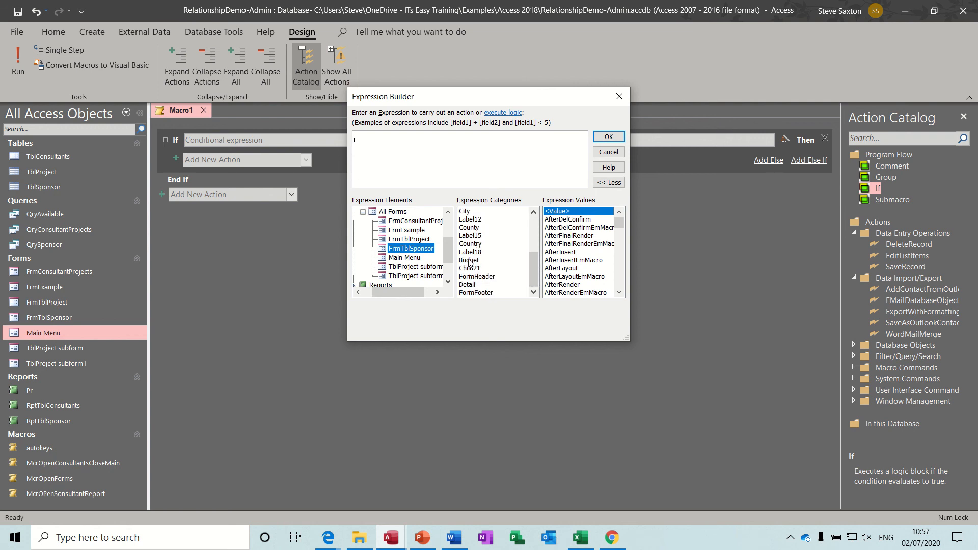
double_click(469, 259)
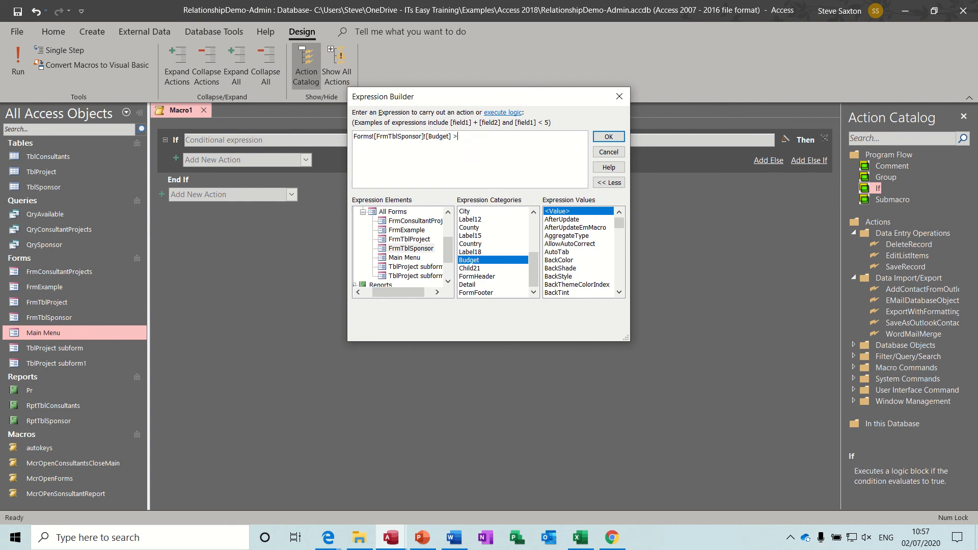
- Complete the condition as Forms![FrmTblSponsor]![Budget] <300000 and confirm it
key("Backspace")
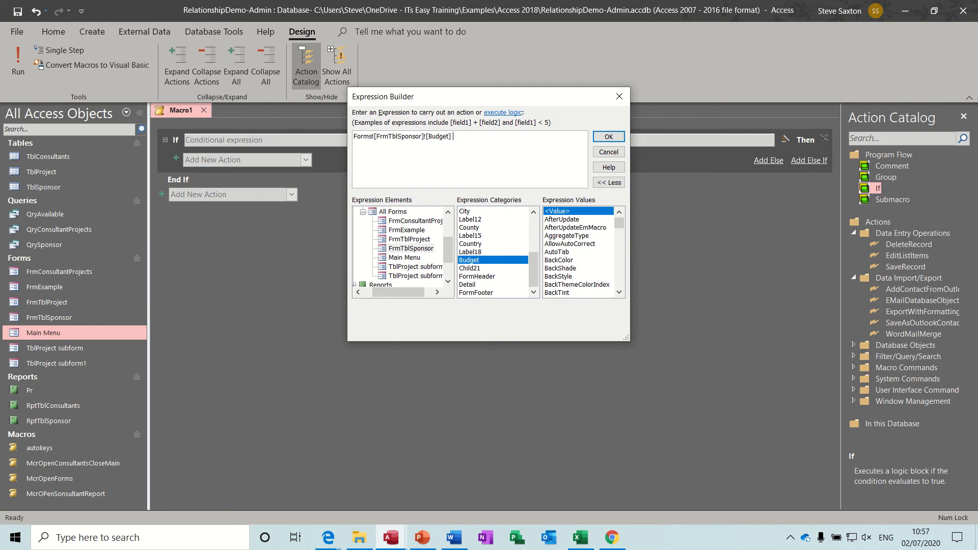
type("<")
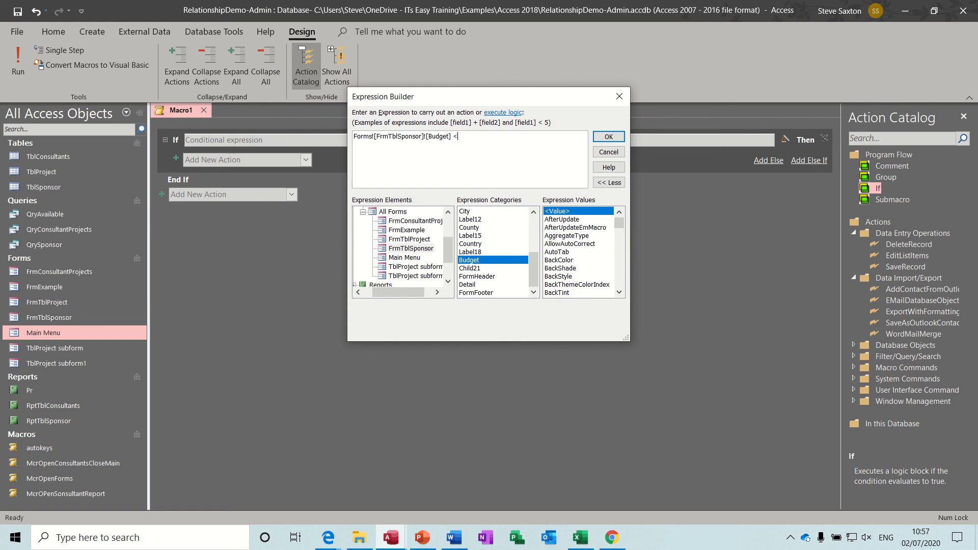
type("300000")
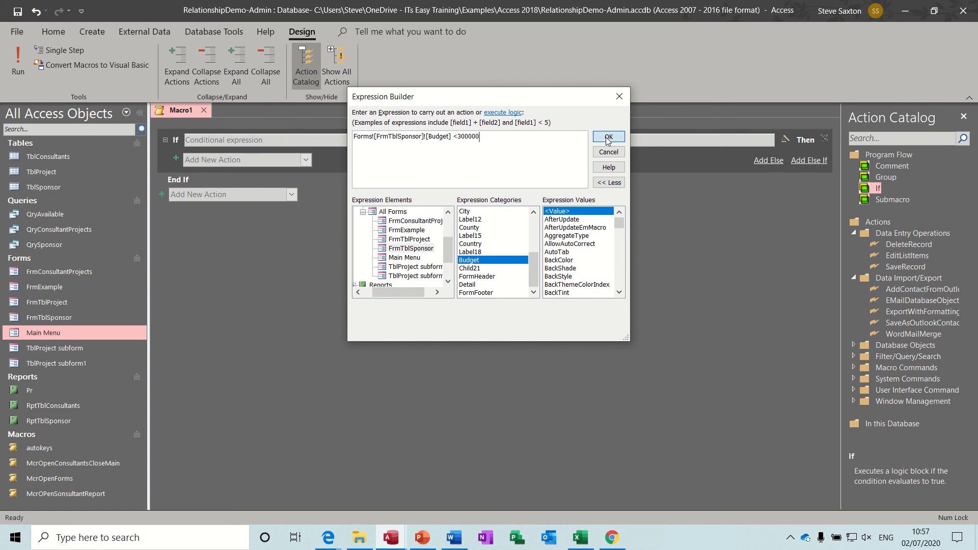
left_click(607, 138)
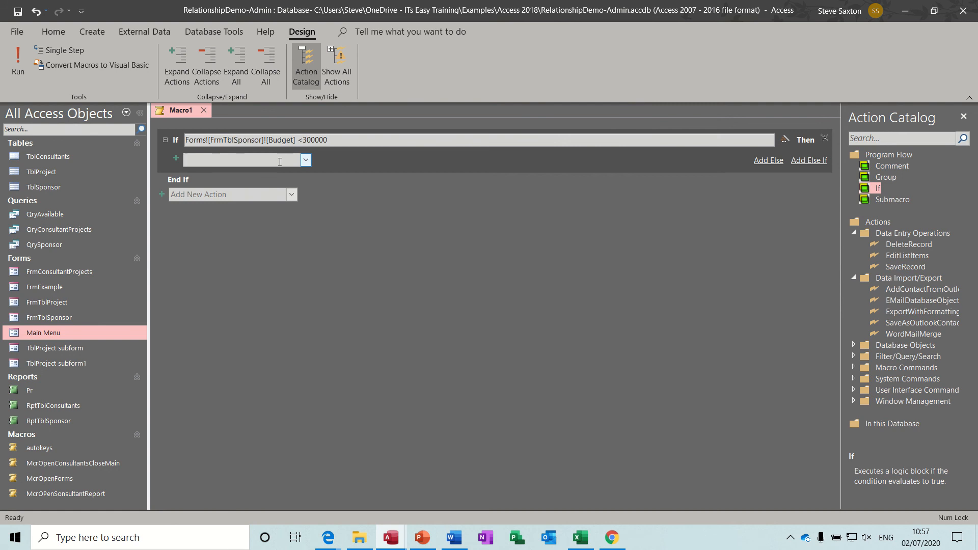
- Add a MessageBox action inside the If block reading 'Not enough Money to proceed'
type("MessageBox")
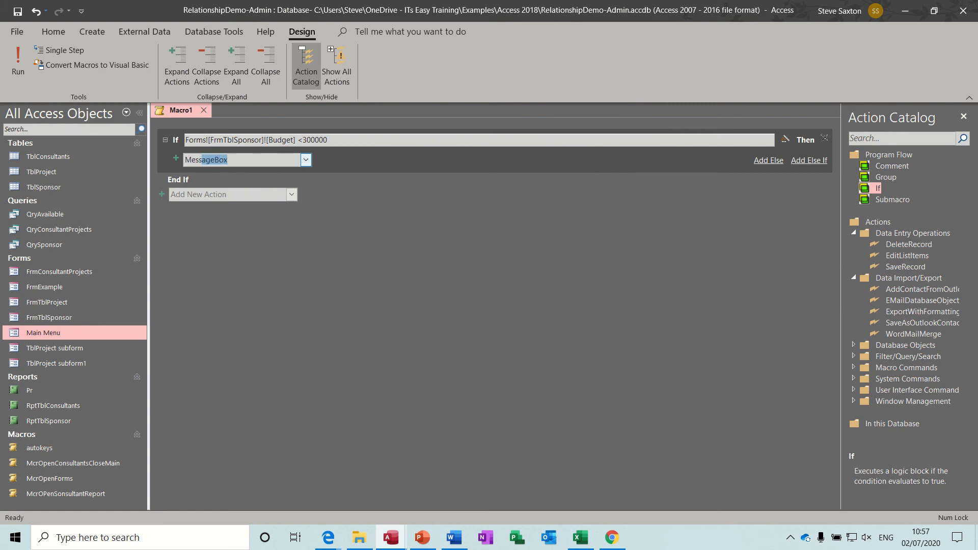
left_click(205, 159)
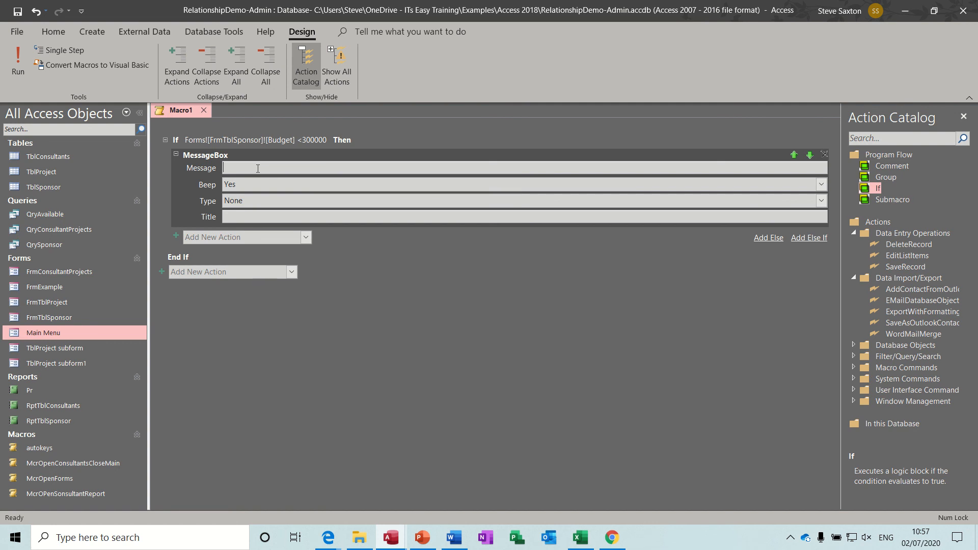
type("Not")
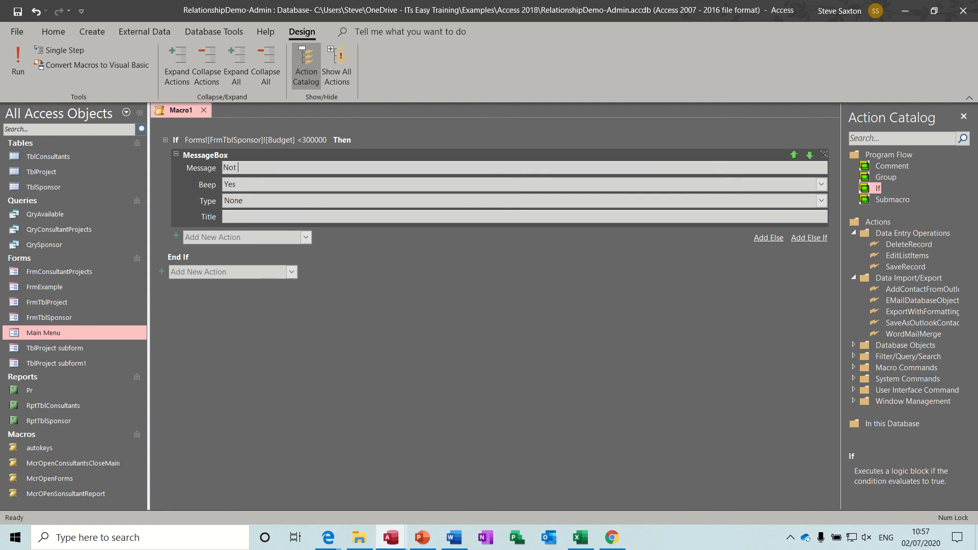
type("enough Money")
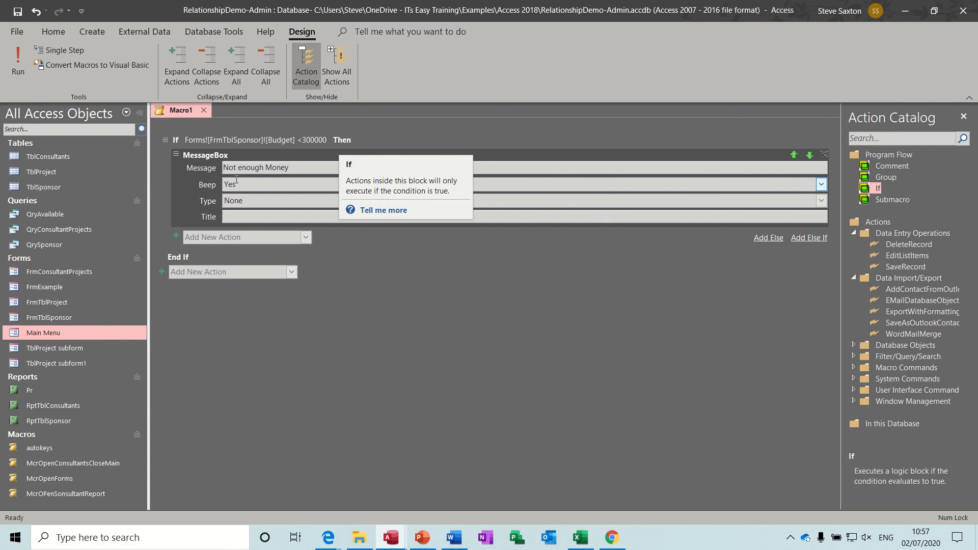
type("to")
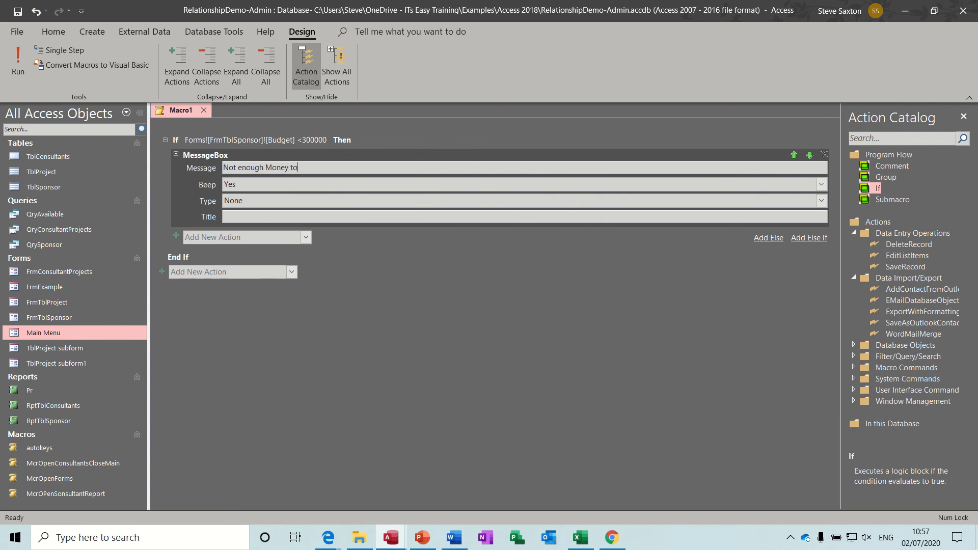
type("proce")
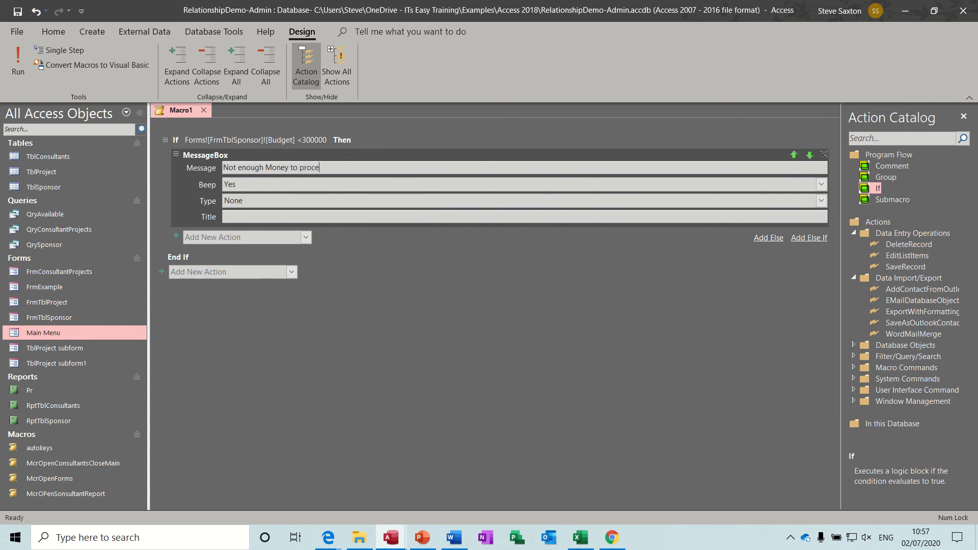
type("ed")
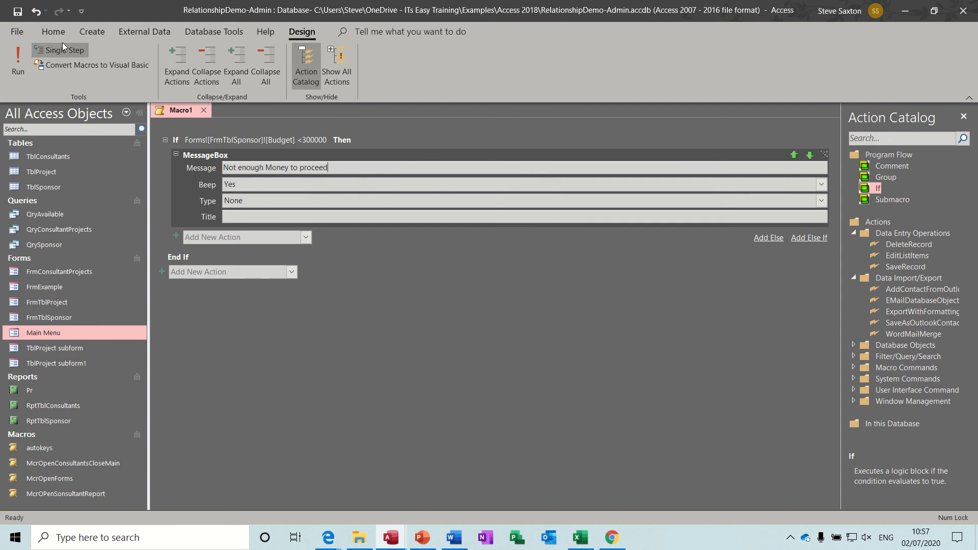
- Save the macro as McrBudgetStatus and close it
left_click(18, 10)
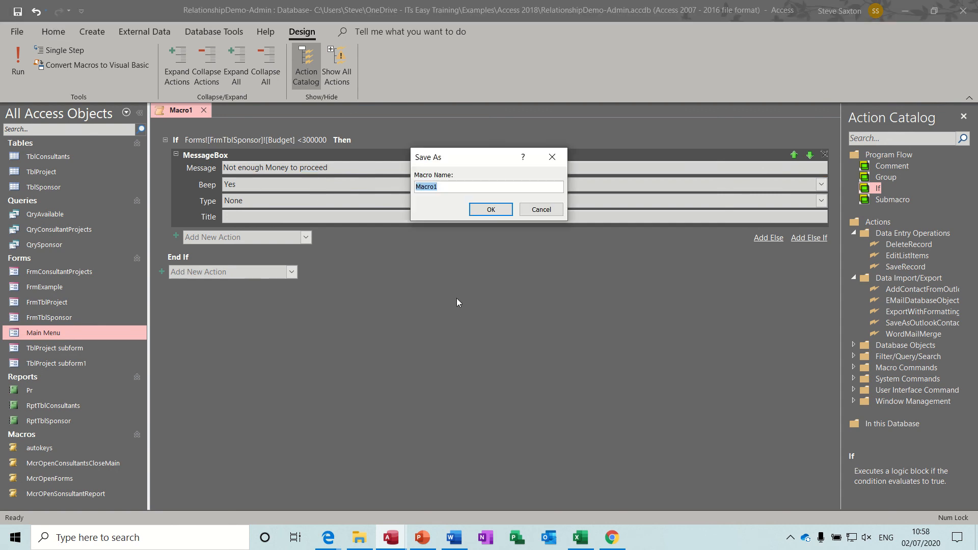
type("Mcr")
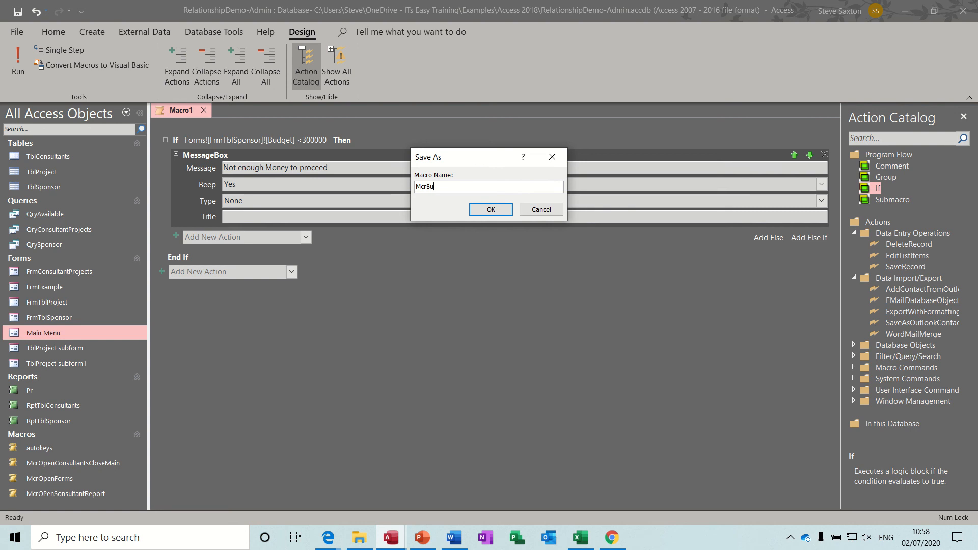
type("s")
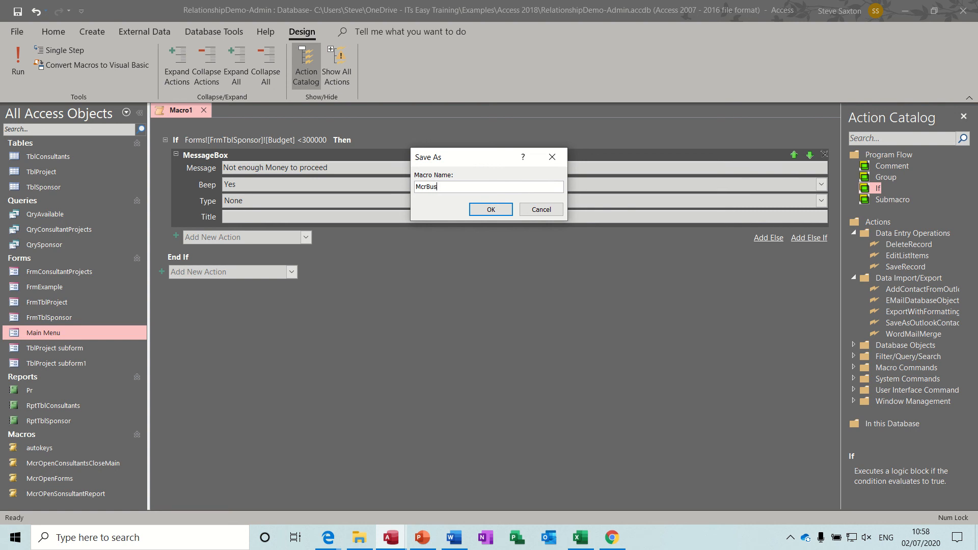
type("dgetStat")
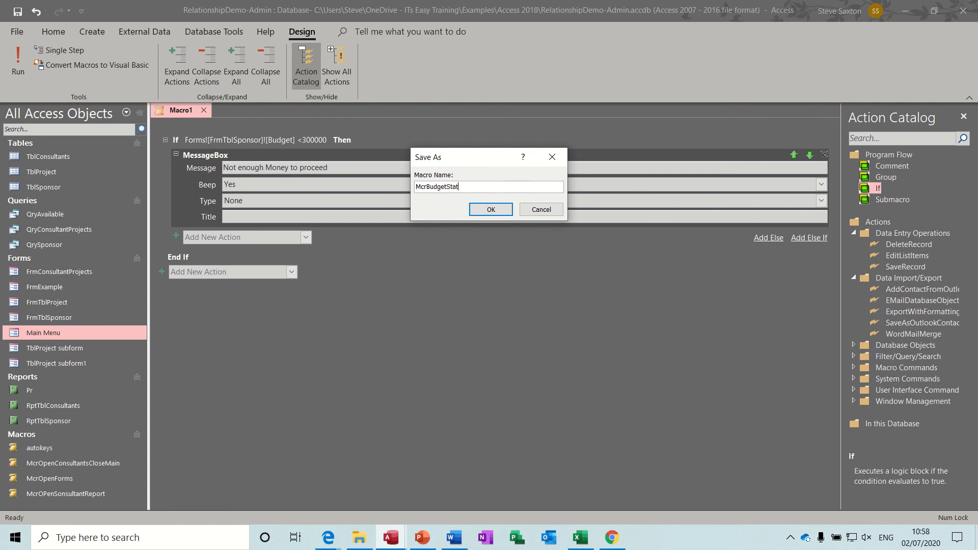
type("us")
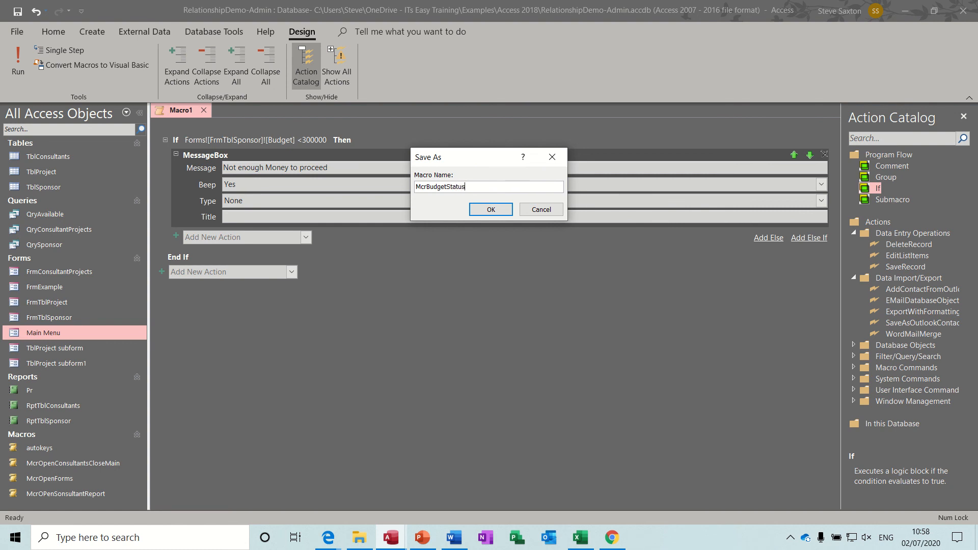
left_click(490, 209)
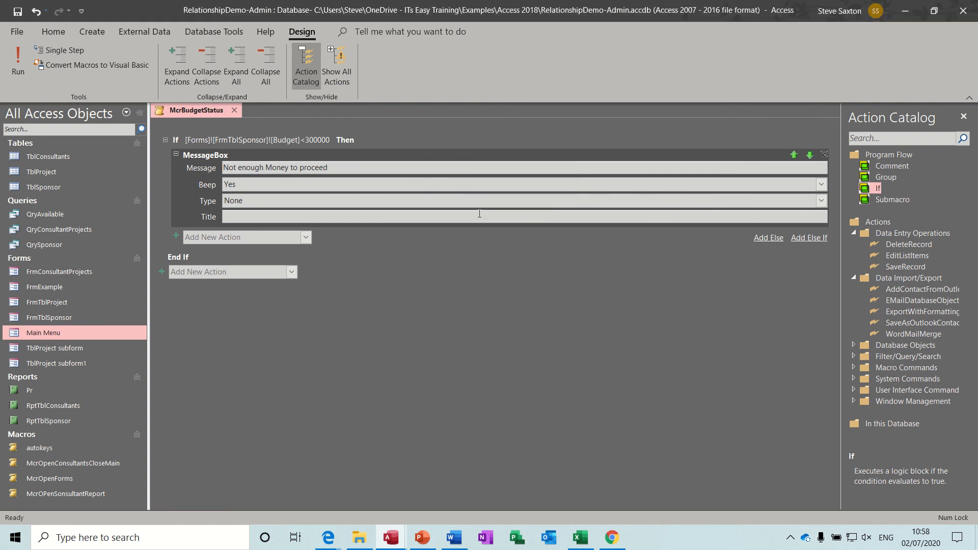
scroll("down", 3)
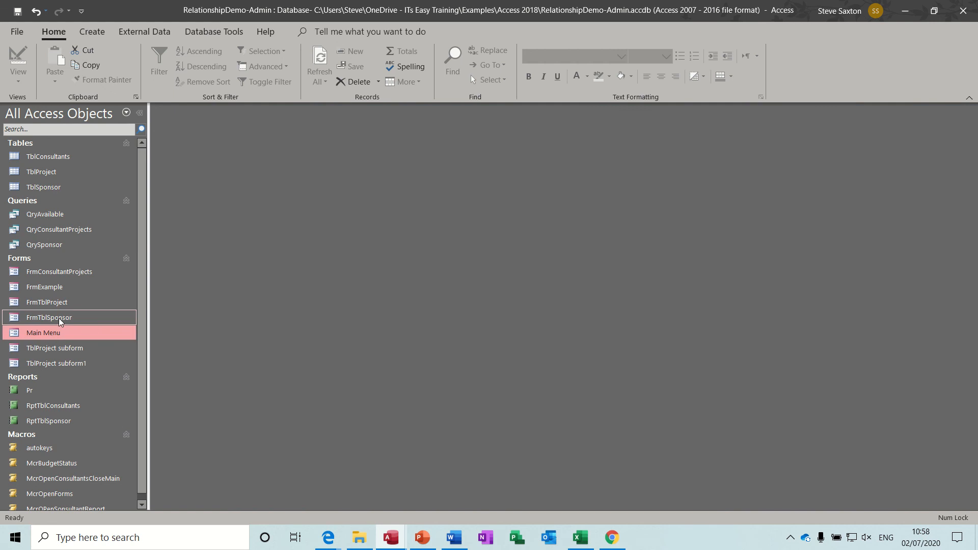
- In FrmTblSponsor design view, set the Budget field's After Update event to McrBudgetStatus
right_click(49, 318)
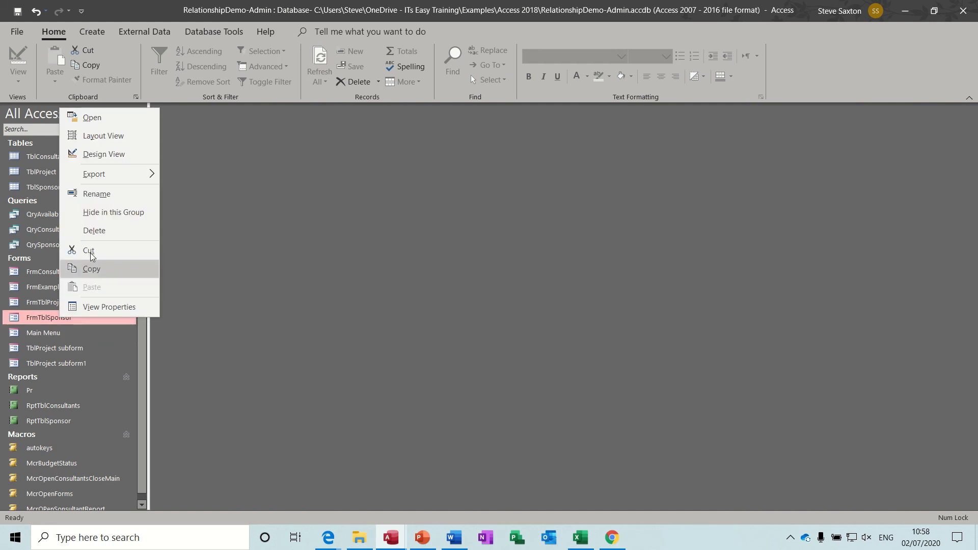
left_click(104, 153)
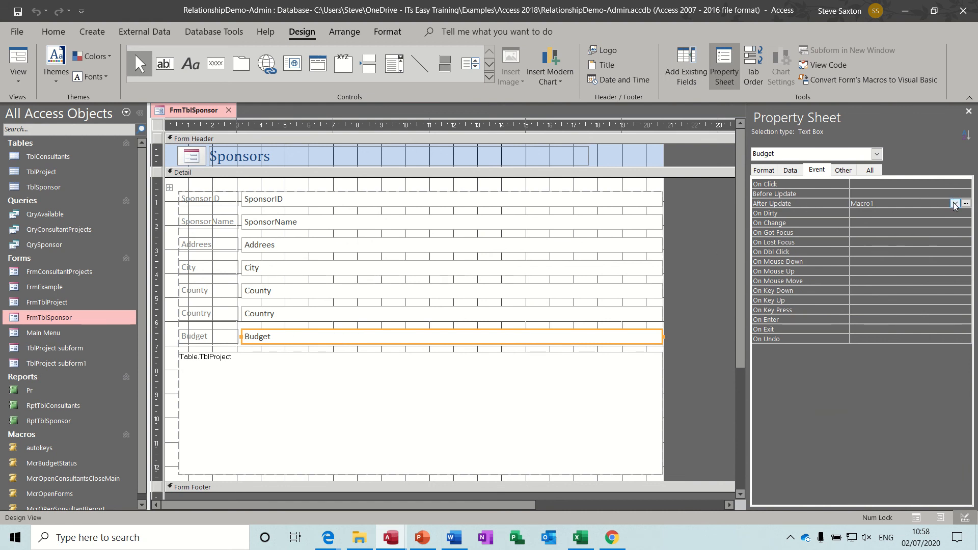
left_click(955, 204)
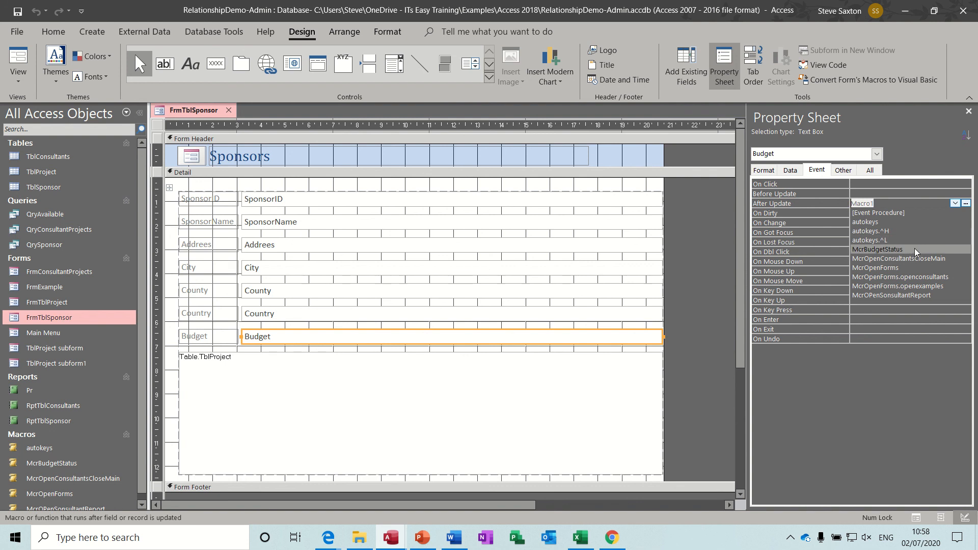
left_click(877, 249)
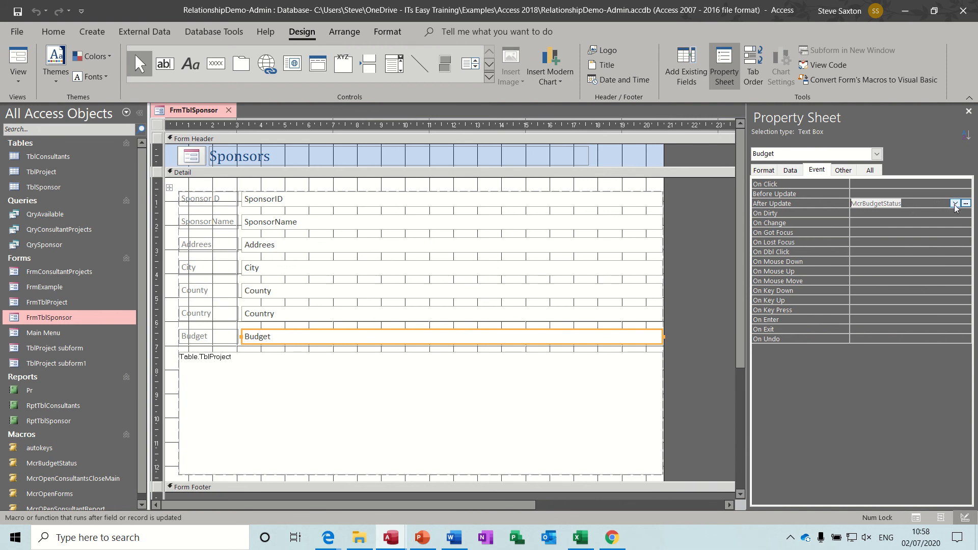
left_click(954, 203)
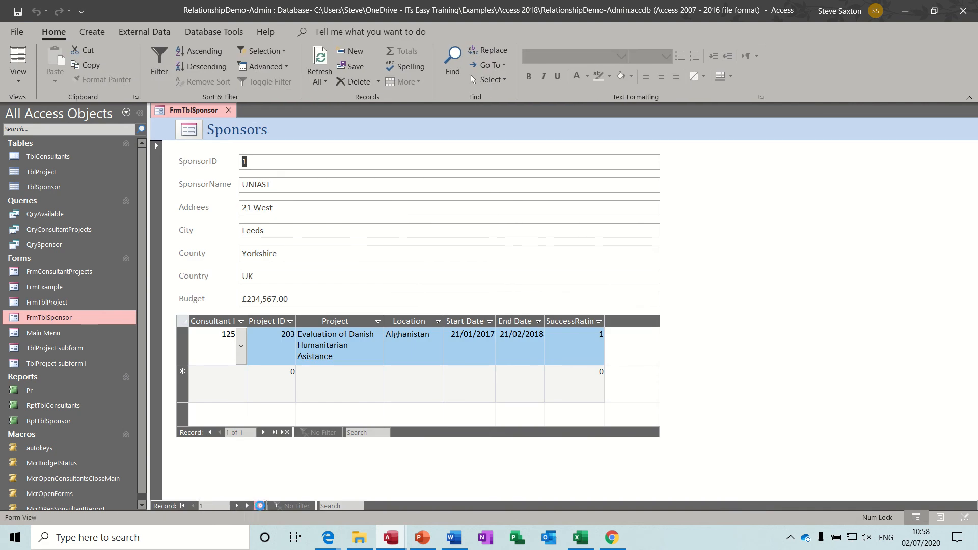
- Enter a new sponsor with ID 11 and budget 345, triggering and dismissing the low-budget warning
left_click(349, 51)
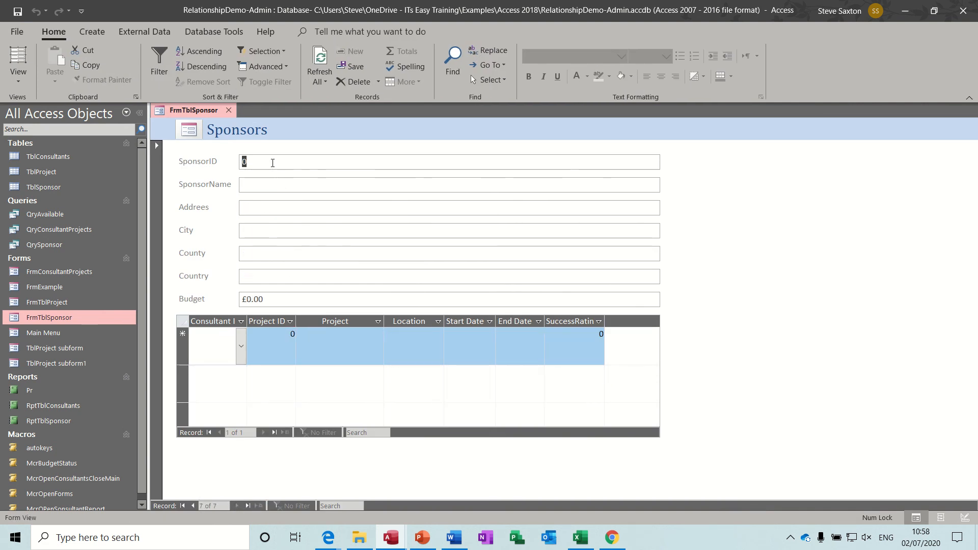
type("11")
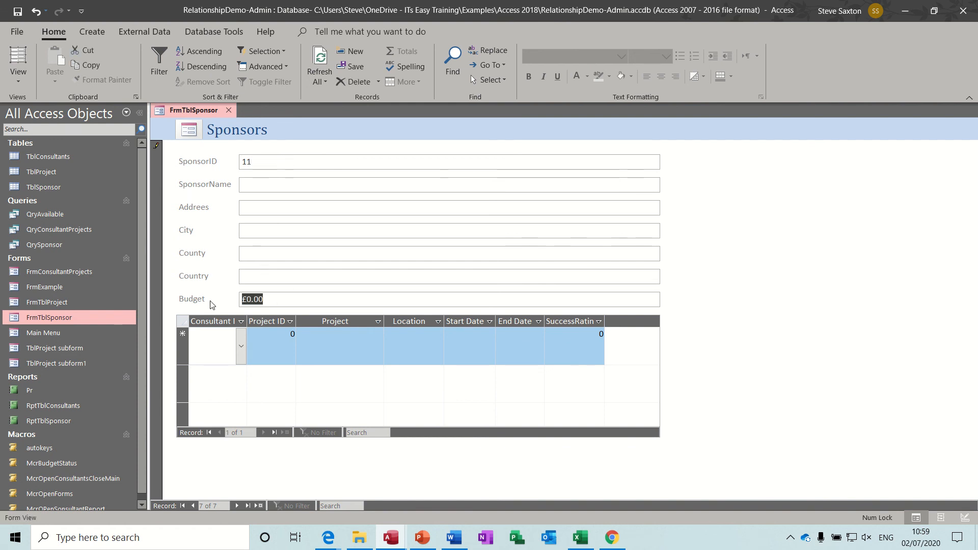
type("345")
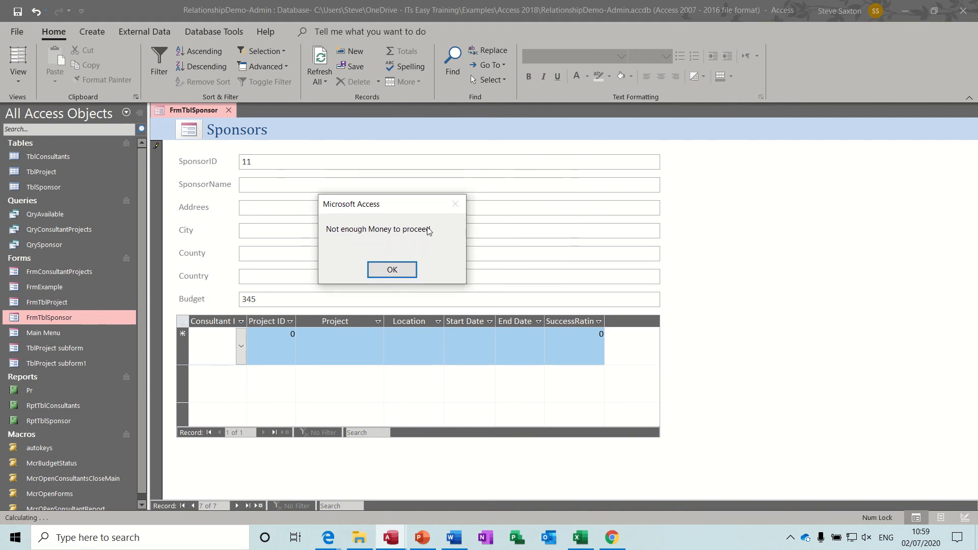
mouse_move(288, 267)
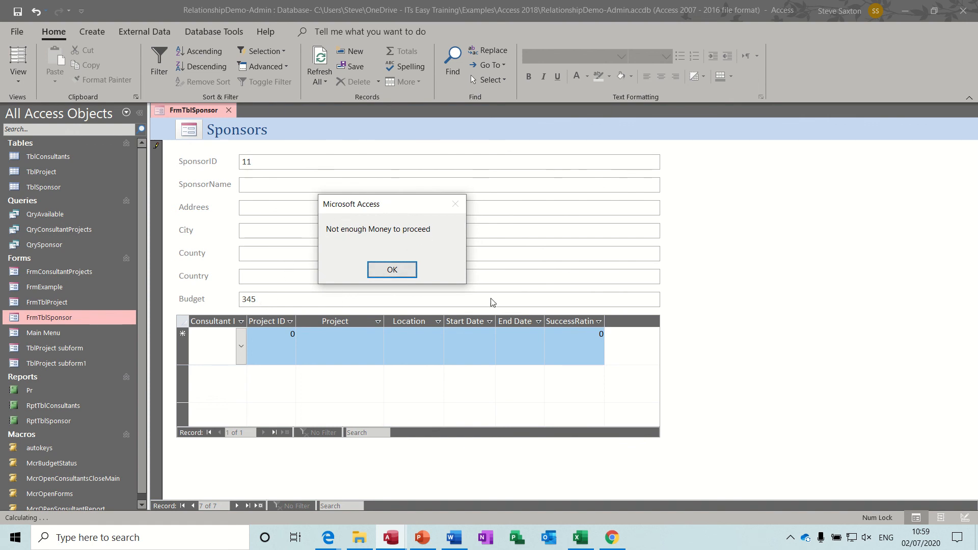
left_click(391, 269)
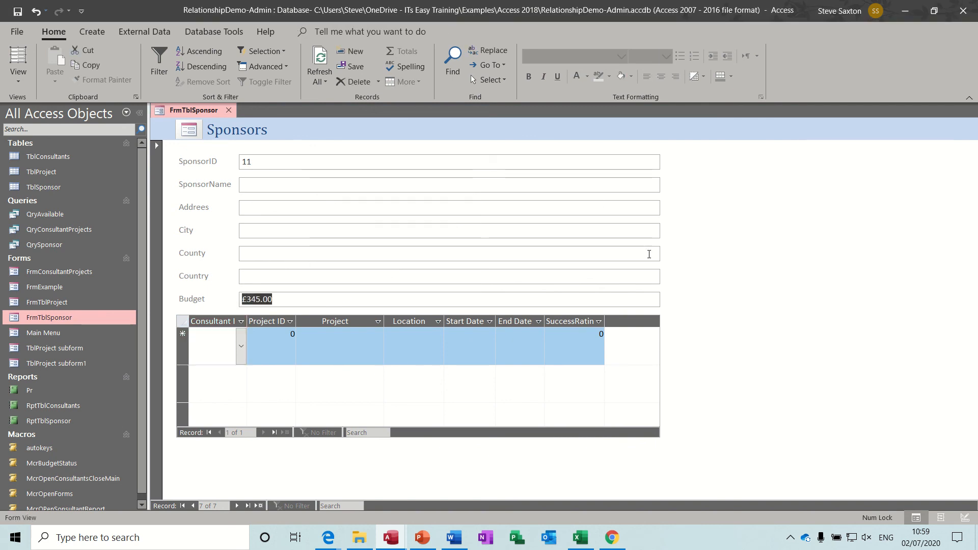
mouse_move(751, 267)
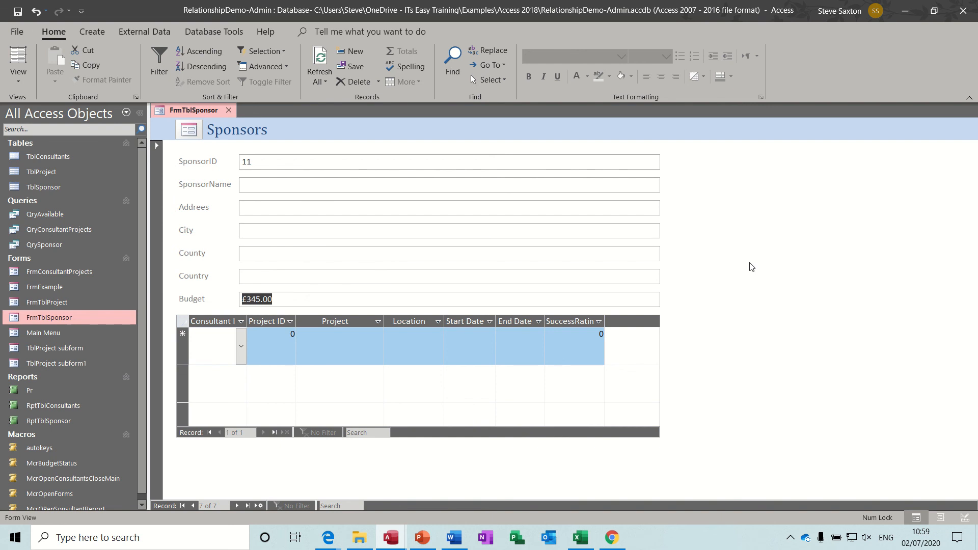